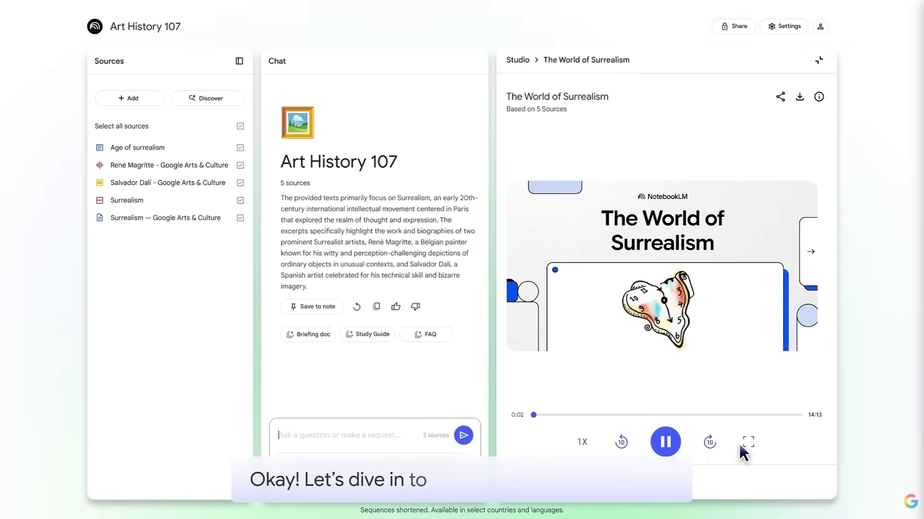
View the Surrealism overview full screen, then generate the detailed, medium Newton's laws slide deck.
left_click(745, 441)
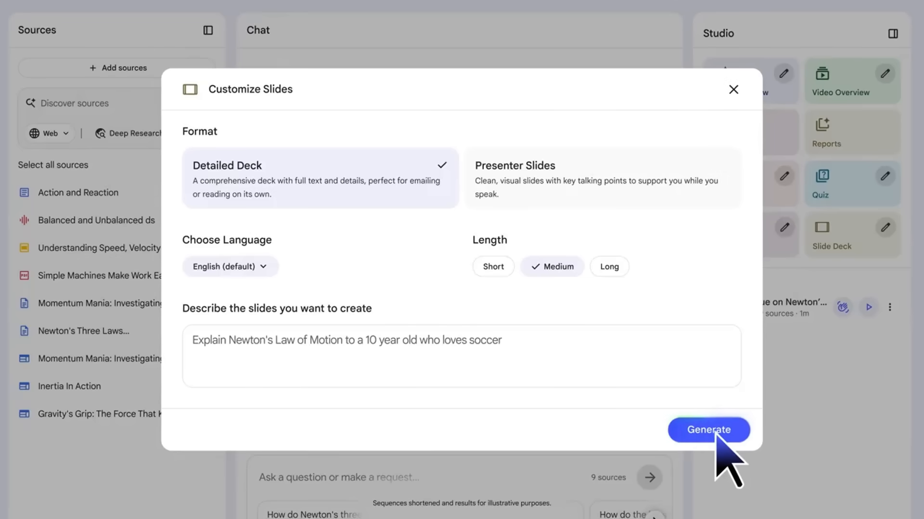
left_click(708, 430)
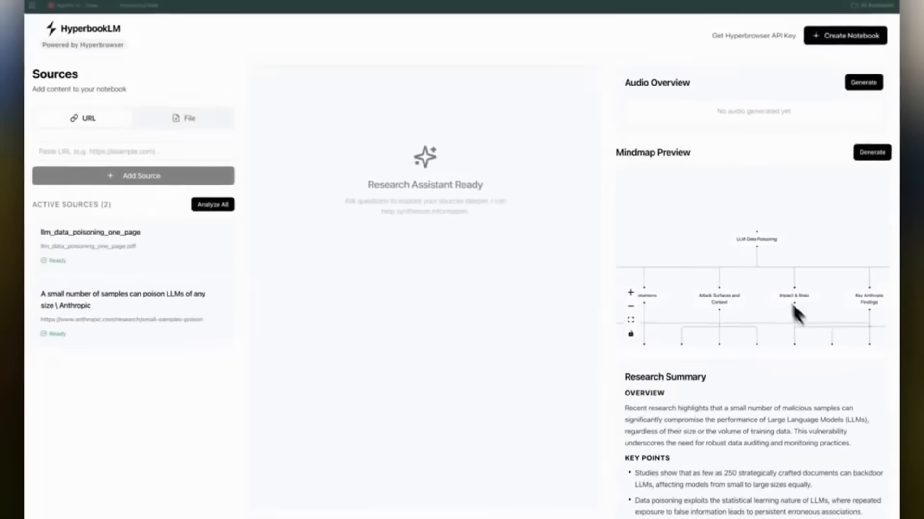
Scroll to Audio Overview and generate a podcast-style overview of the data poisoning sources.
scroll("down", 3)
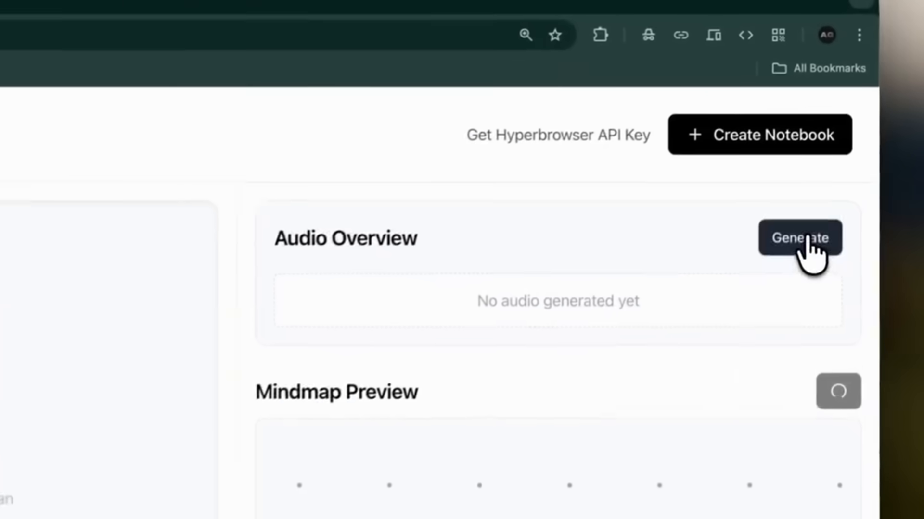
left_click(800, 237)
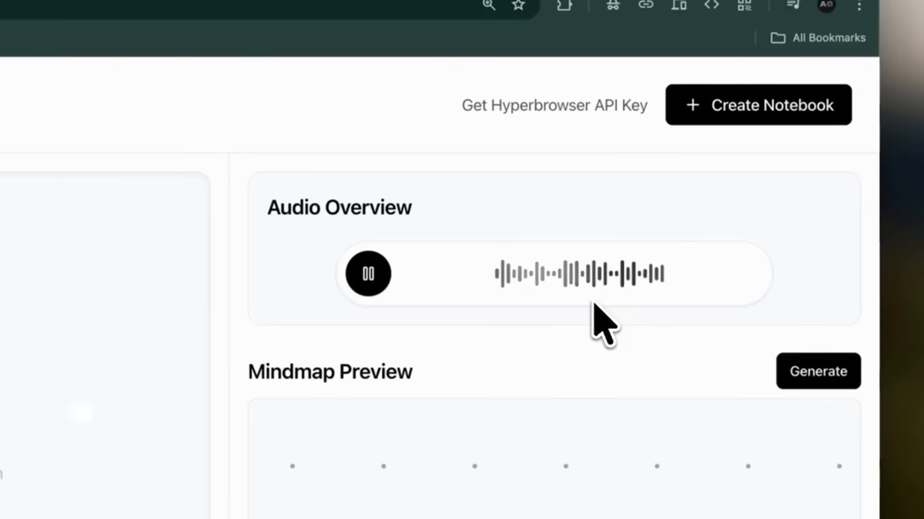
scroll("down", 3)
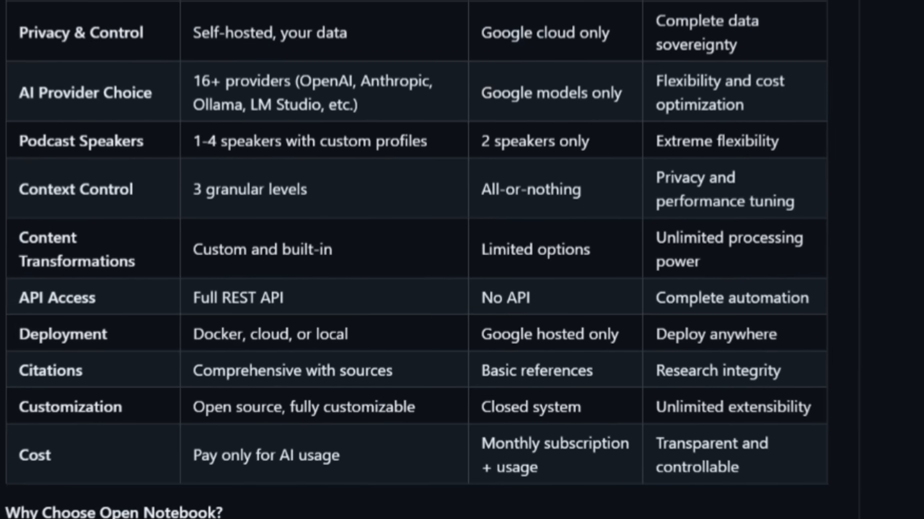
scroll("up", 3)
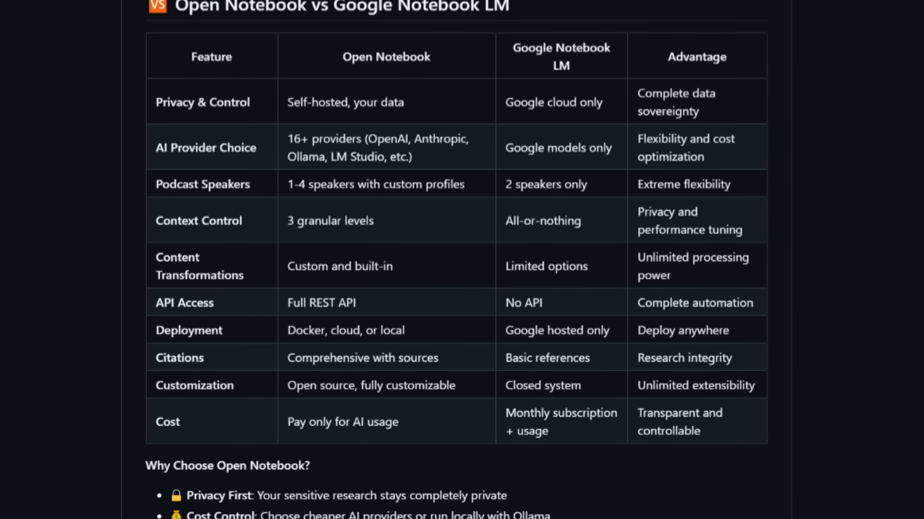
scroll("down", 3)
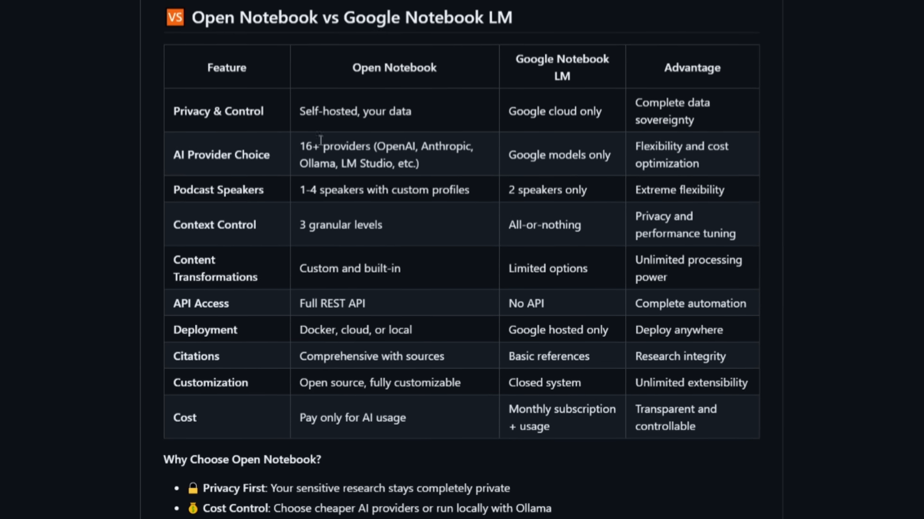
mouse_move(377, 207)
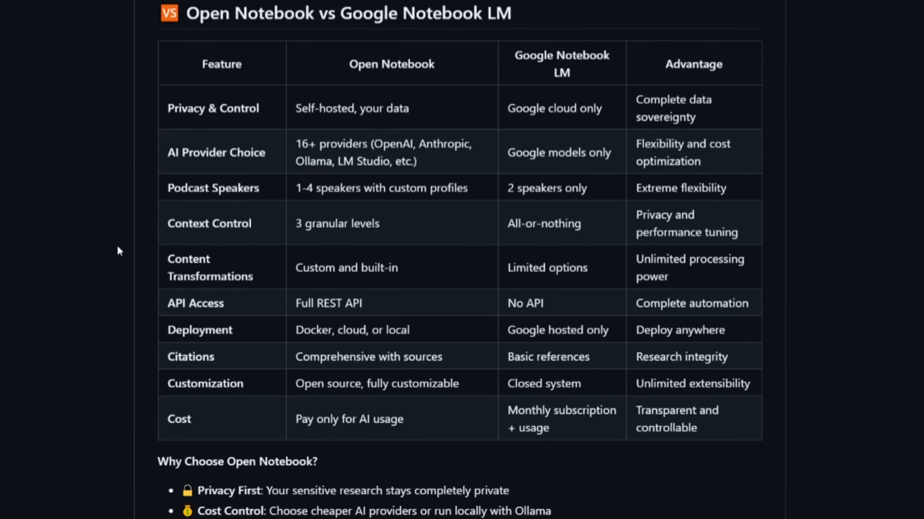
scroll("up", 3)
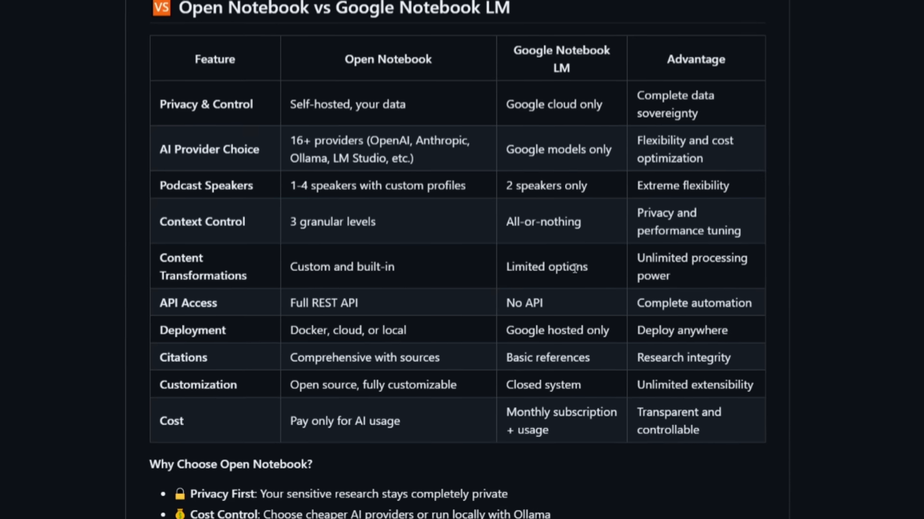
scroll("up", 3)
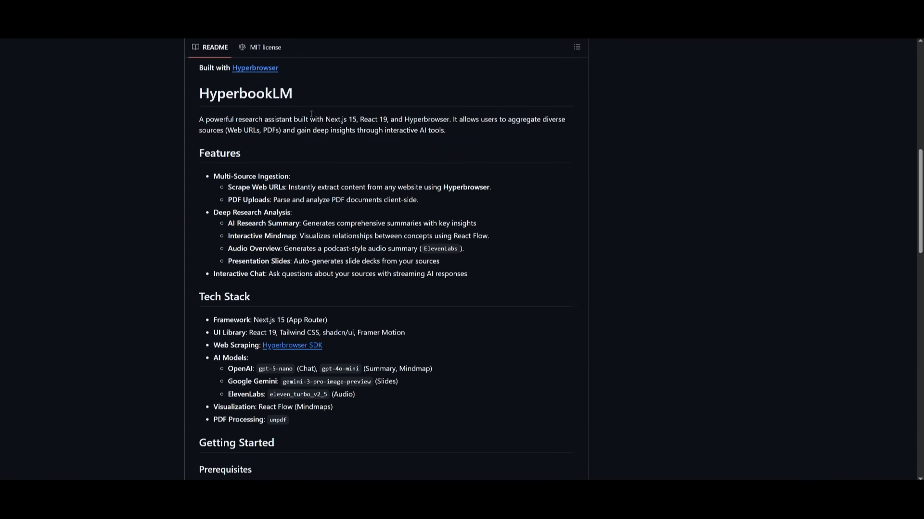
mouse_move(271, 160)
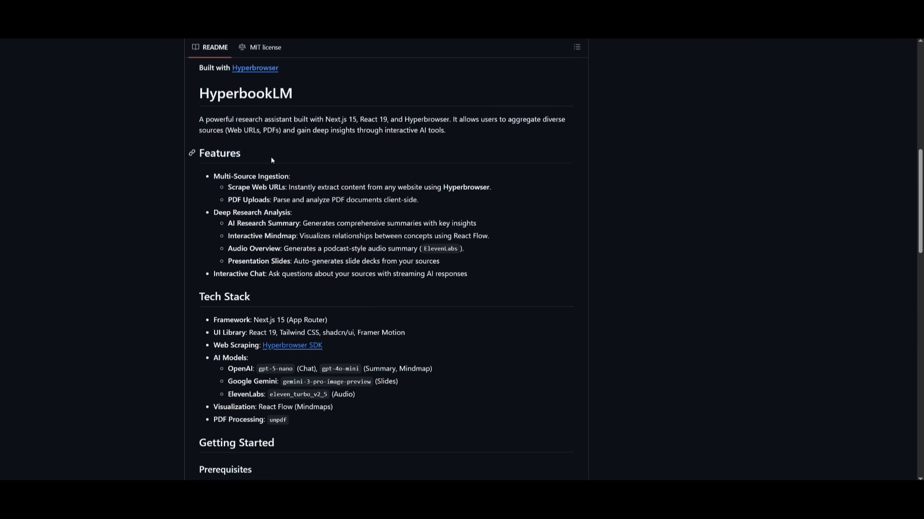
mouse_move(271, 160)
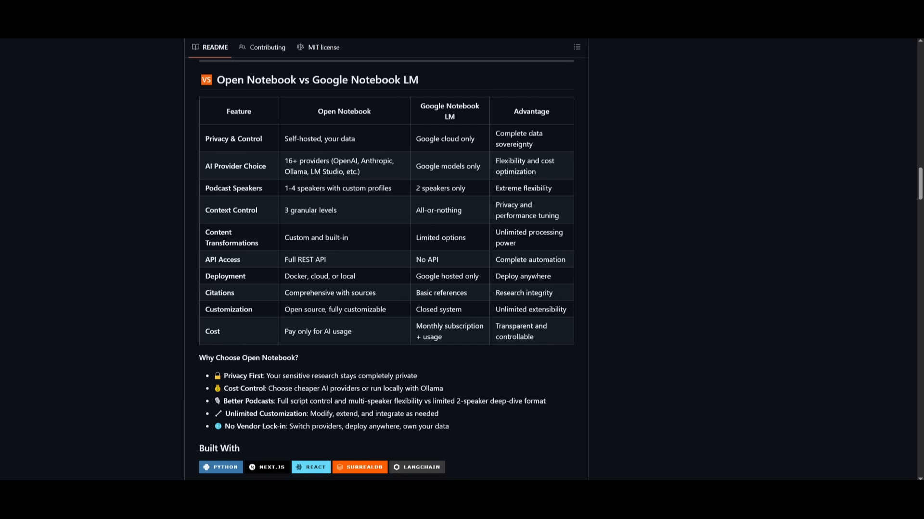
Scroll the README down to the Quick Start Docker commands and launch Docker Desktop.
scroll("down", 3)
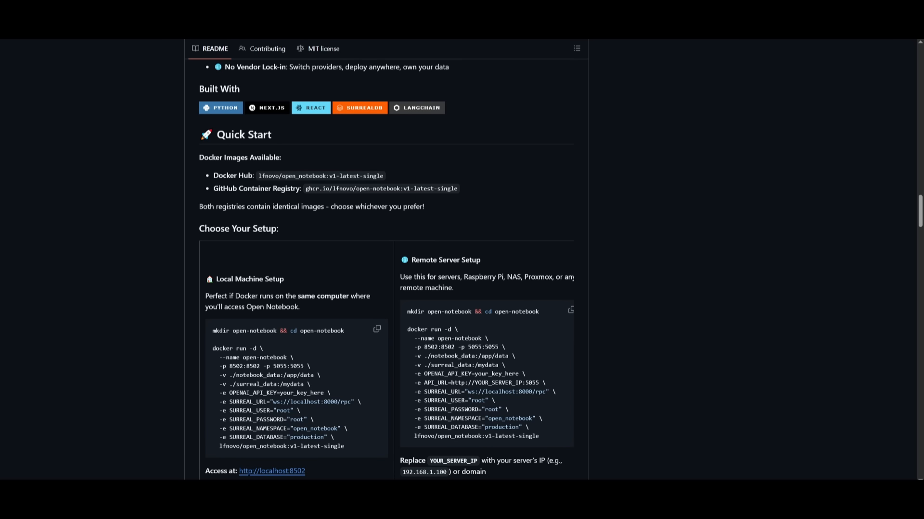
mouse_move(262, 240)
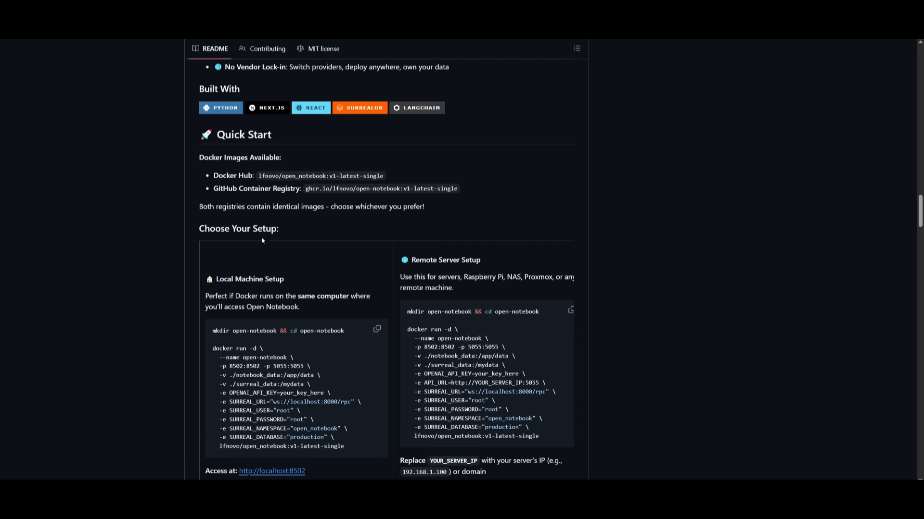
mouse_move(266, 173)
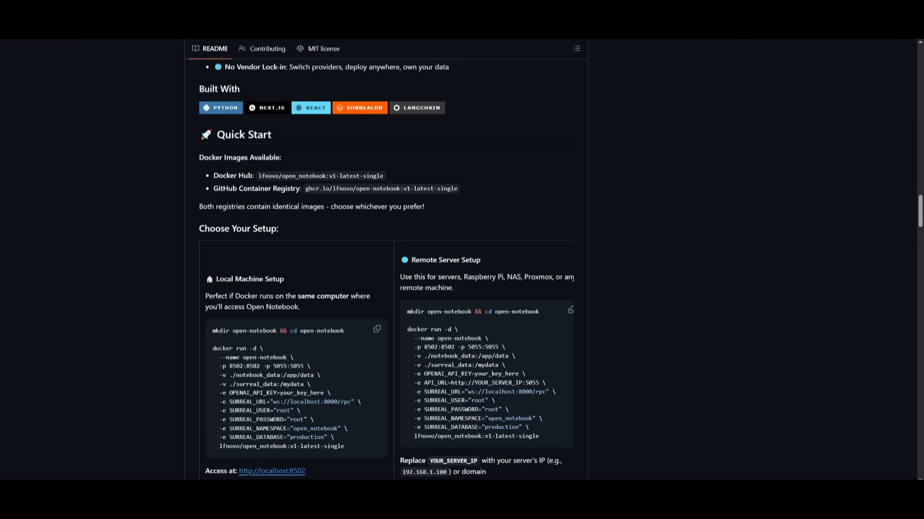
mouse_move(398, 128)
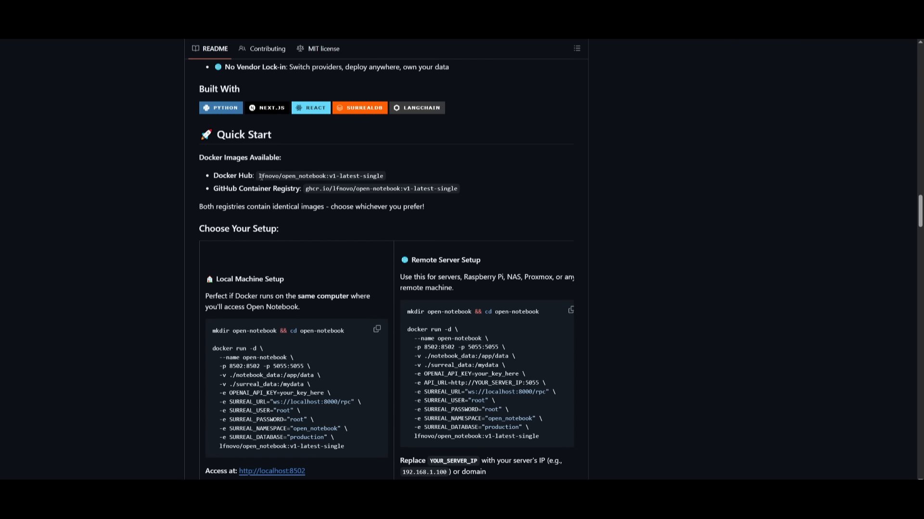
double_click(320, 175)
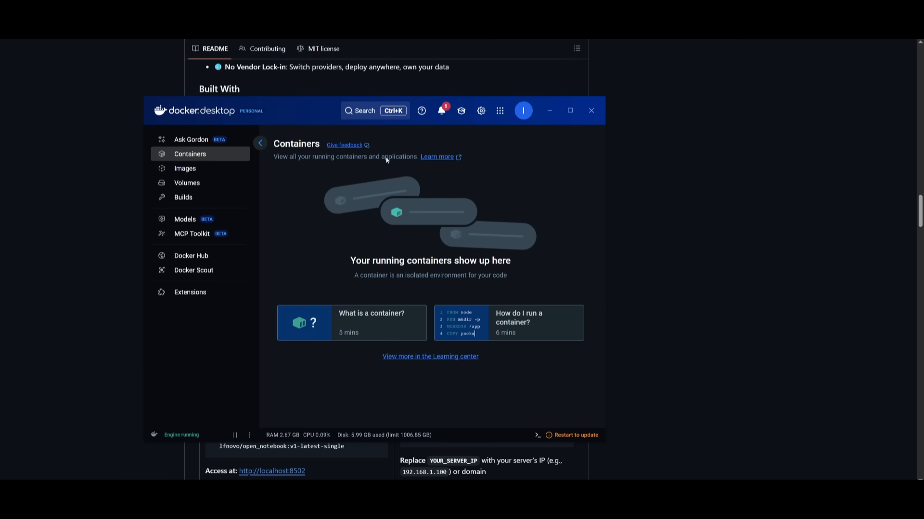
Pull lfnovo/open_notebook:v1-latest-single and review its run settings: ports, volumes, environment variables.
left_click(375, 110)
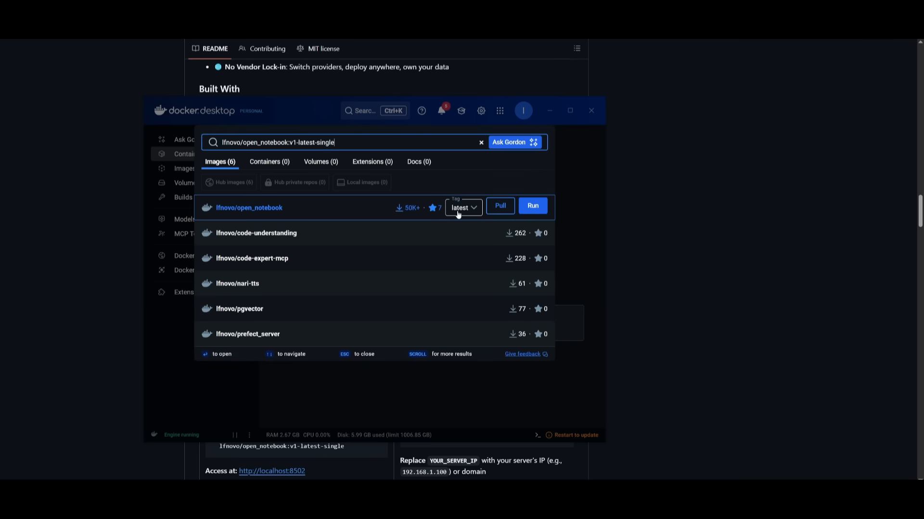
left_click(500, 205)
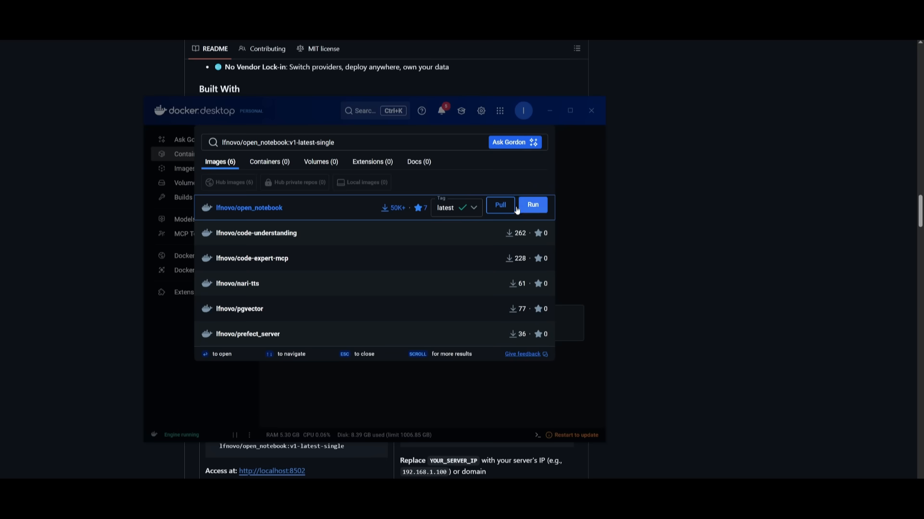
left_click(532, 204)
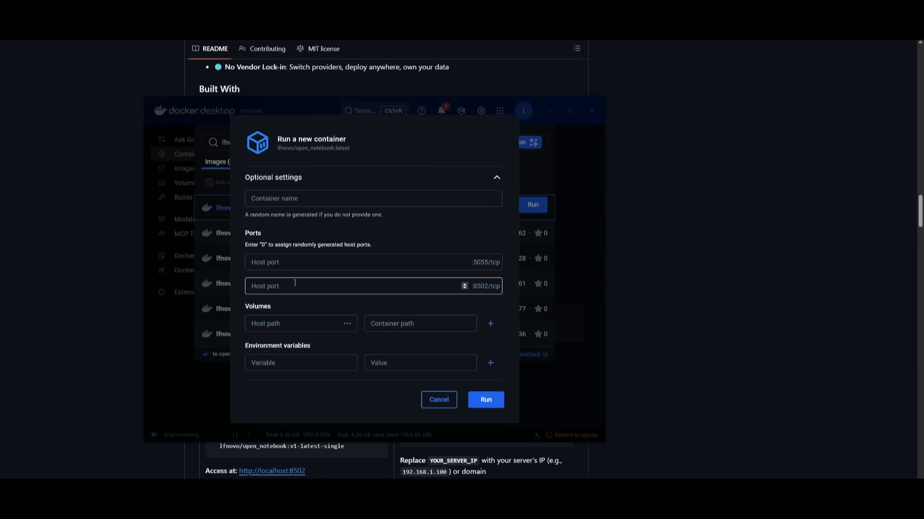
left_click(371, 262)
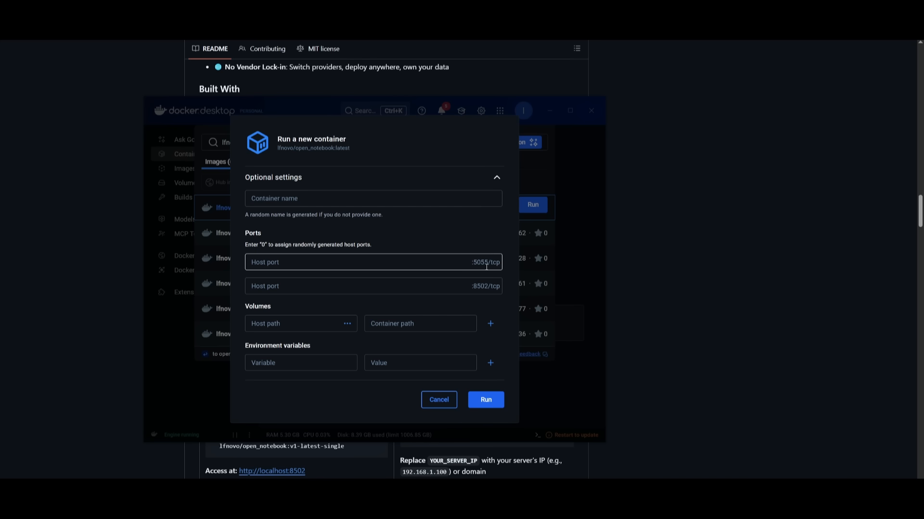
mouse_move(372, 236)
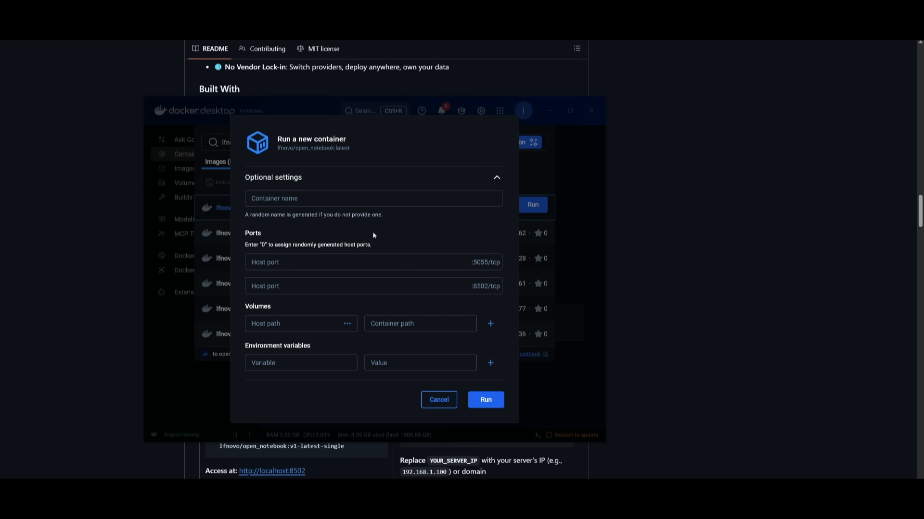
mouse_move(299, 317)
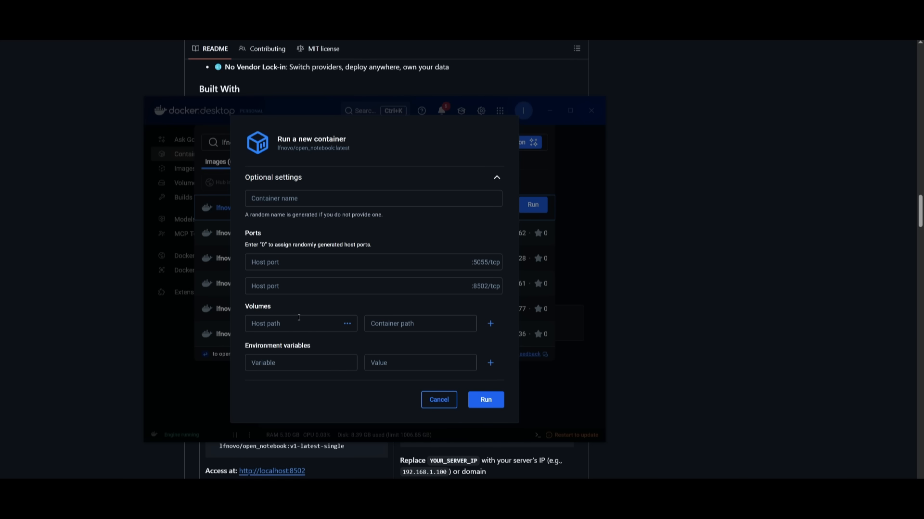
left_click(300, 362)
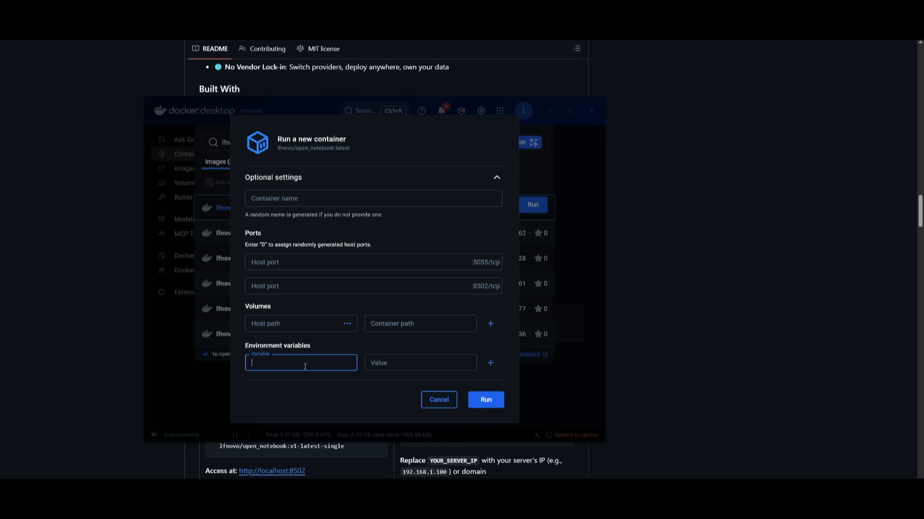
left_click(438, 399)
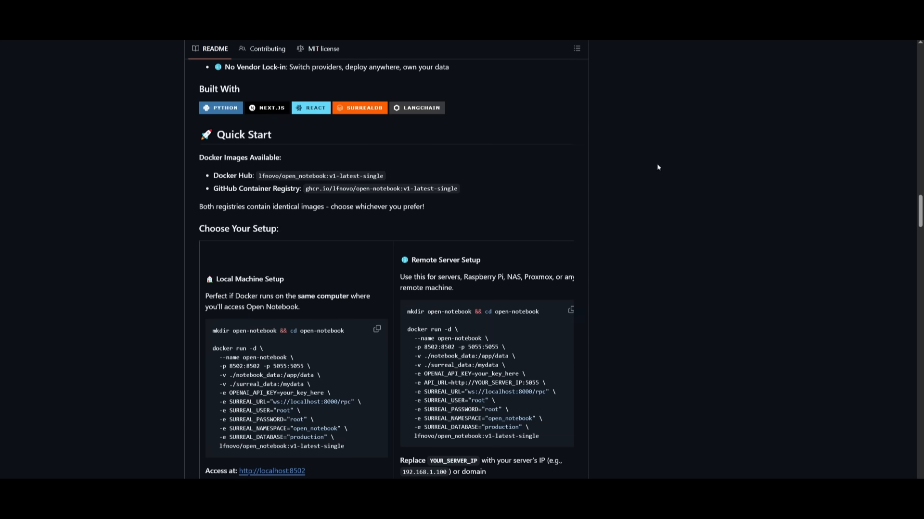
Open the docs' Model Provider Support page and scroll to the provider recommendations table.
left_click(562, 52)
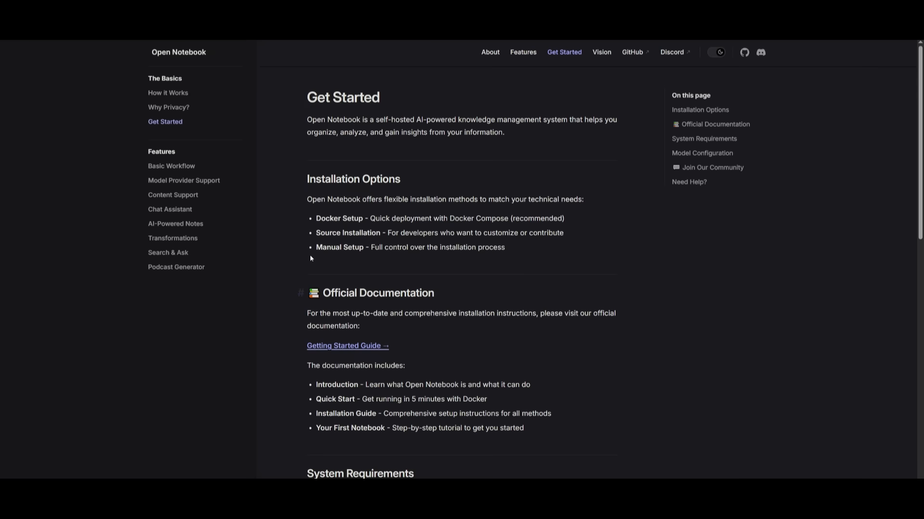
left_click(183, 181)
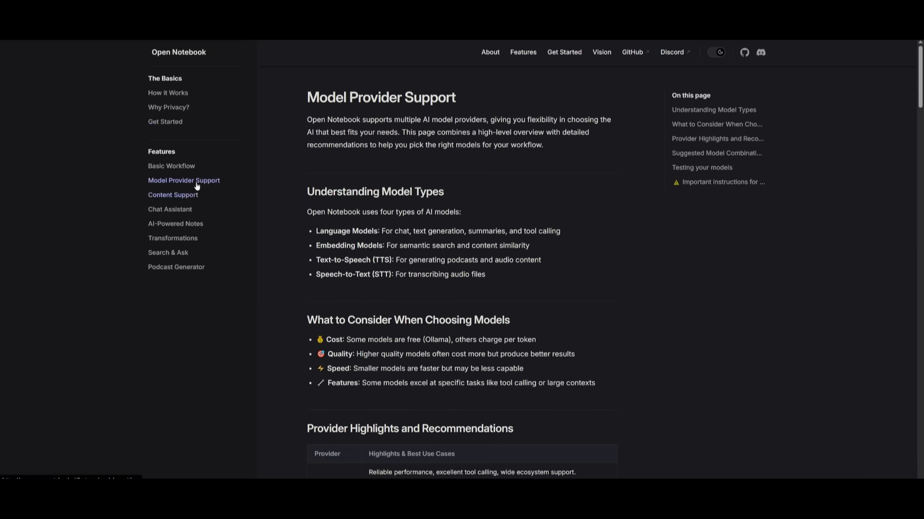
scroll("down", 3)
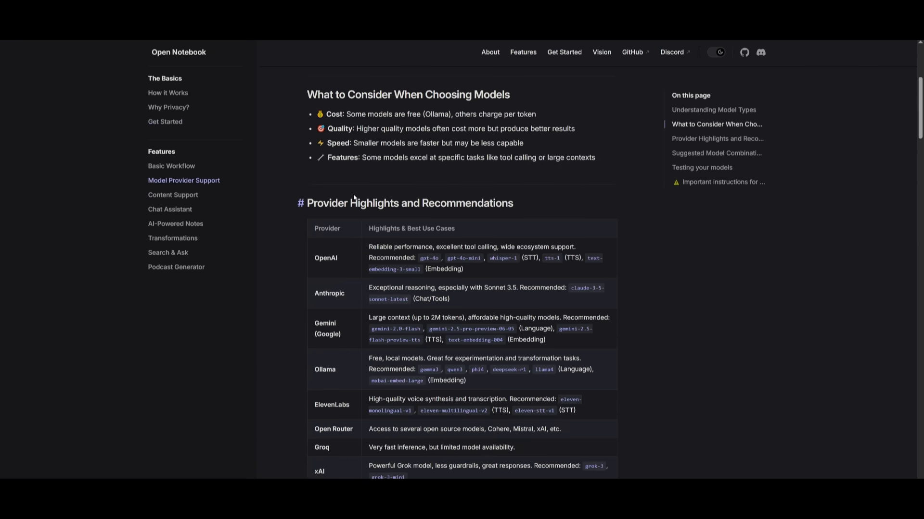
scroll("down", 3)
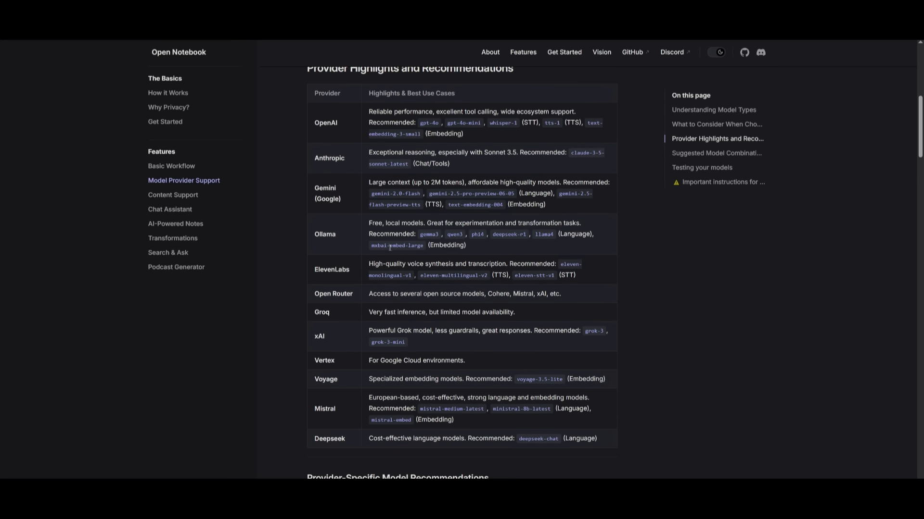
mouse_move(416, 304)
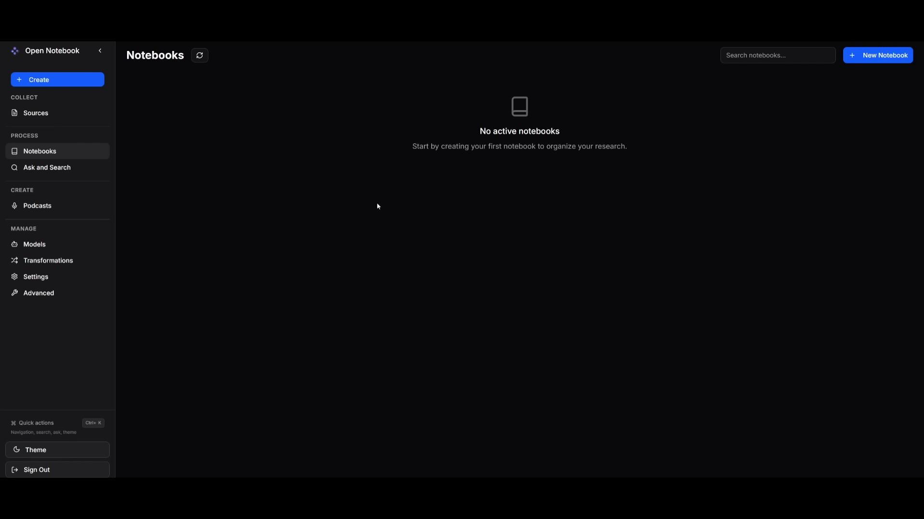
mouse_move(196, 212)
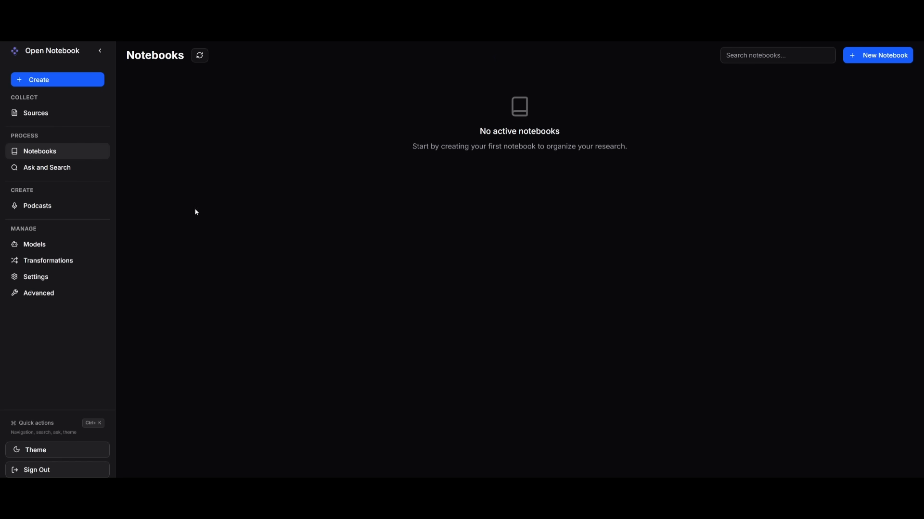
mouse_move(210, 213)
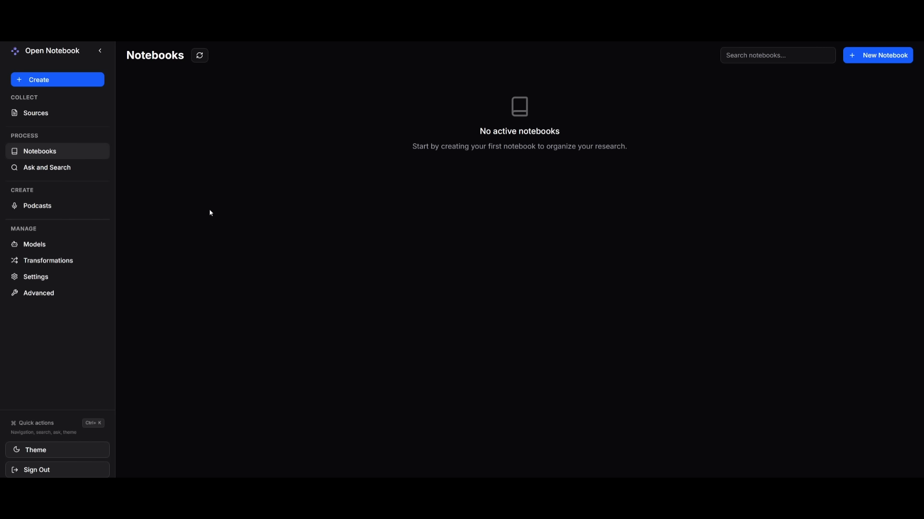
mouse_move(181, 191)
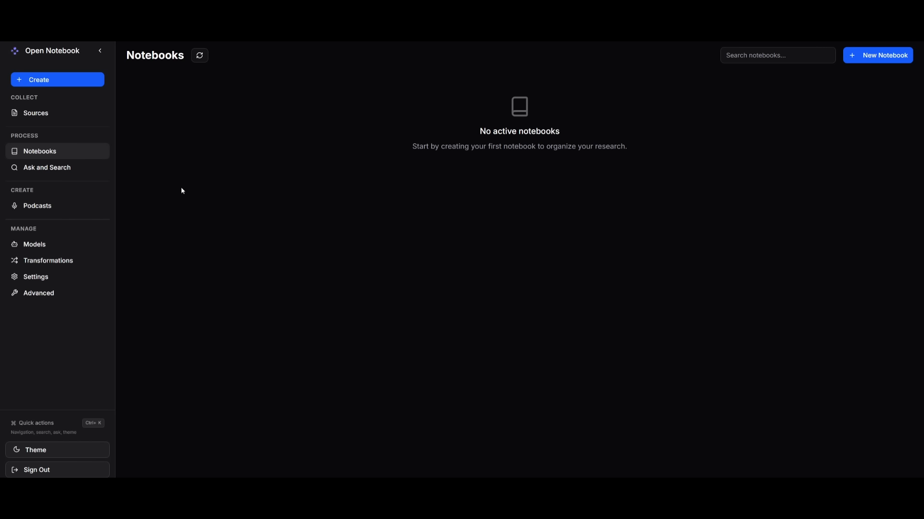
Open the Models page under Manage in the sidebar.
left_click(34, 246)
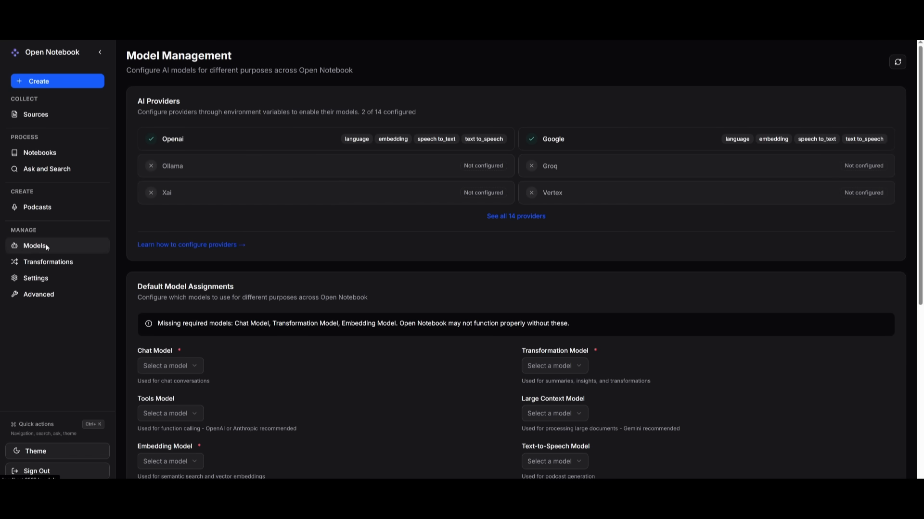
mouse_move(90, 225)
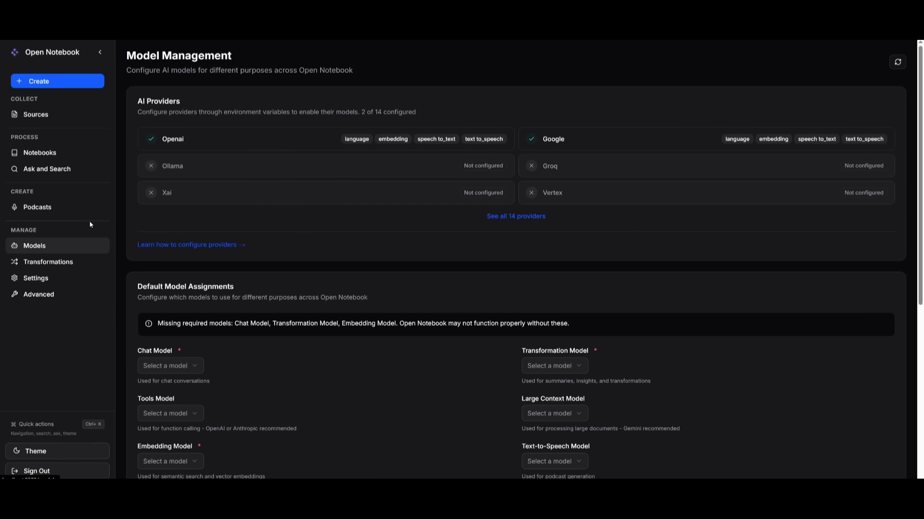
mouse_move(368, 137)
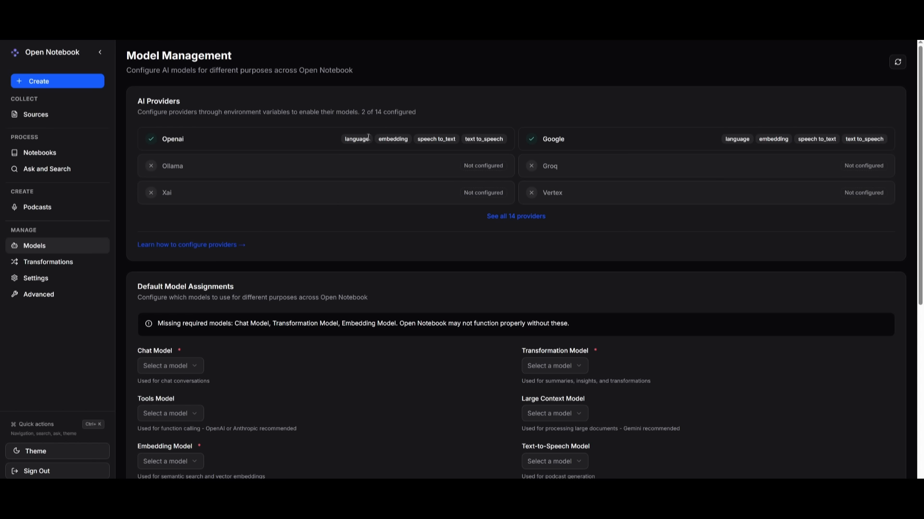
mouse_move(541, 316)
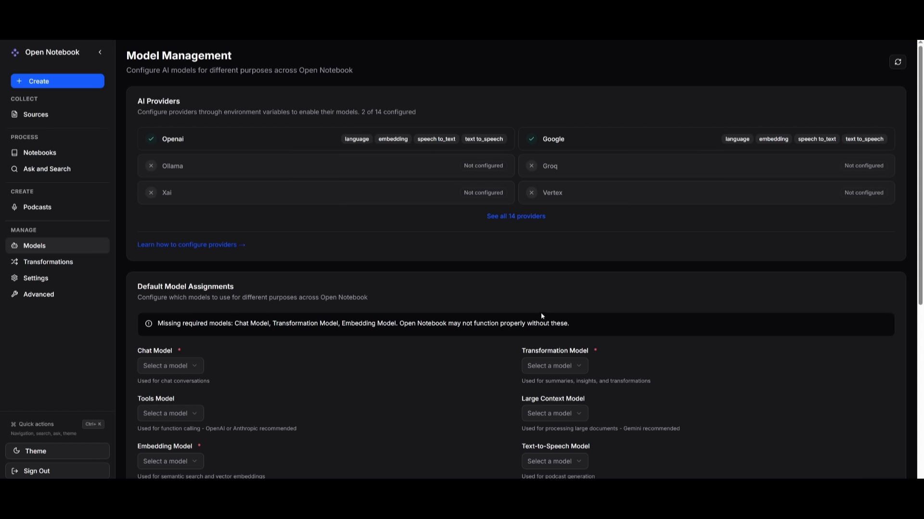
mouse_move(209, 291)
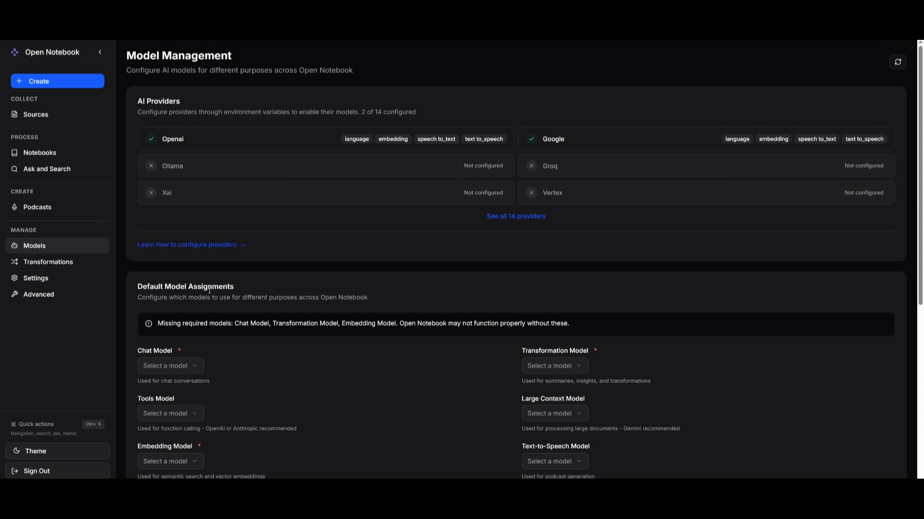
mouse_move(273, 145)
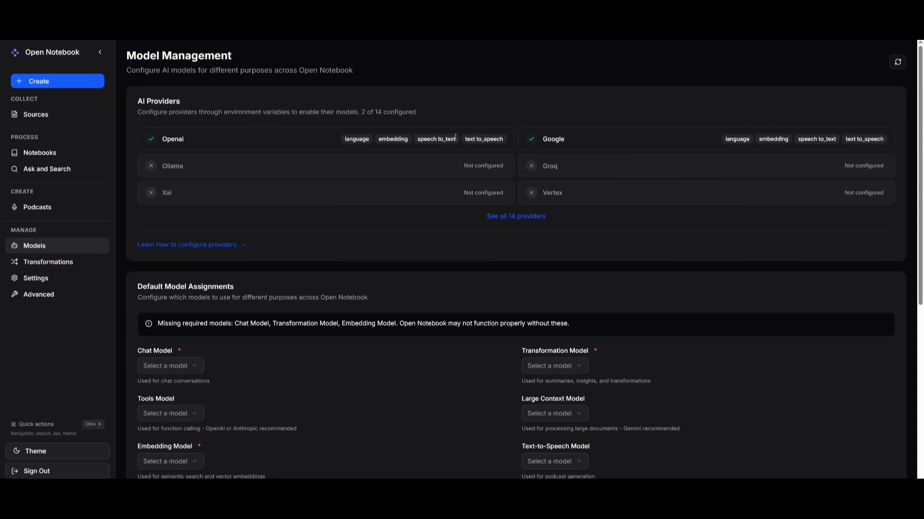
scroll("down", 3)
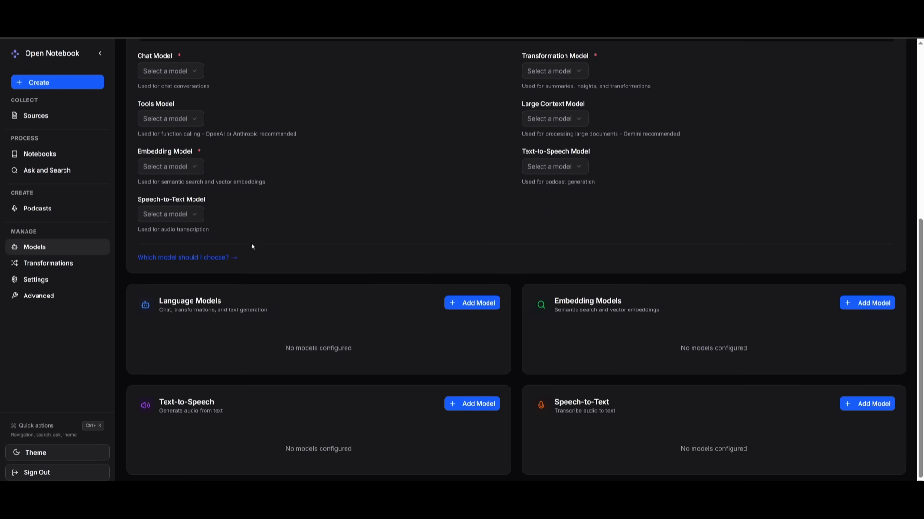
mouse_move(177, 359)
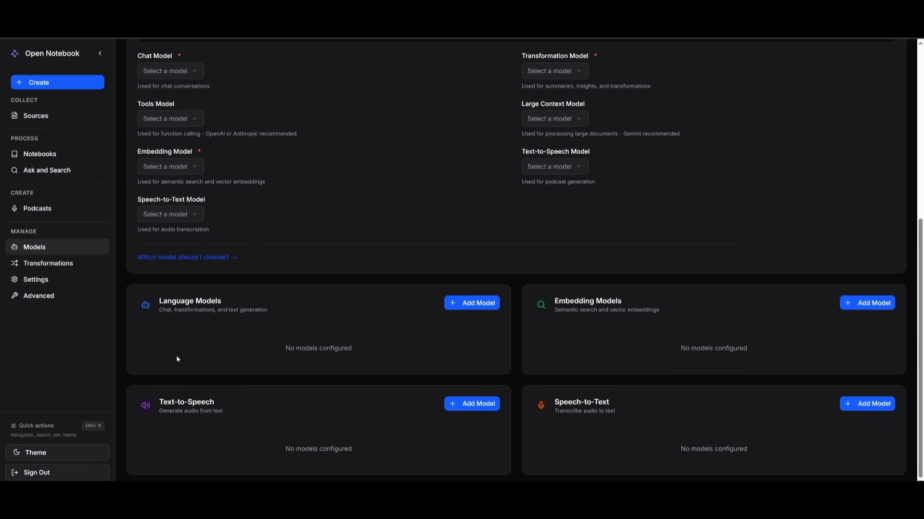
mouse_move(588, 354)
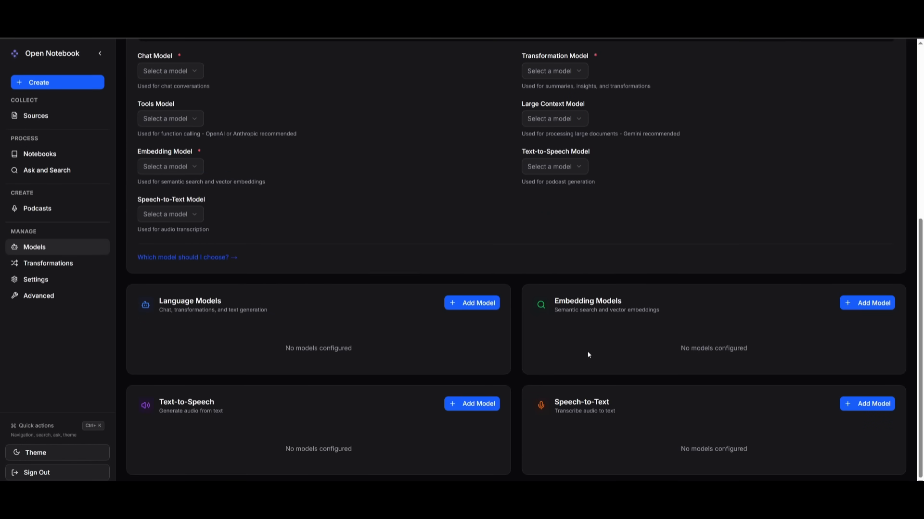
mouse_move(32, 108)
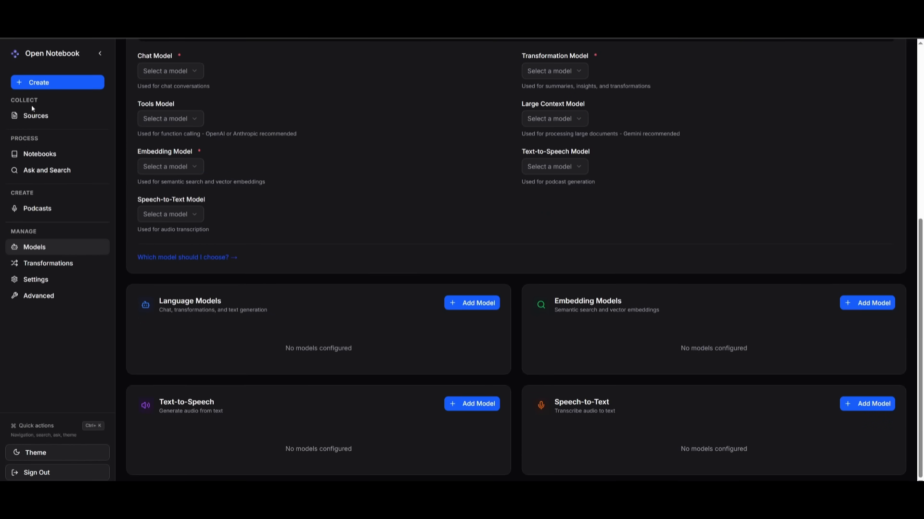
mouse_move(173, 269)
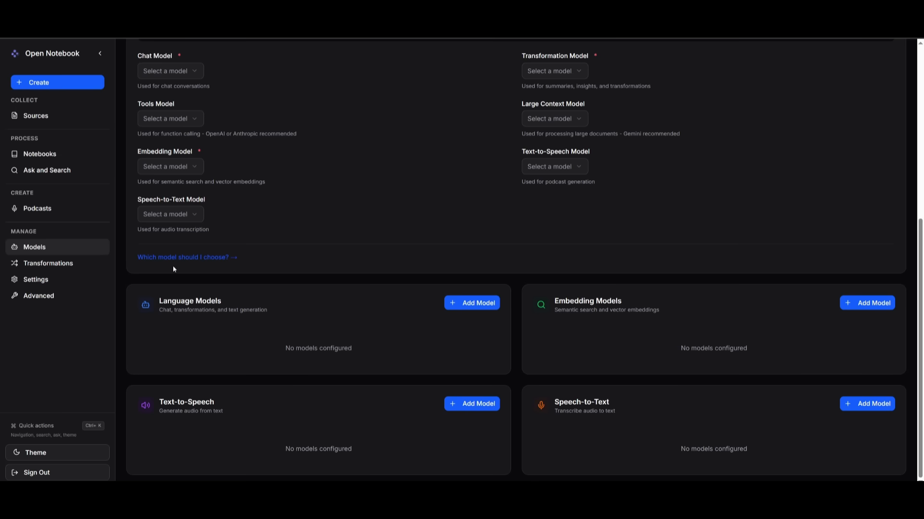
Add a new language model with OpenAI as provider, ready to enter its name.
left_click(471, 303)
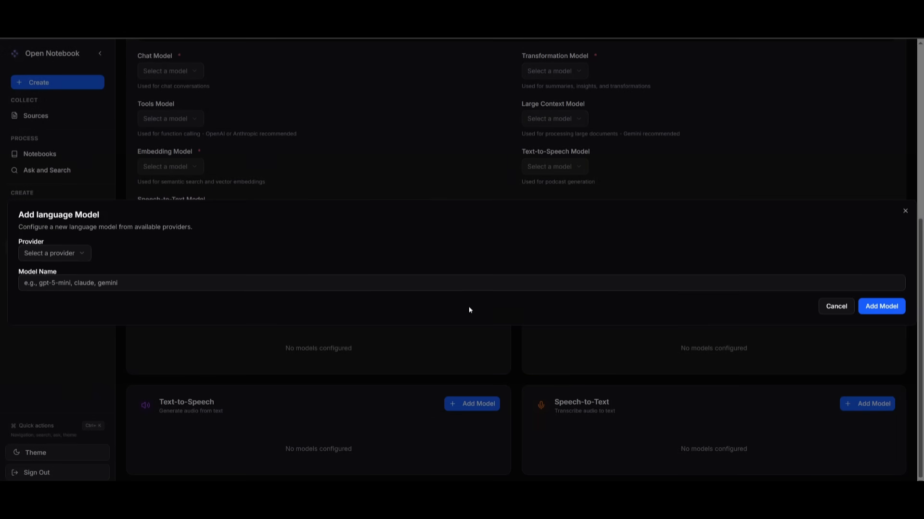
left_click(53, 254)
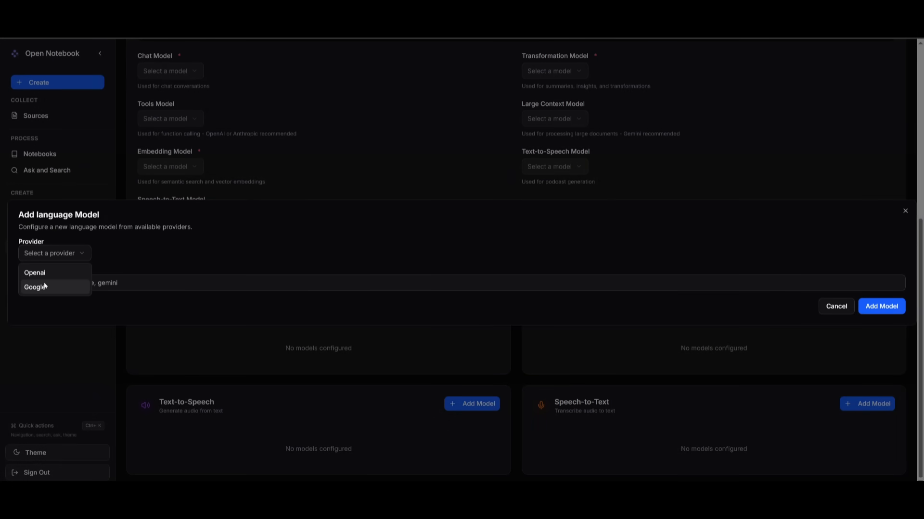
mouse_move(52, 291)
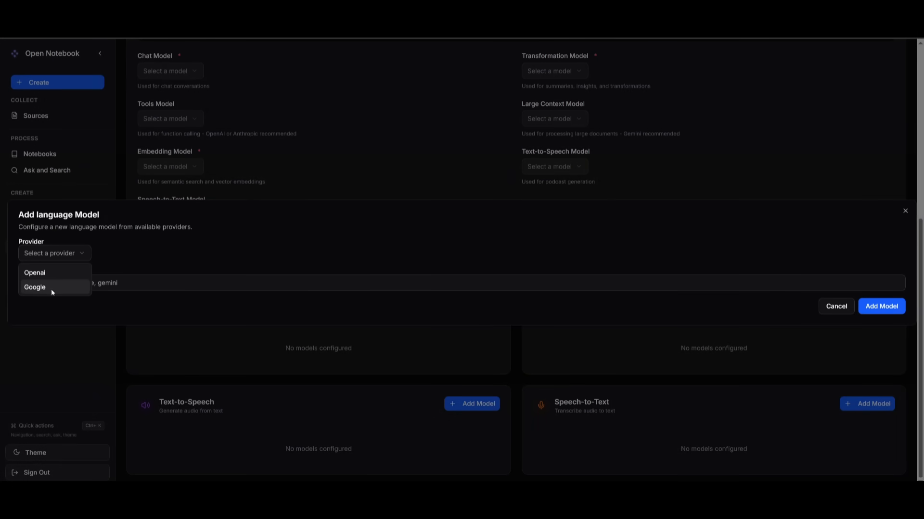
left_click(34, 273)
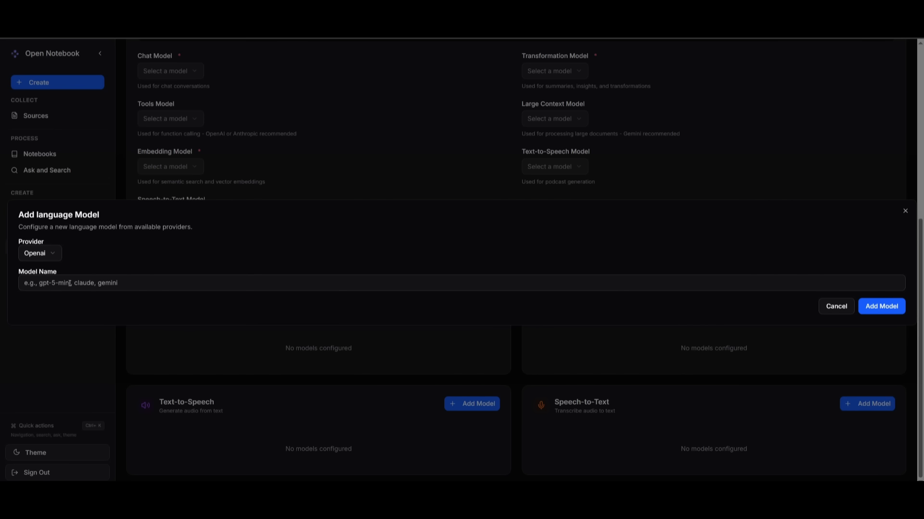
left_click(881, 306)
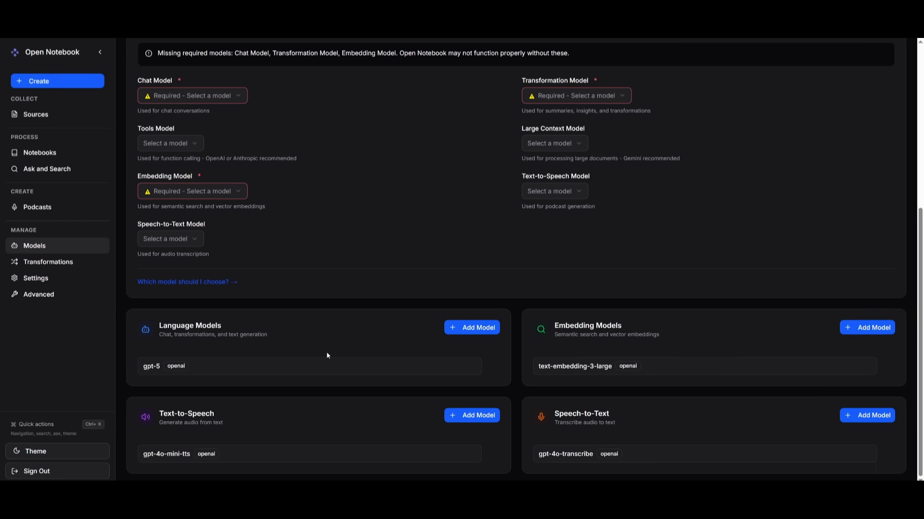
Assign gpt-5, text-embedding-3-large, gpt-4o-mini-tts and gpt-4o-transcribe as the default models.
scroll("up", 3)
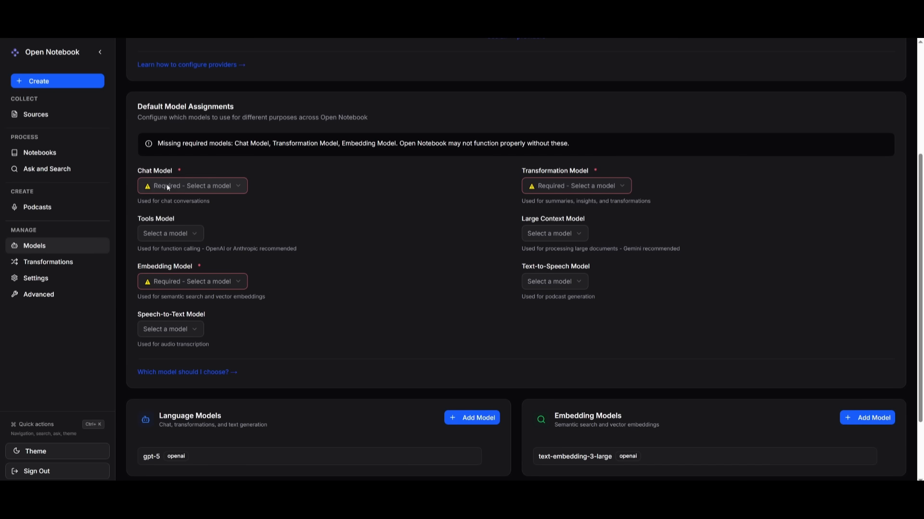
left_click(192, 185)
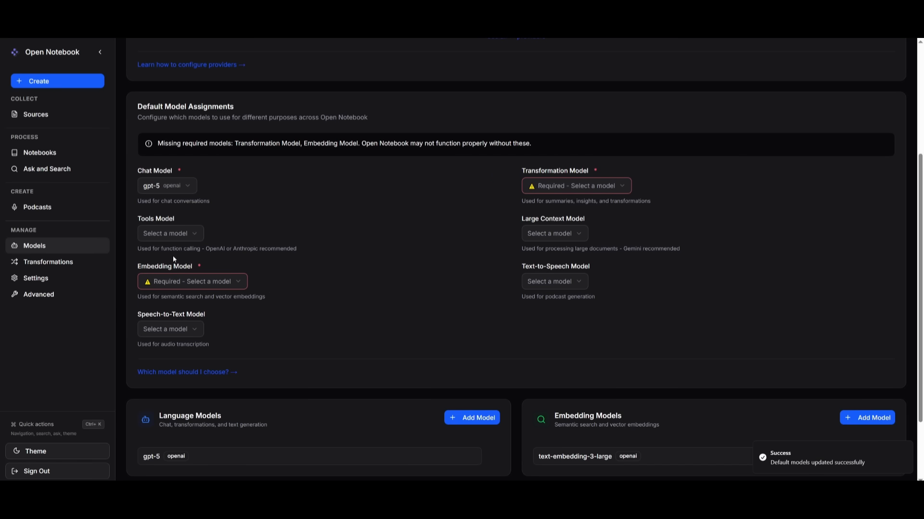
left_click(192, 281)
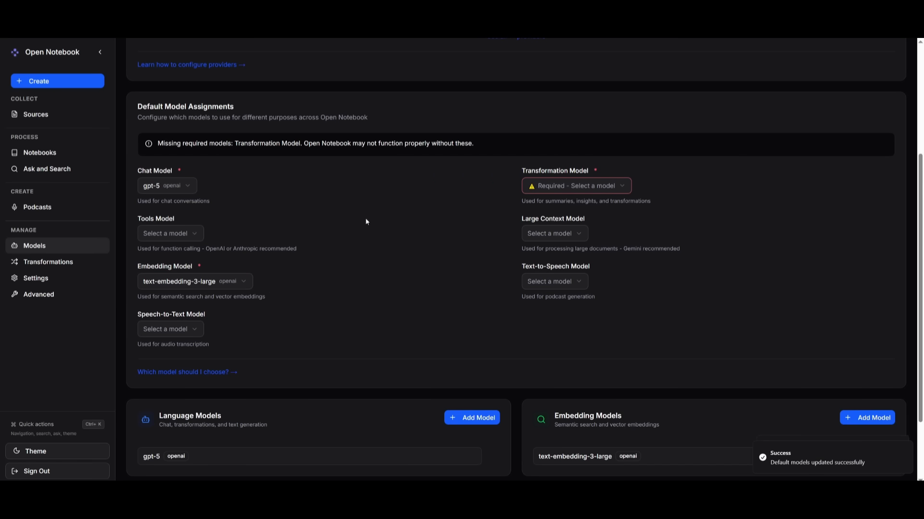
mouse_move(557, 202)
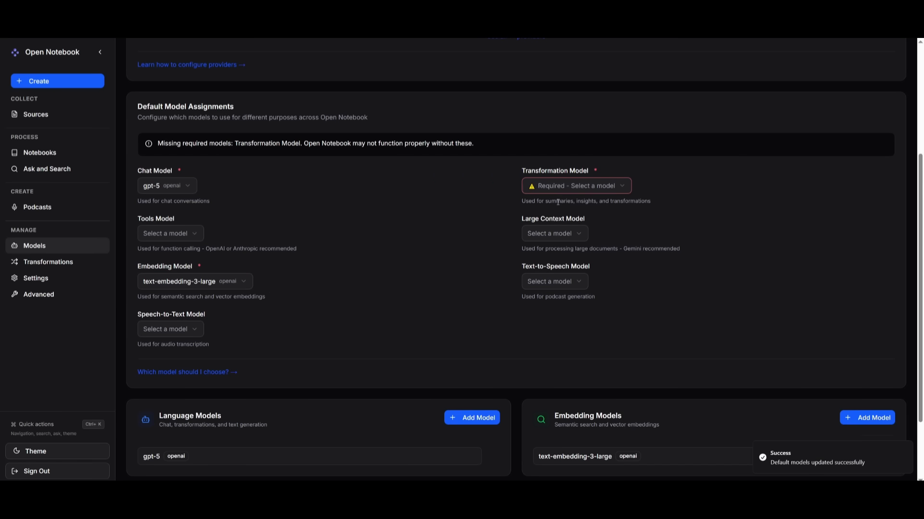
left_click(576, 185)
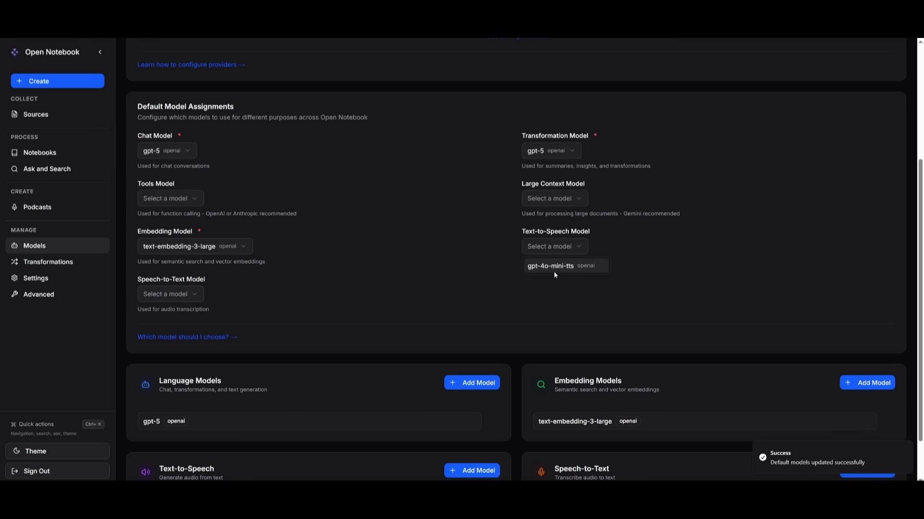
left_click(549, 265)
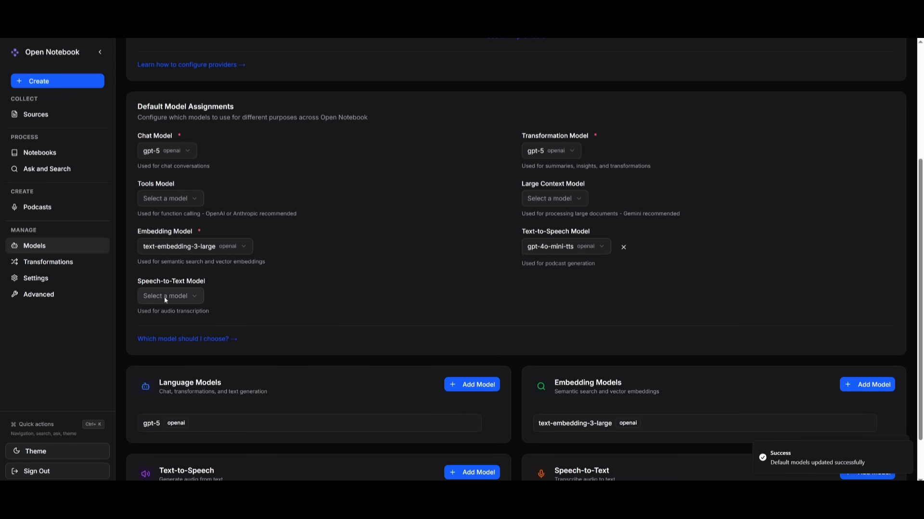
left_click(170, 295)
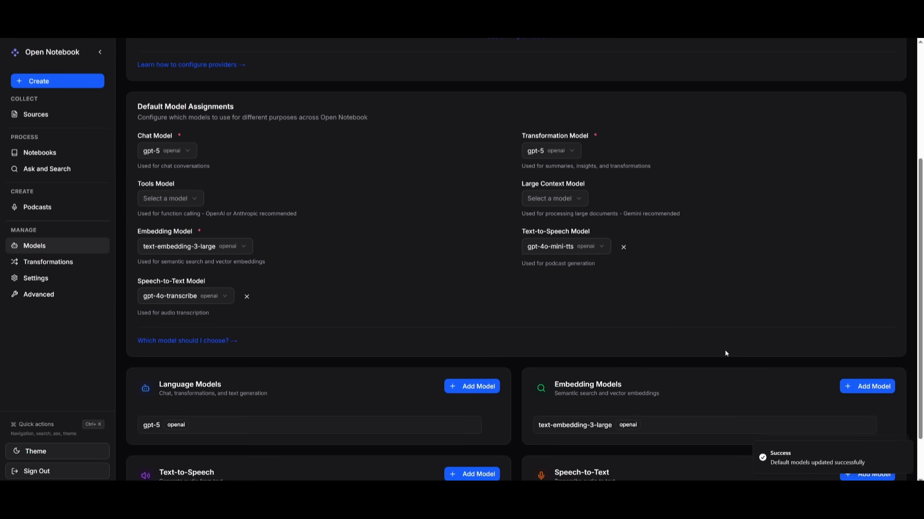
scroll("up", 3)
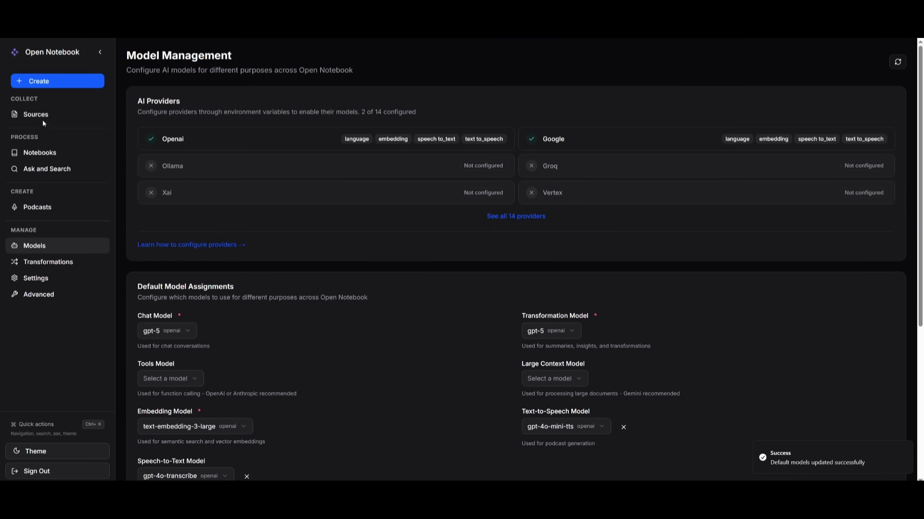
Start a new source from uploaded files: two YouTube channel documents and Types of Videos on.docx.
left_click(38, 80)
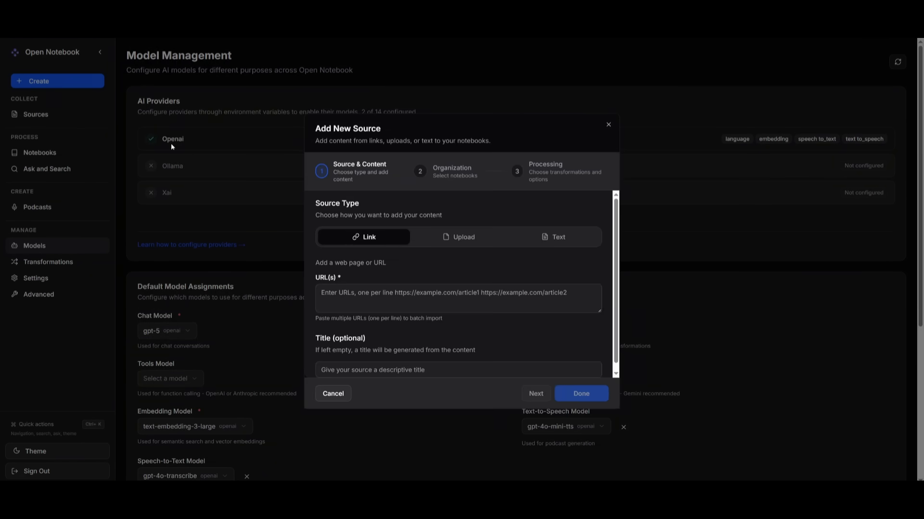
mouse_move(431, 252)
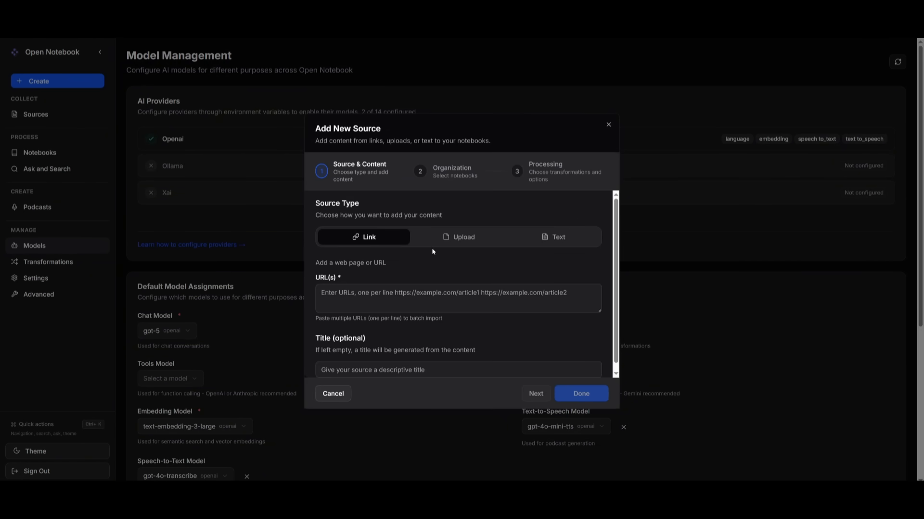
mouse_move(367, 246)
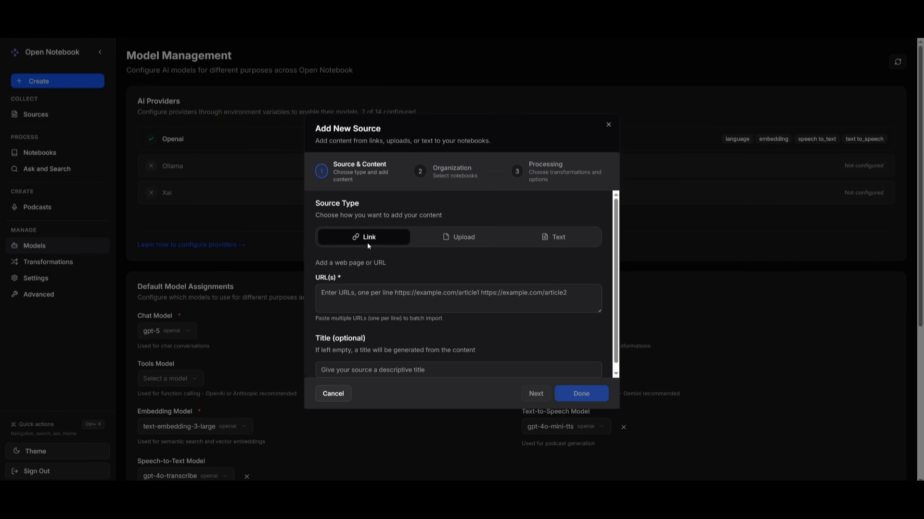
mouse_move(345, 259)
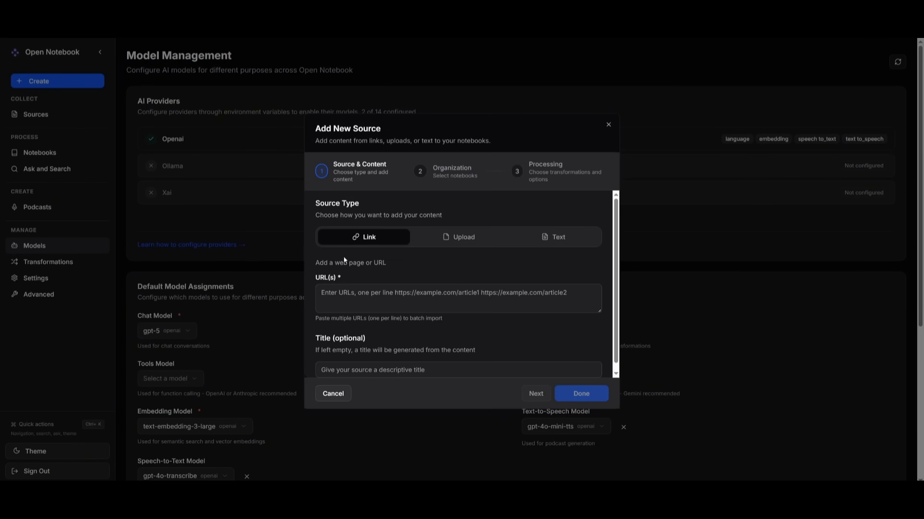
mouse_move(81, 173)
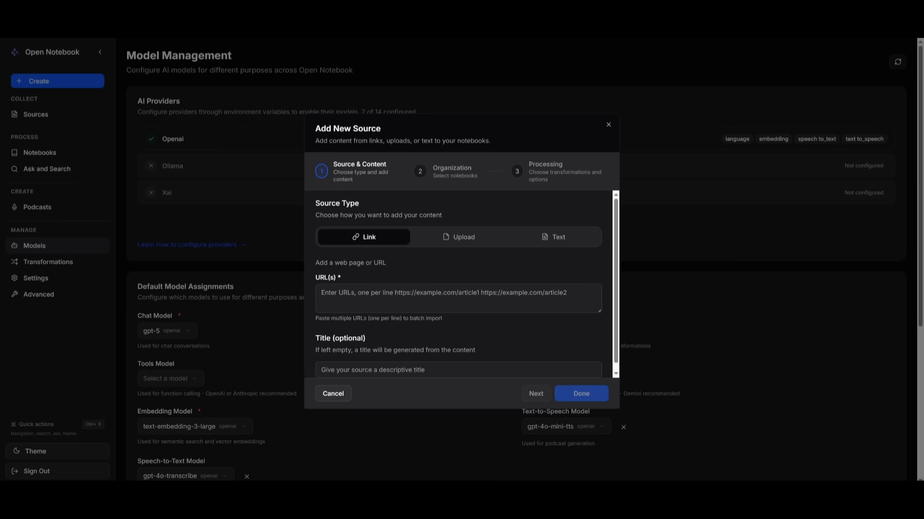
left_click(464, 236)
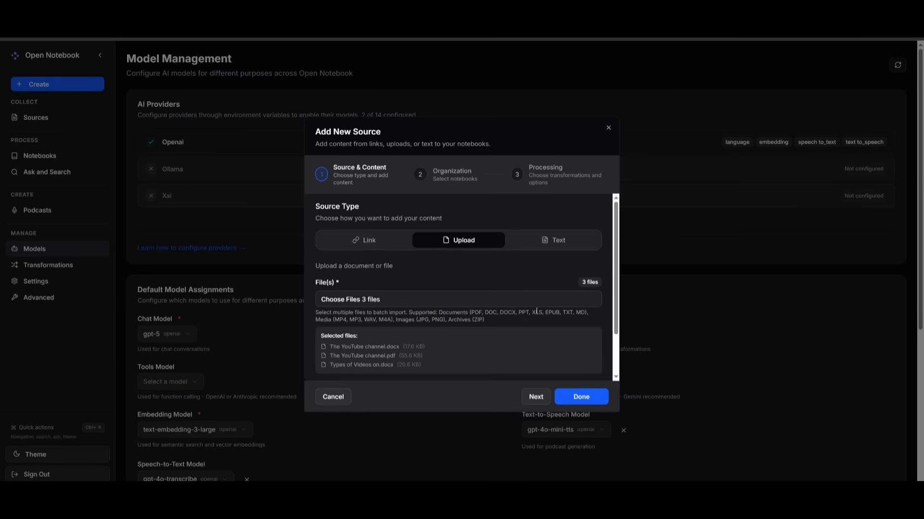
scroll("down", 3)
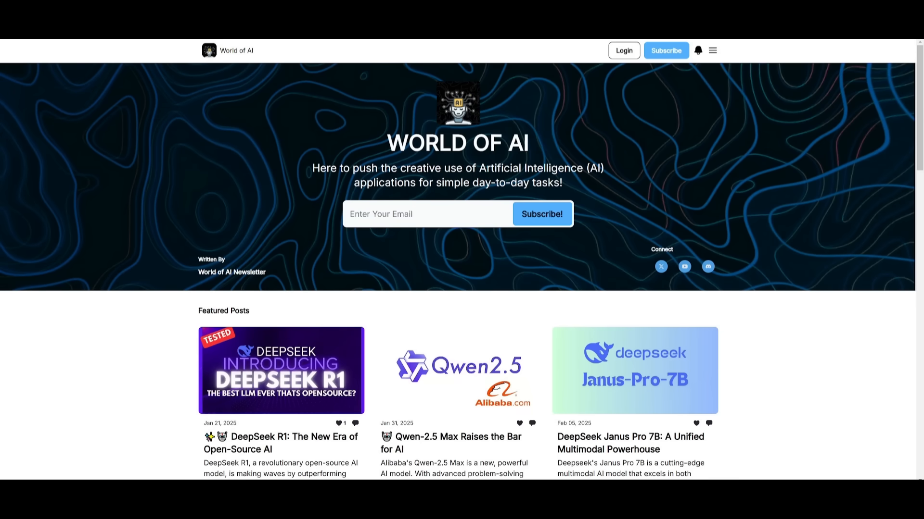
scroll("down", 3)
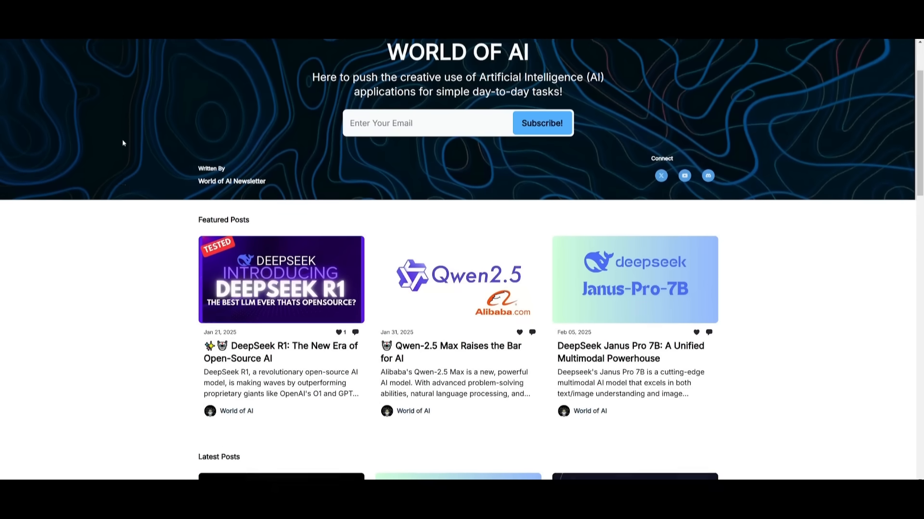
scroll("down", 3)
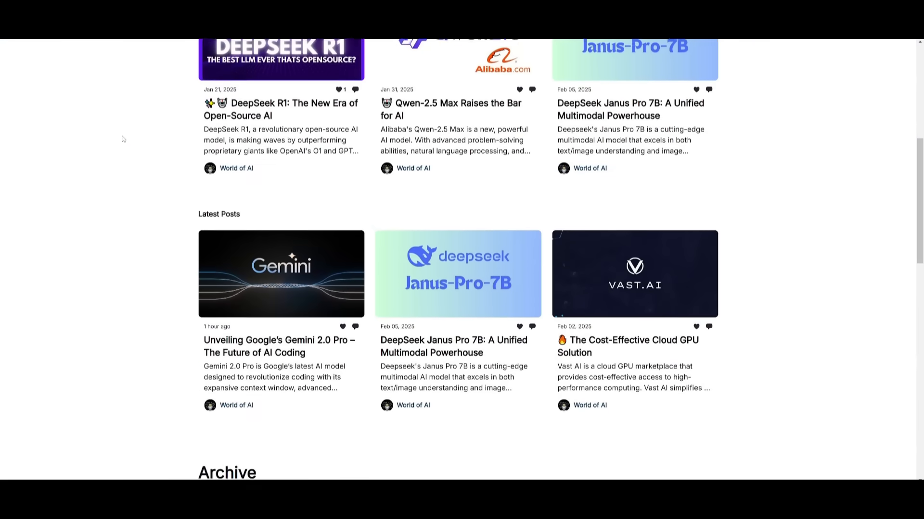
scroll("down", 3)
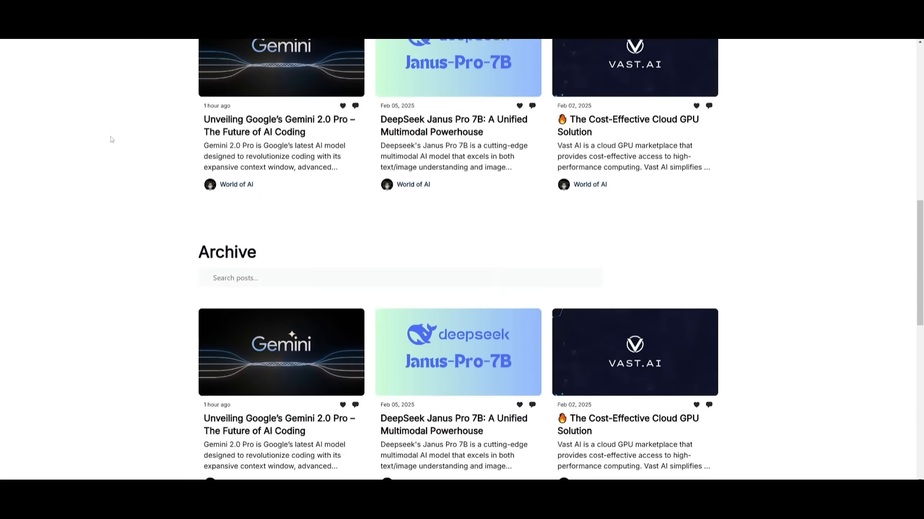
scroll("down", 3)
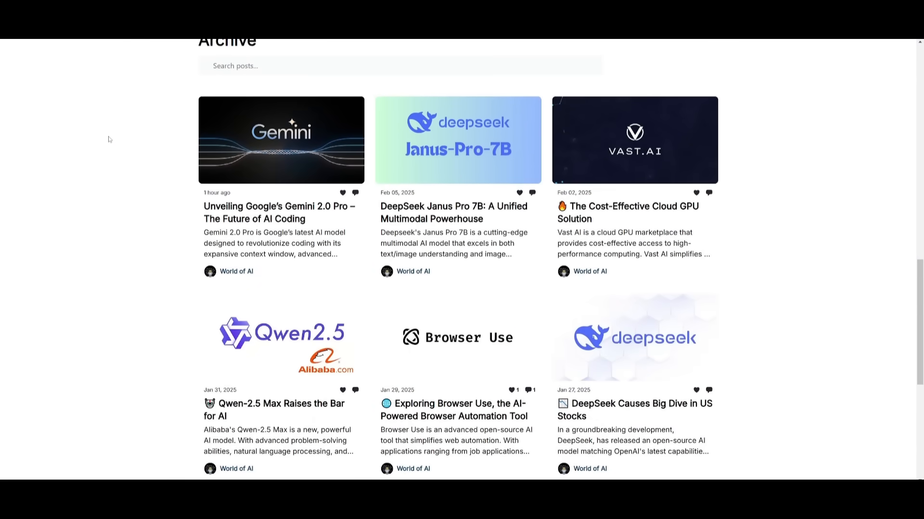
scroll("down", 3)
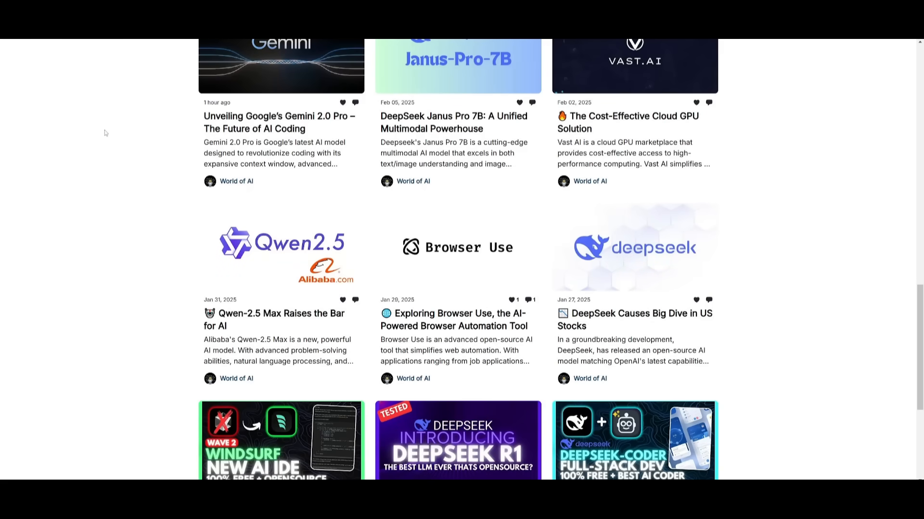
scroll("down", 3)
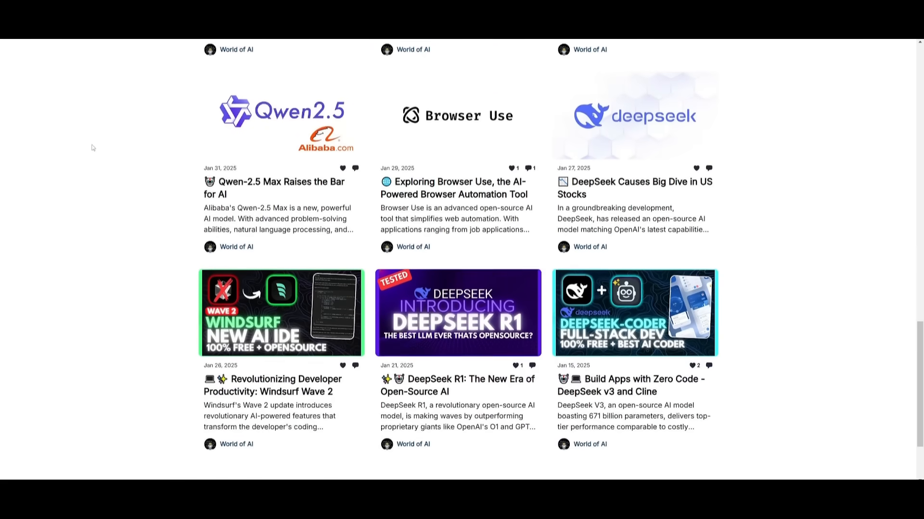
scroll("down", 3)
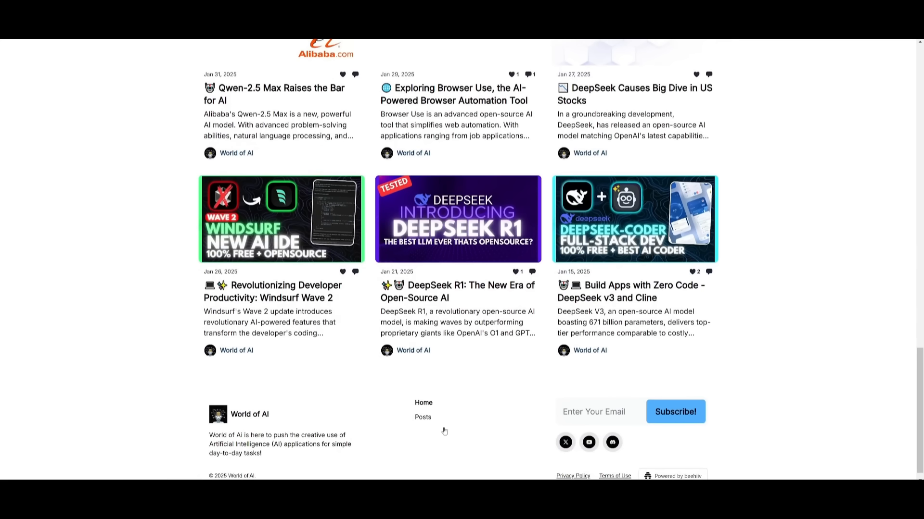
mouse_move(444, 431)
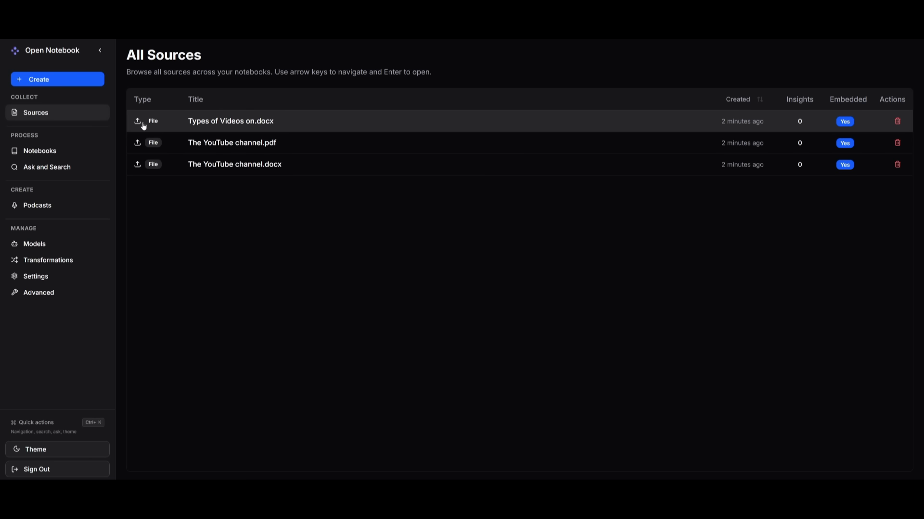
mouse_move(257, 120)
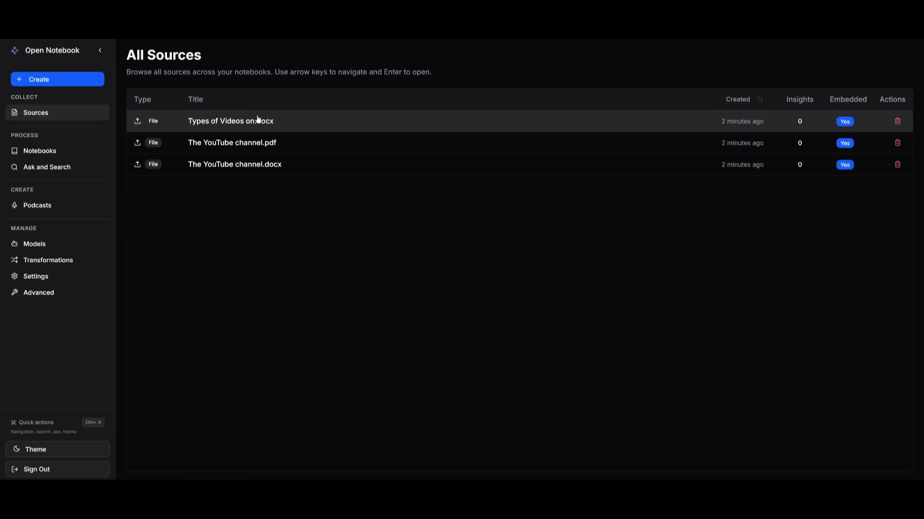
Open the Types of Videos on.docx source and scroll through its content.
left_click(230, 121)
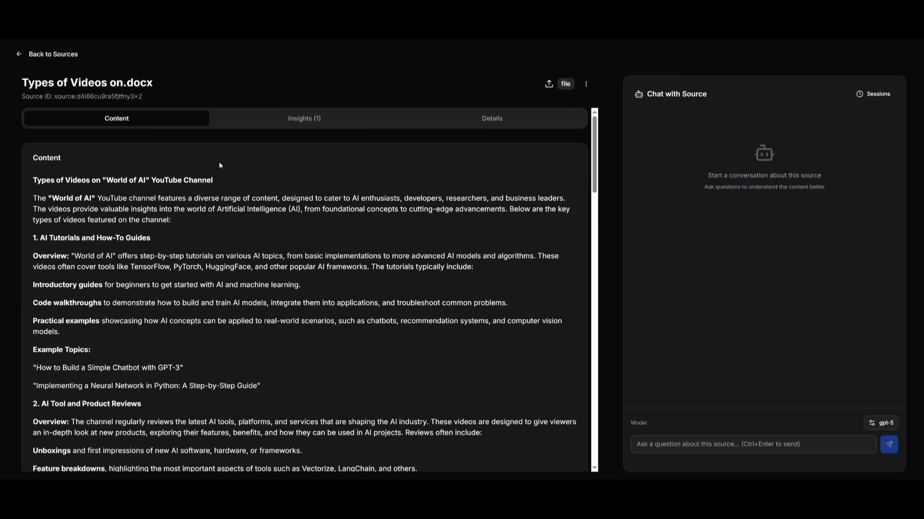
scroll("down", 3)
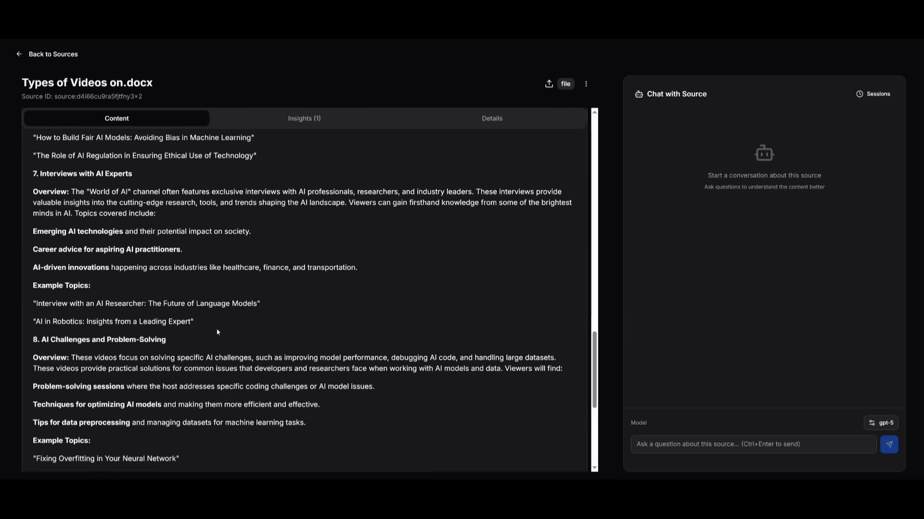
scroll("down", 3)
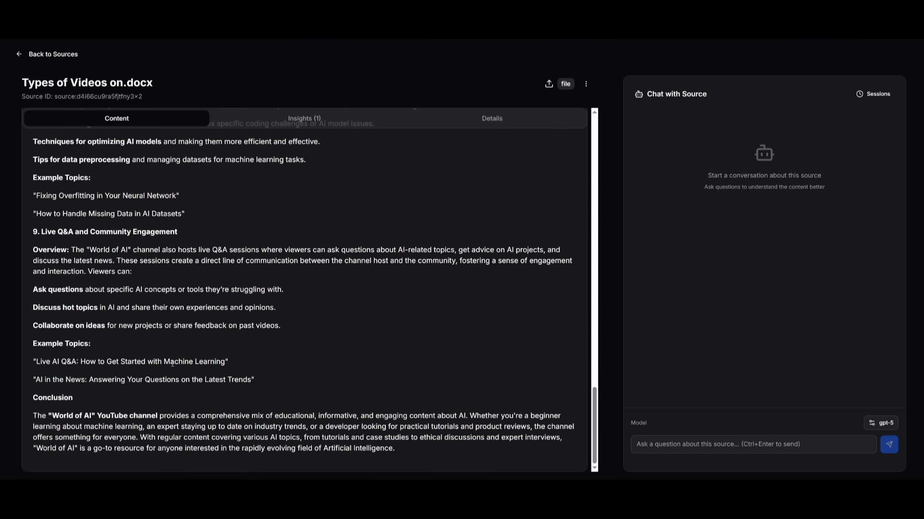
scroll("up", 3)
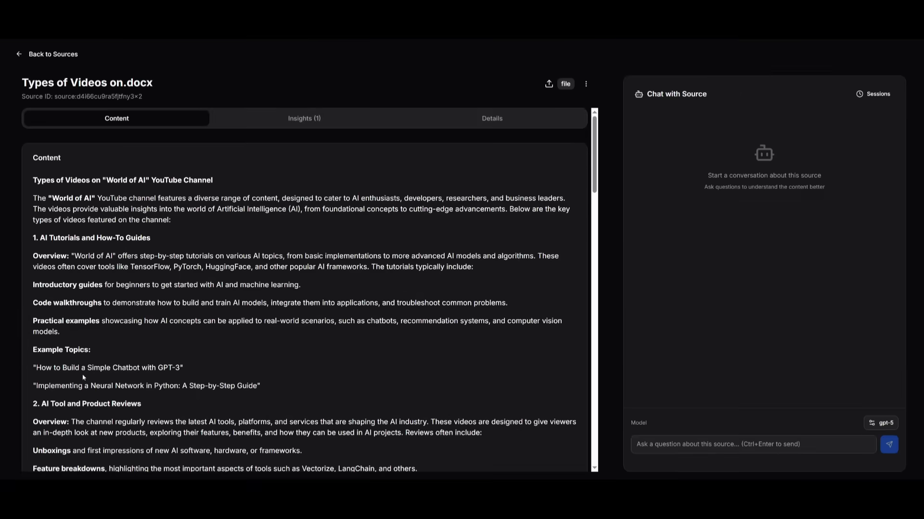
Ask the source chat 'what is this youtube channel about?' and read the referenced answer.
left_click(752, 444)
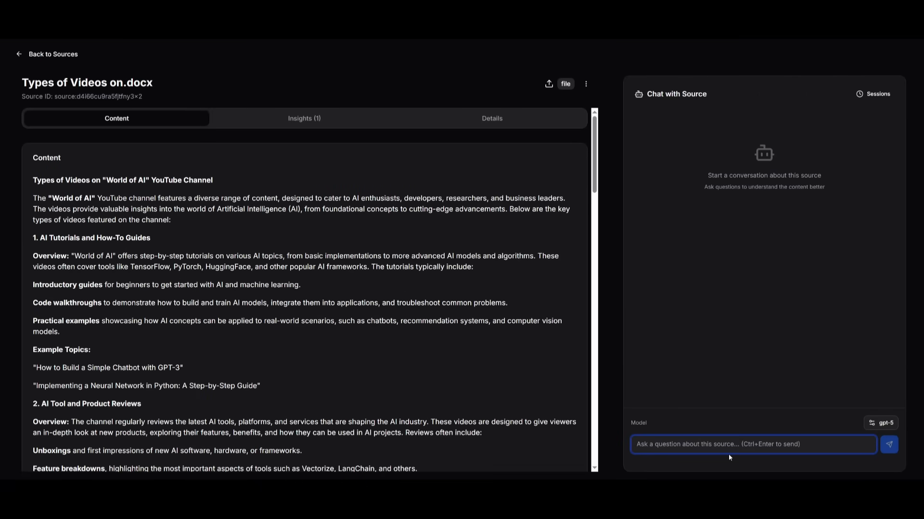
type("what")
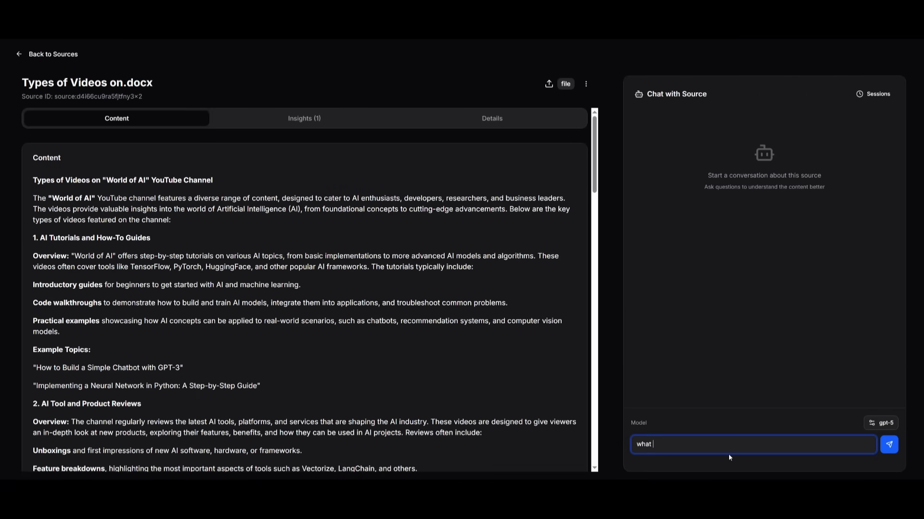
type("is this youtube chan")
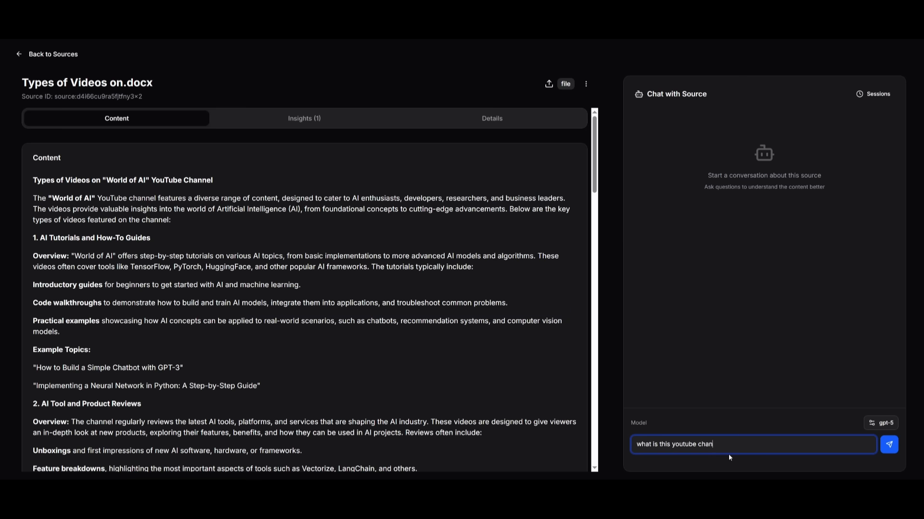
type("nel about?")
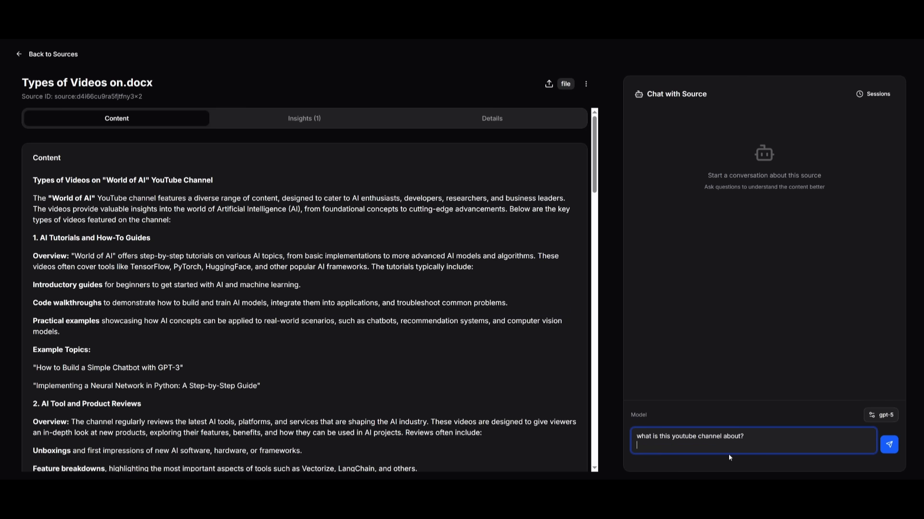
mouse_move(889, 428)
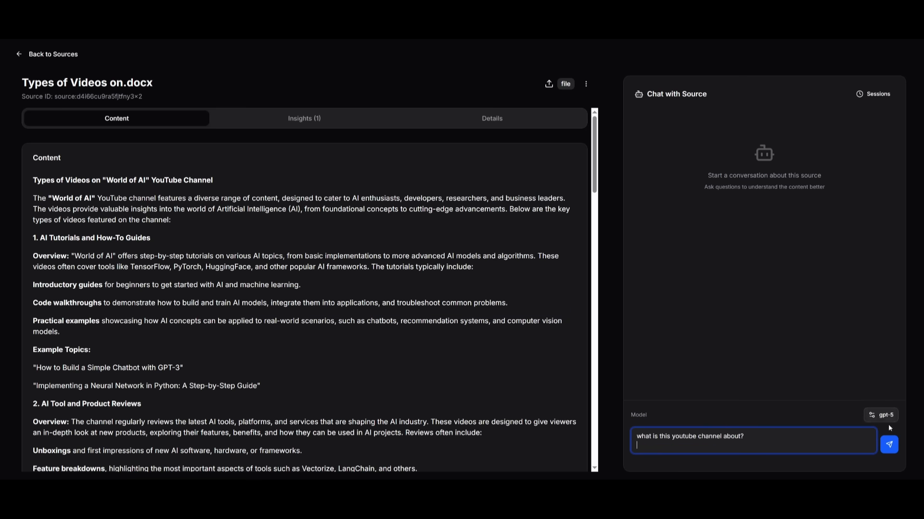
left_click(888, 444)
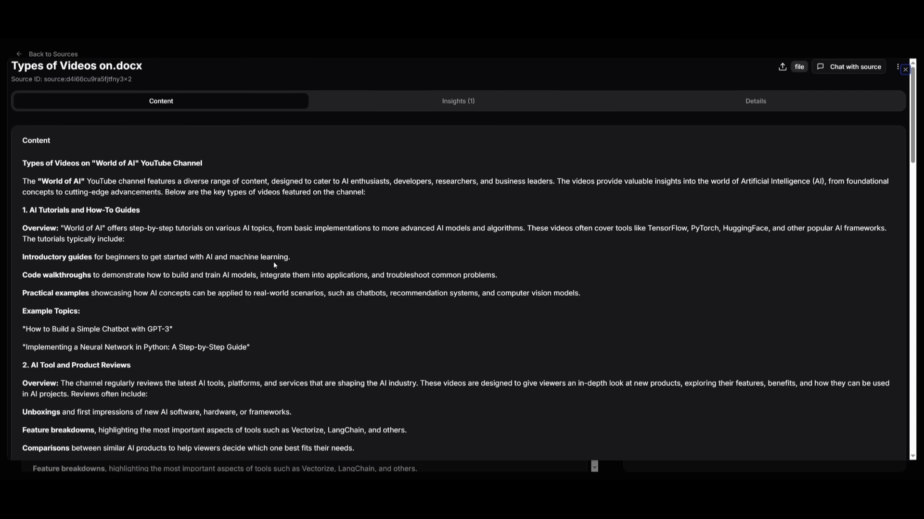
scroll("down", 3)
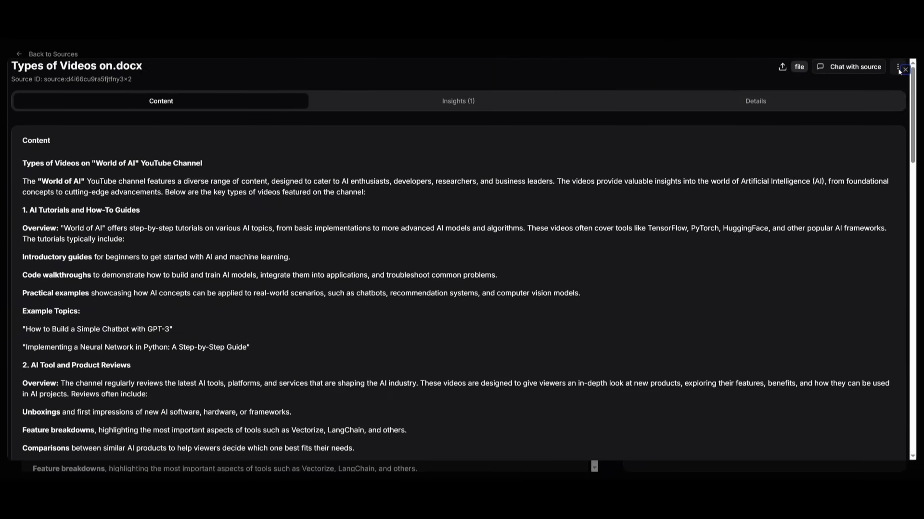
left_click(853, 66)
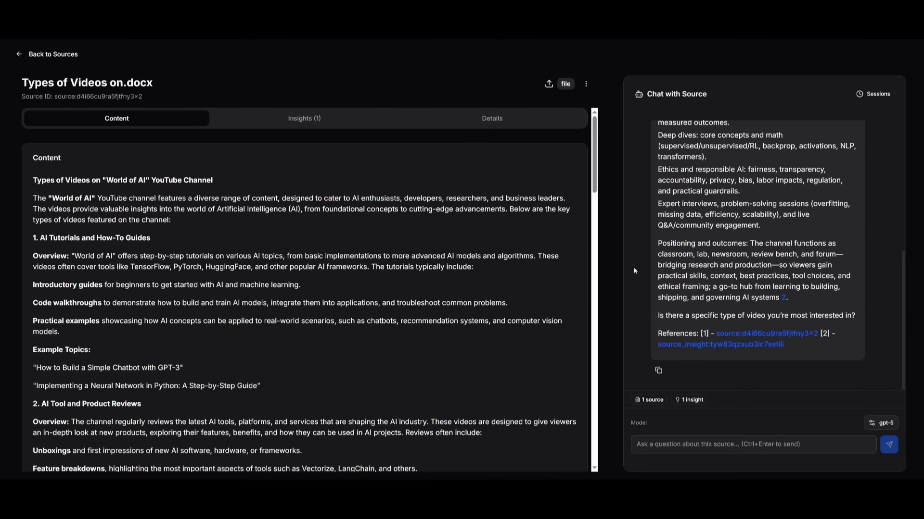
Create a Paper Analysis insight for the Types of Videos on.docx source.
left_click(305, 118)
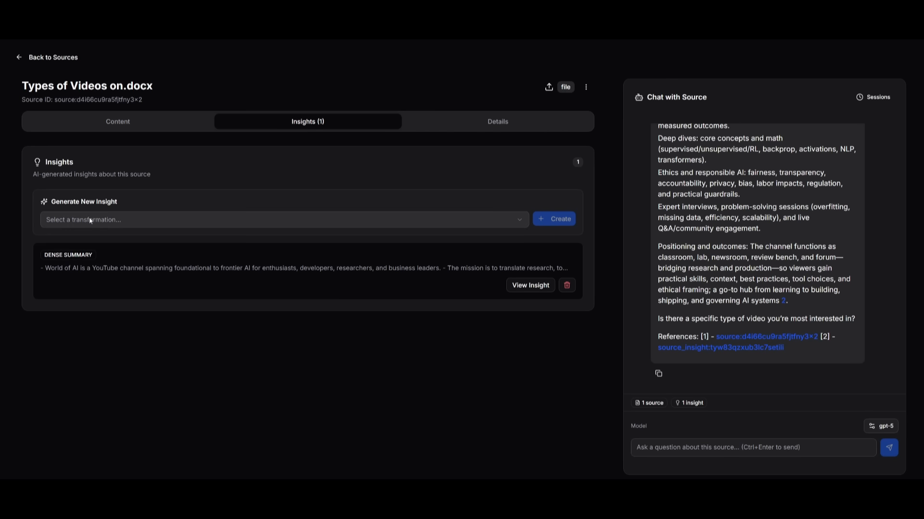
left_click(280, 219)
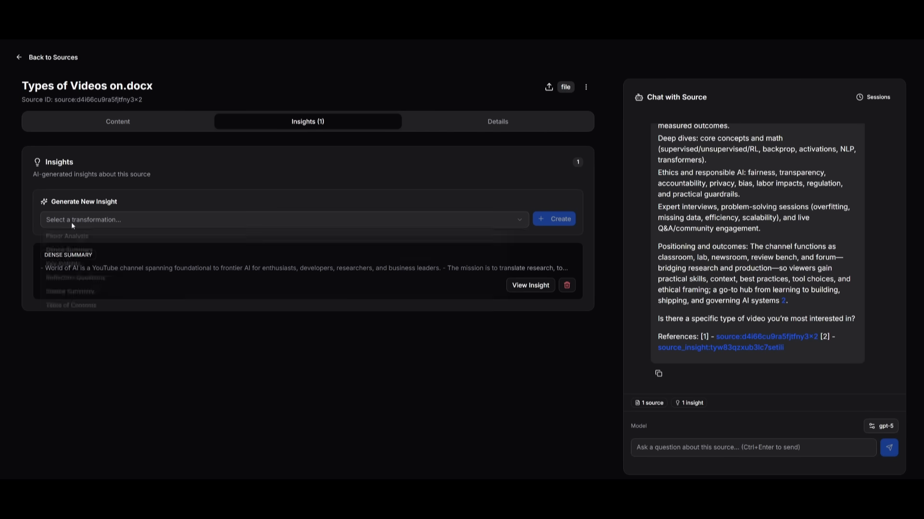
left_click(282, 219)
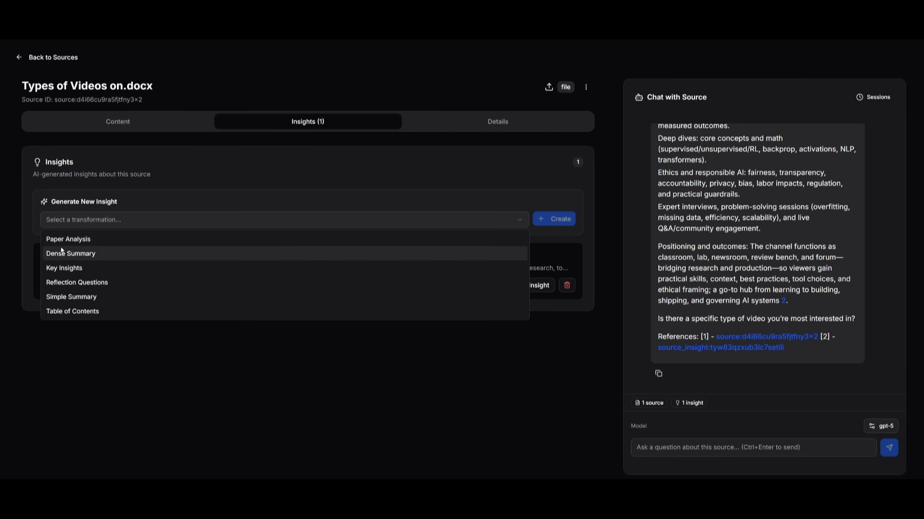
mouse_move(76, 282)
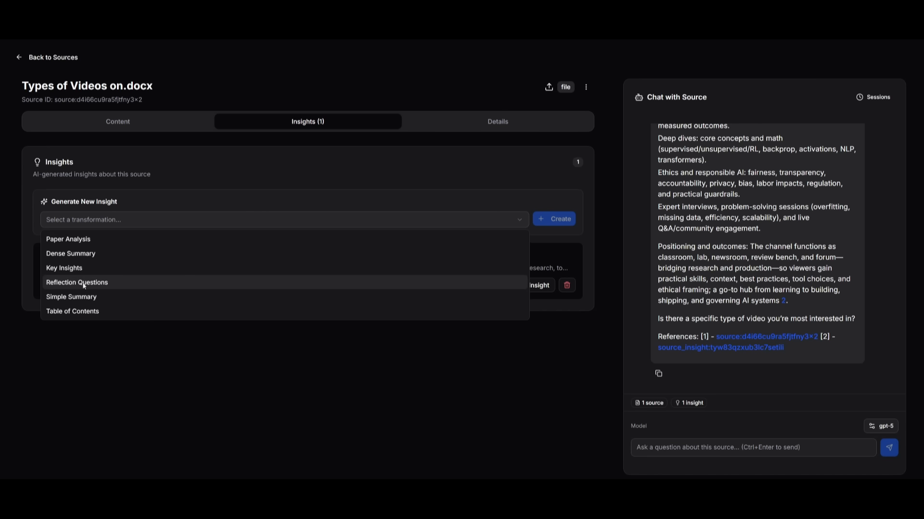
mouse_move(72, 311)
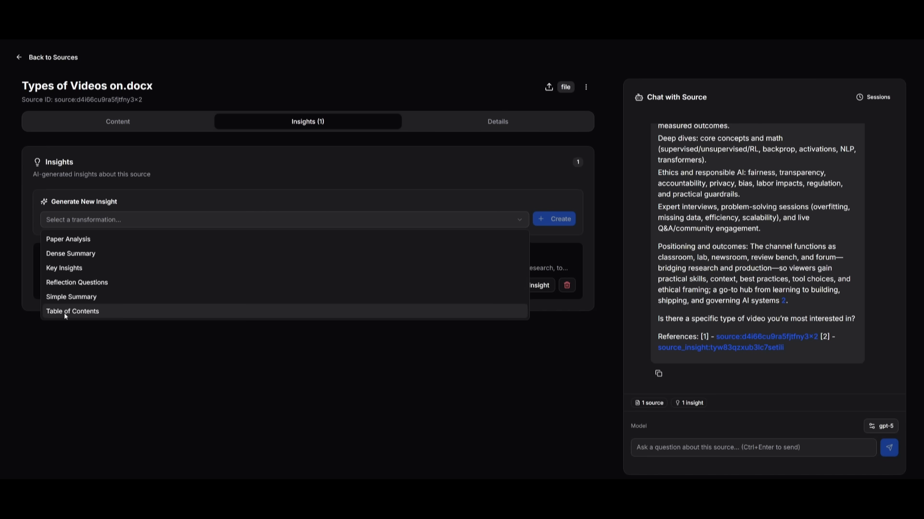
left_click(69, 239)
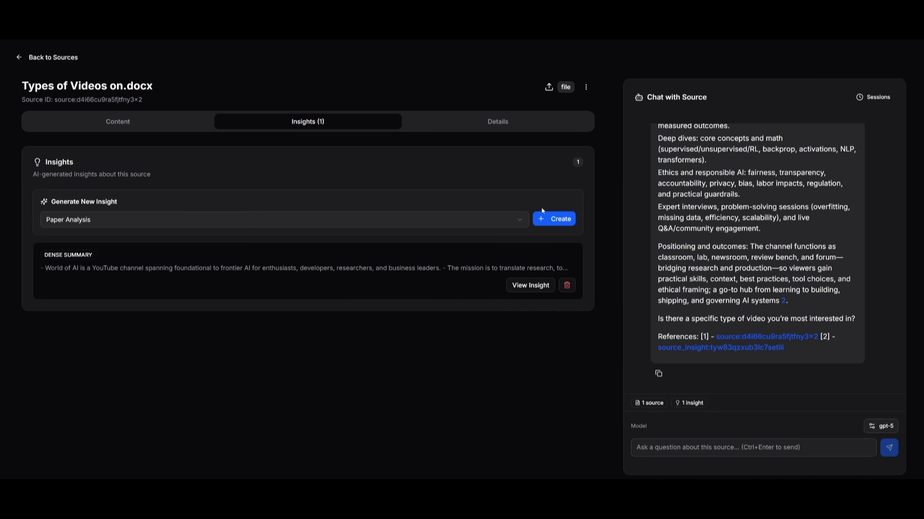
left_click(554, 219)
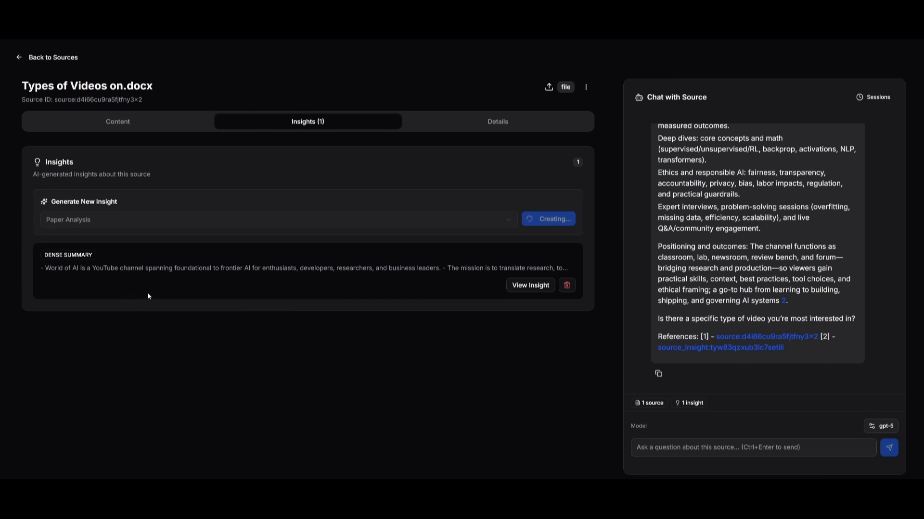
mouse_move(105, 267)
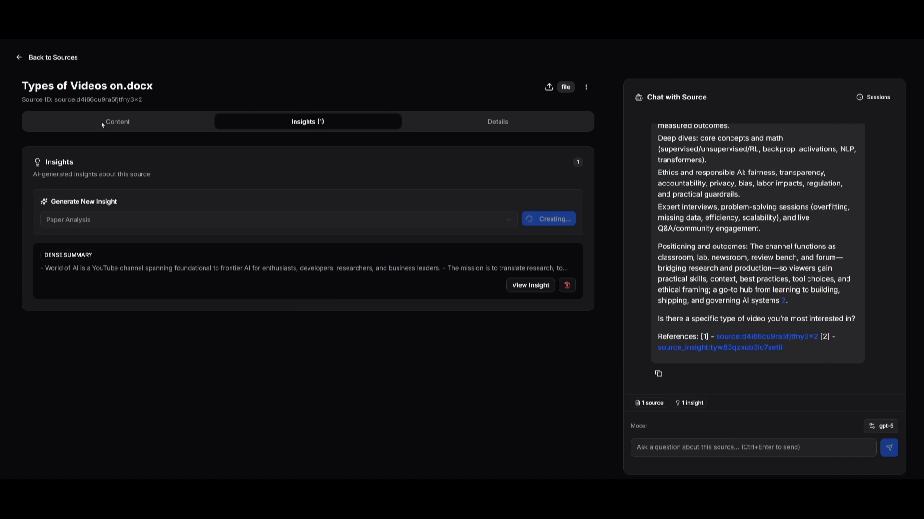
mouse_move(92, 130)
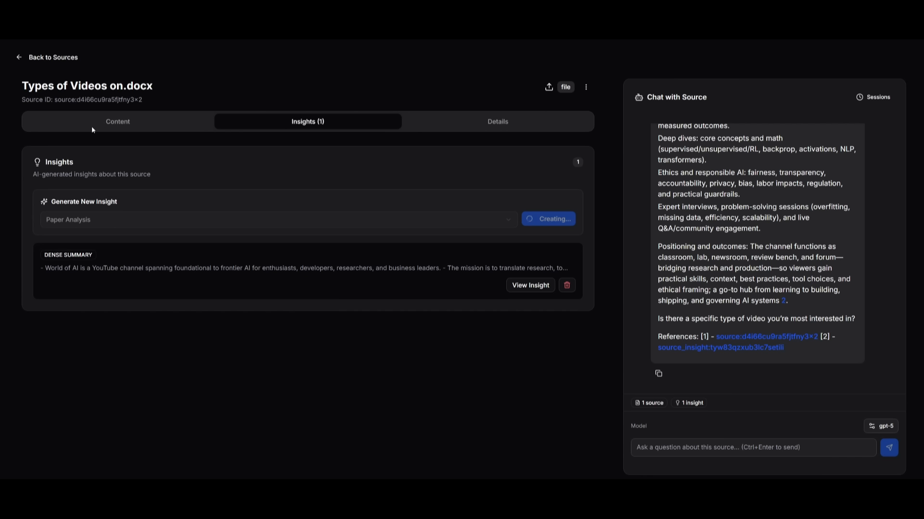
mouse_move(367, 330)
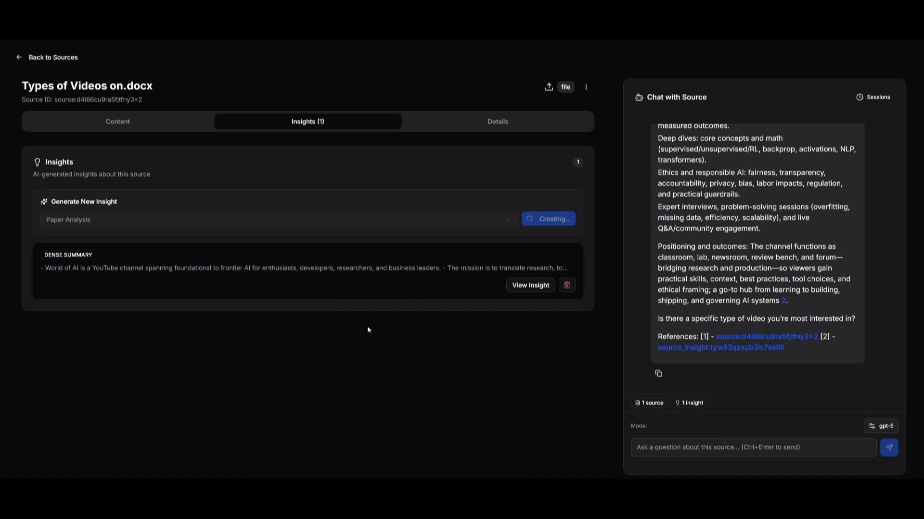
mouse_move(438, 133)
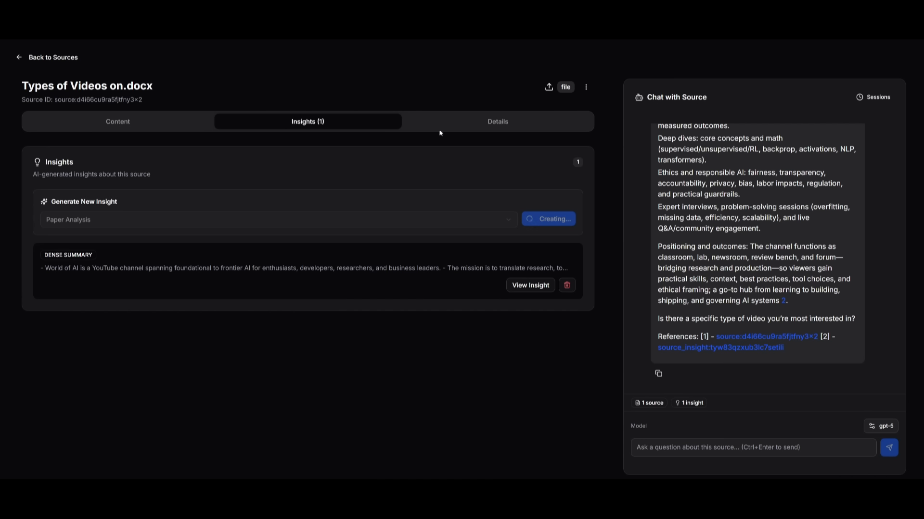
Check the source's file details, then view the full Paper Analysis insight.
left_click(497, 121)
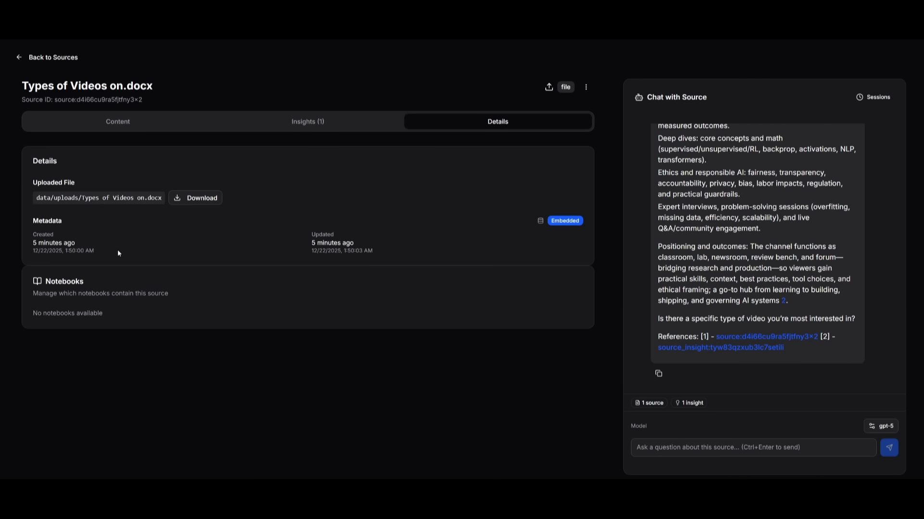
left_click(308, 121)
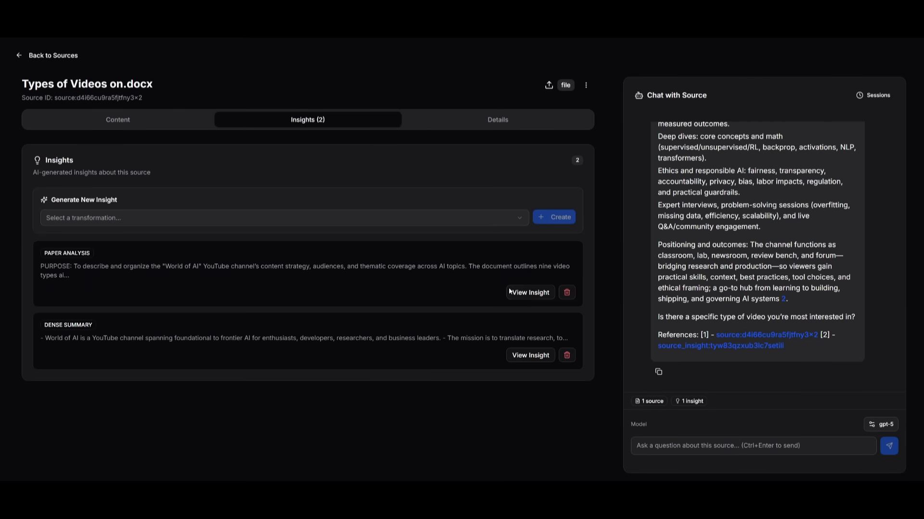
left_click(529, 292)
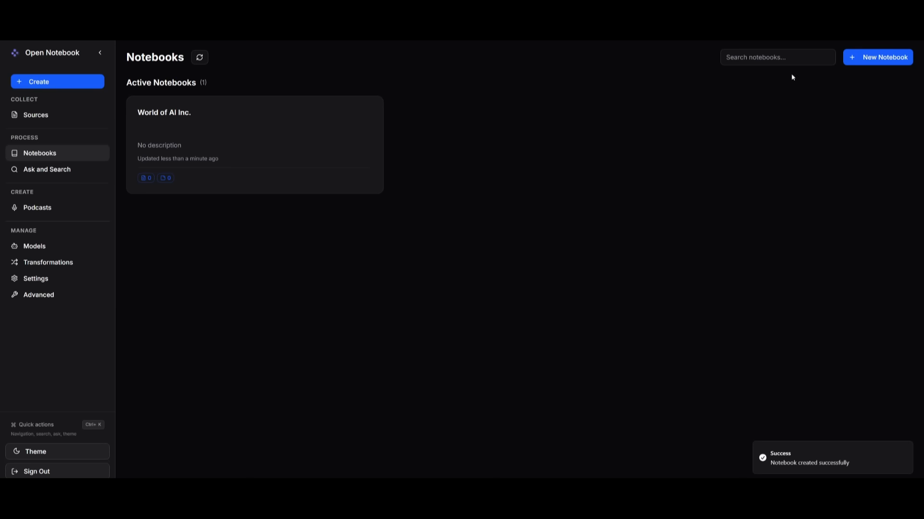
View the empty World of AI Inc. notebook, then go to Ask and Search.
left_click(254, 144)
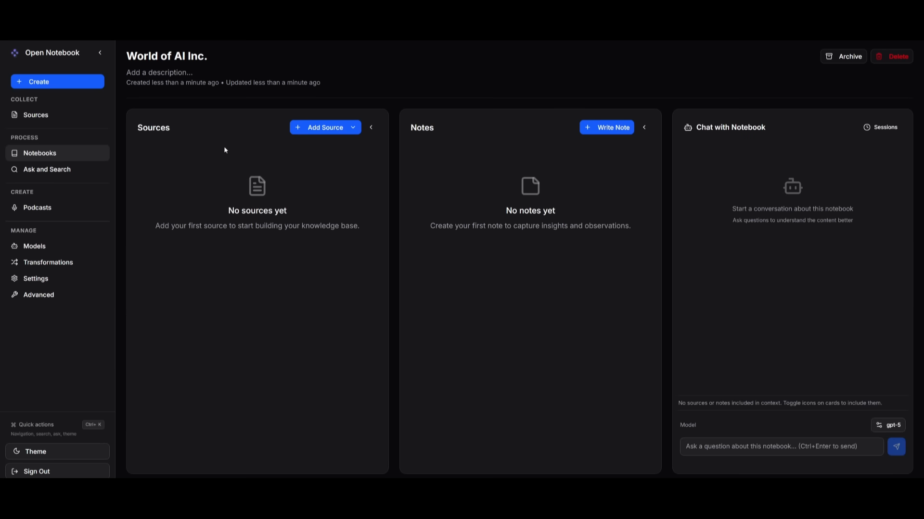
mouse_move(595, 143)
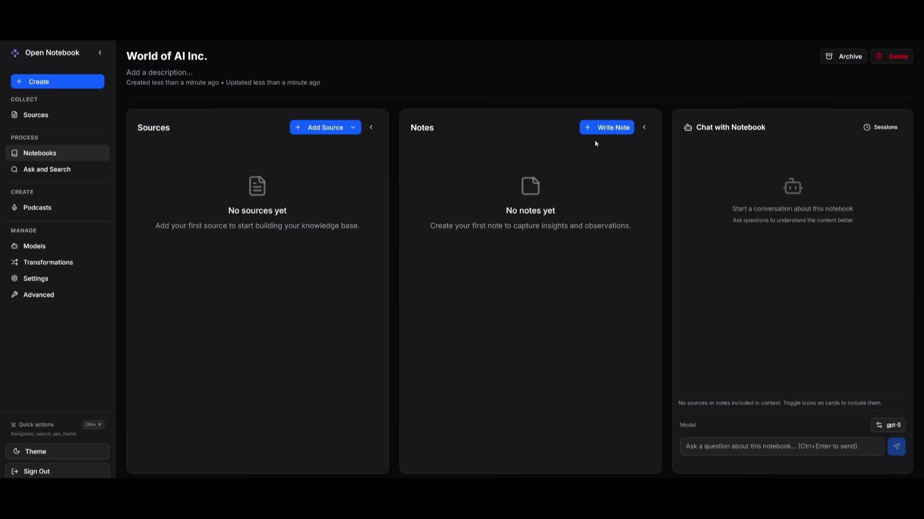
mouse_move(692, 380)
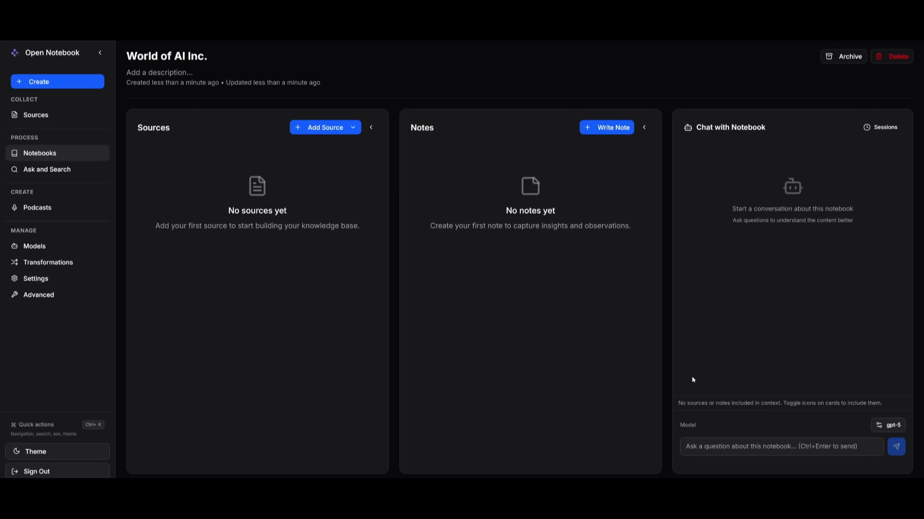
left_click(47, 169)
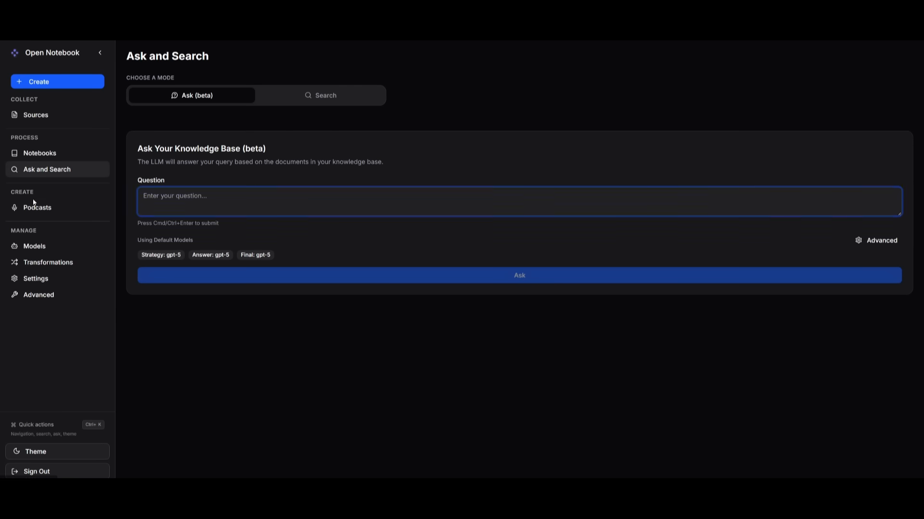
Browse the podcast templates and resave the business_panel speaker profile.
left_click(37, 207)
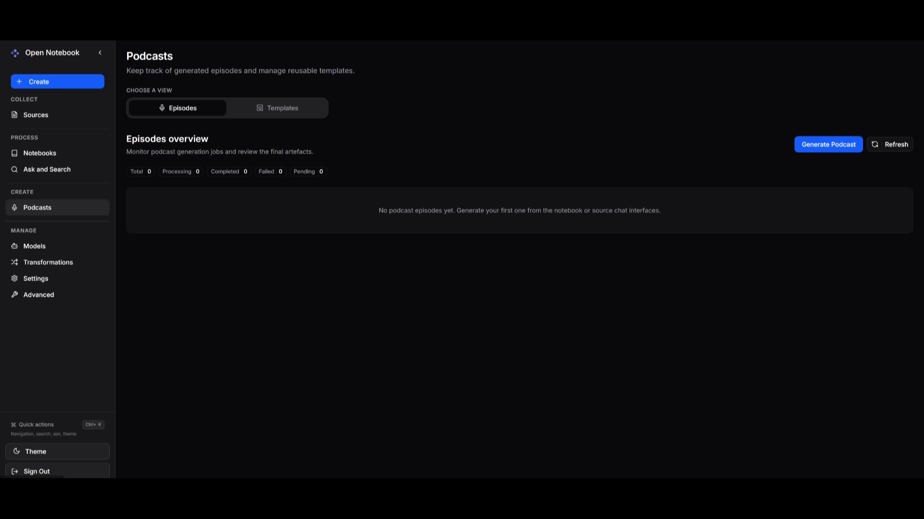
left_click(282, 108)
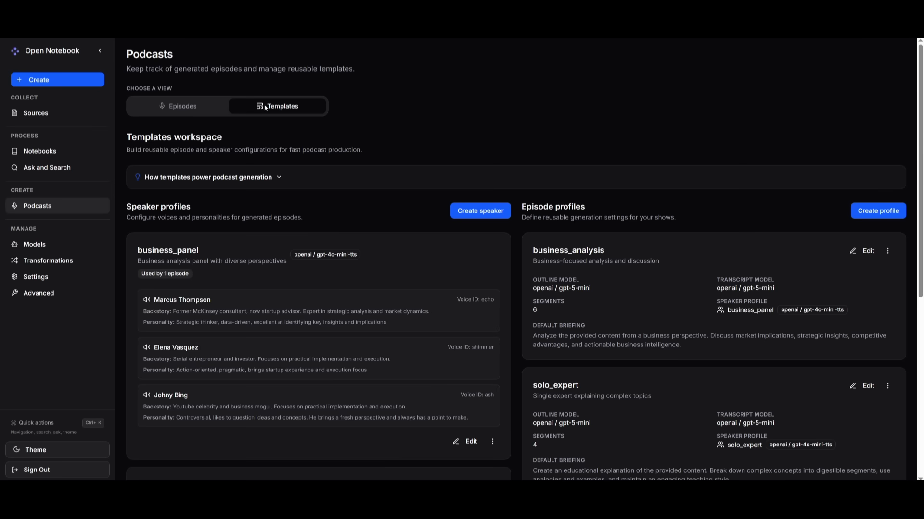
mouse_move(168, 269)
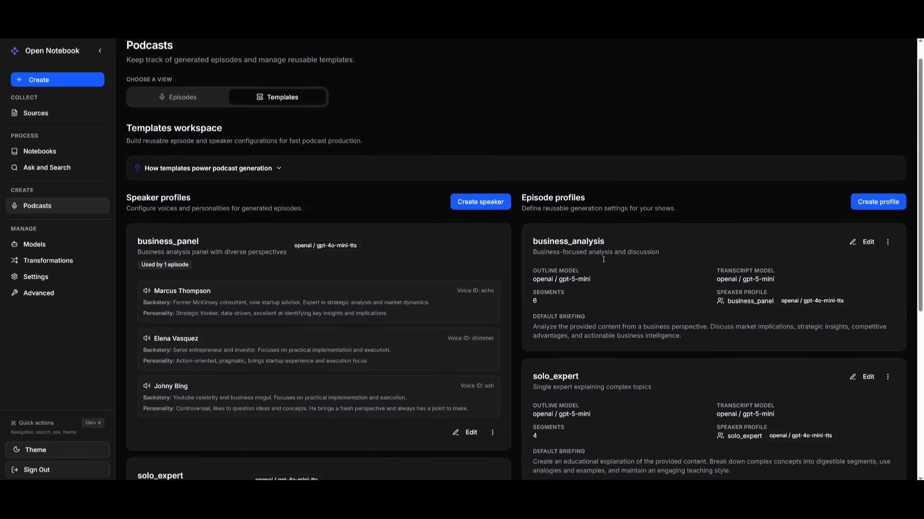
scroll("down", 3)
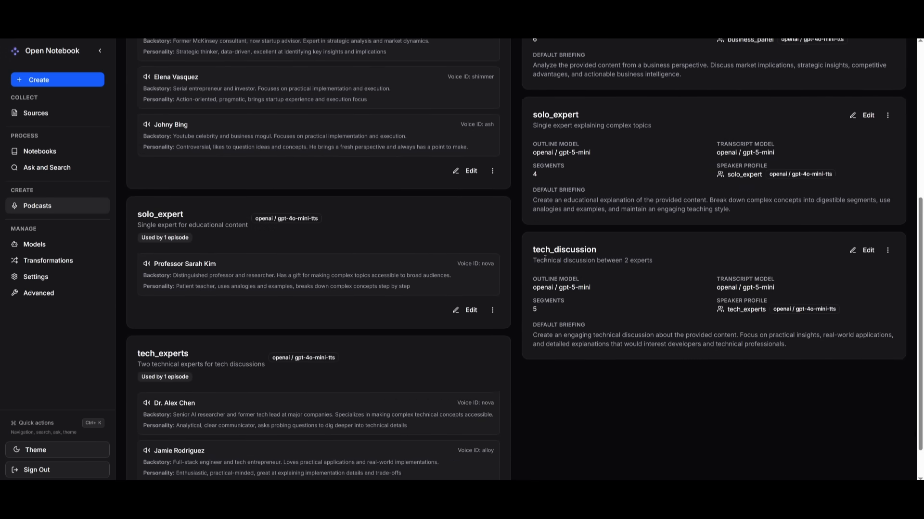
scroll("down", 3)
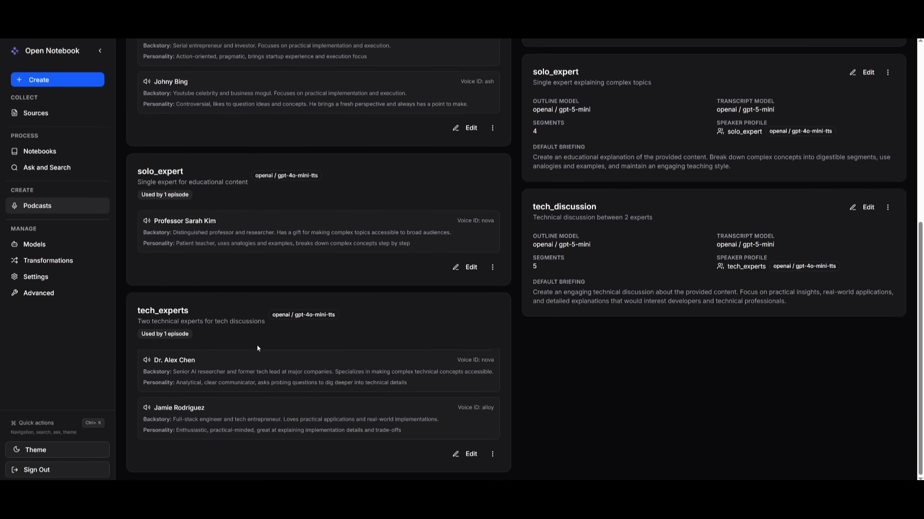
scroll("up", 3)
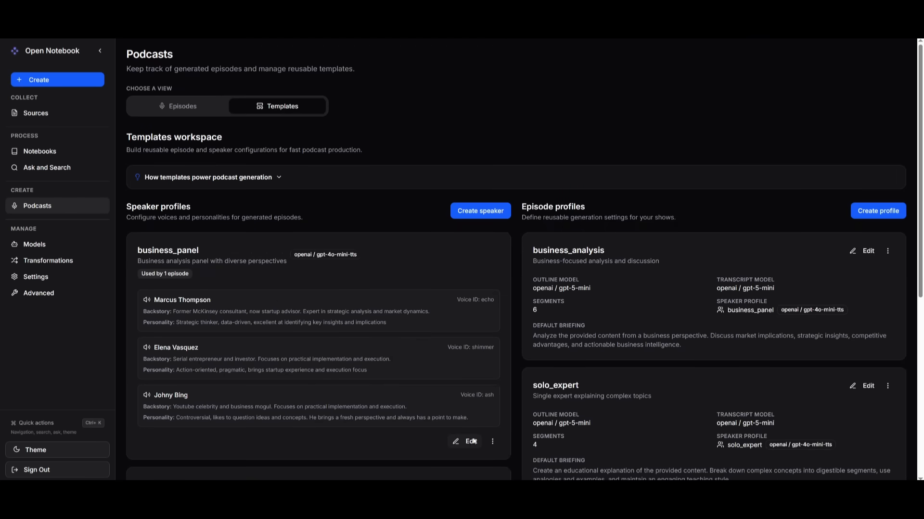
left_click(467, 441)
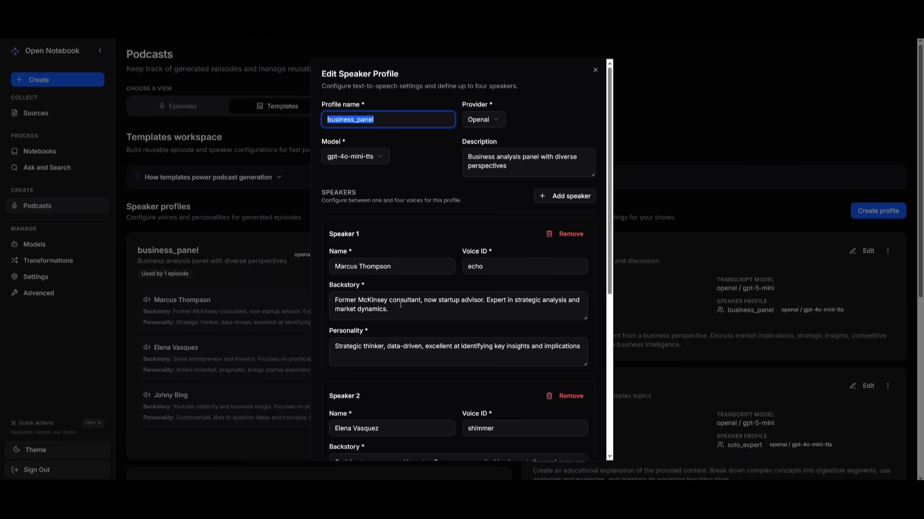
scroll("down", 3)
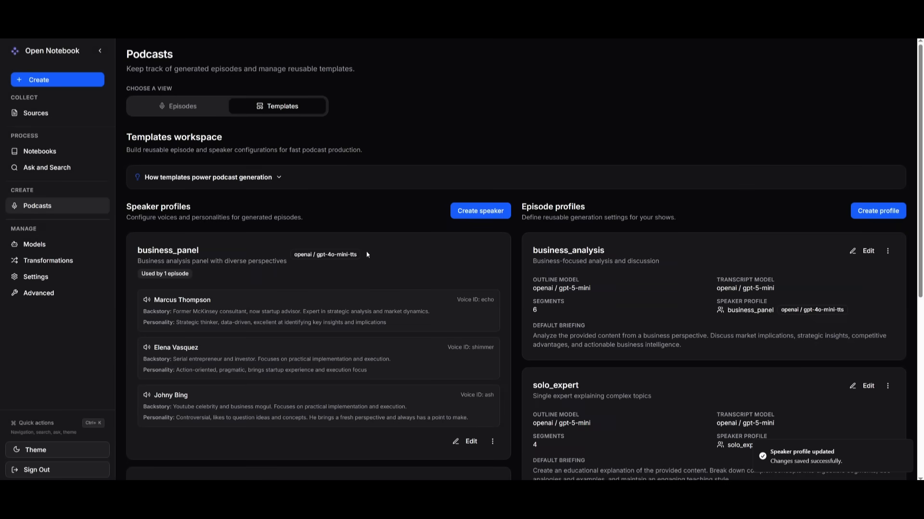
Start a new podcast episode and pick the solo_expert episode profile.
left_click(183, 106)
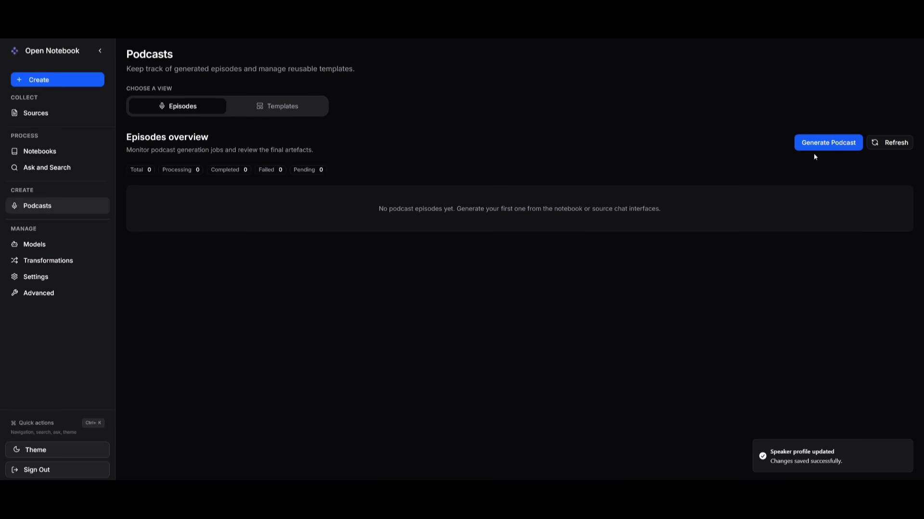
left_click(827, 143)
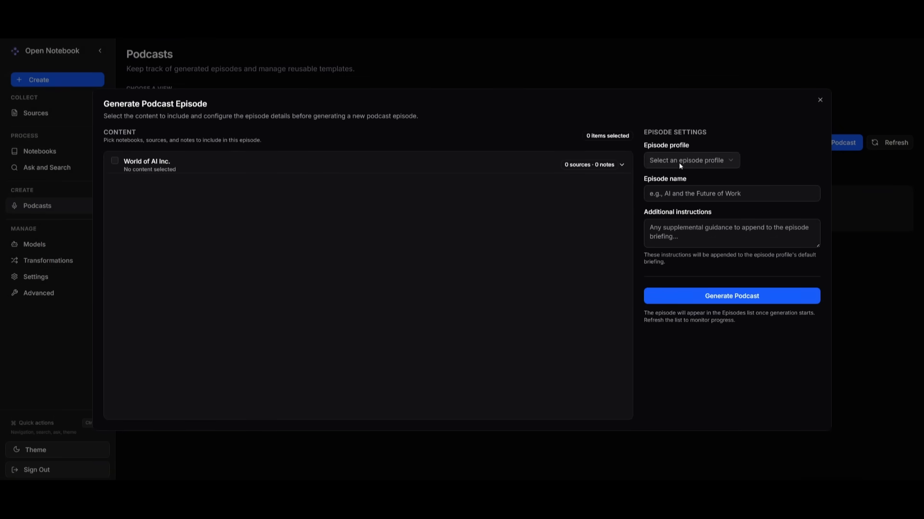
left_click(689, 160)
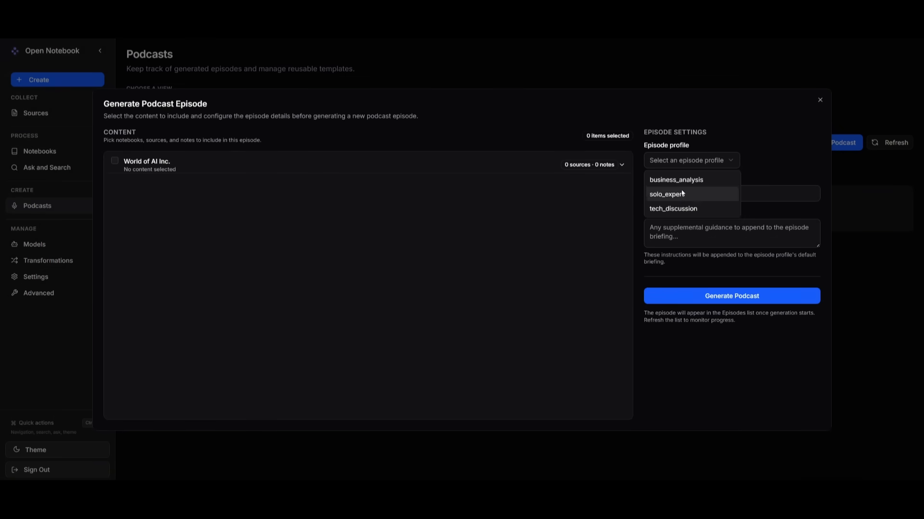
left_click(621, 165)
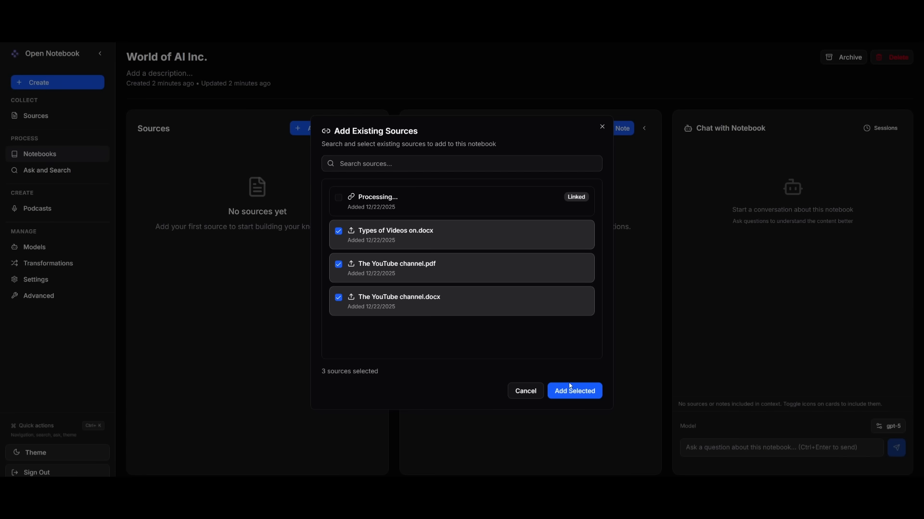
Add the three checked uploaded files and a link source to the World of AI Inc. notebook.
left_click(573, 391)
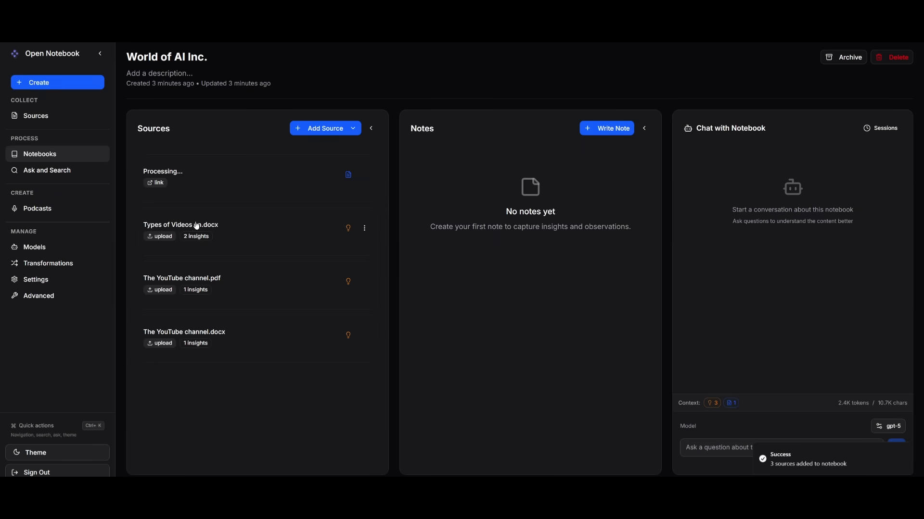
mouse_move(339, 336)
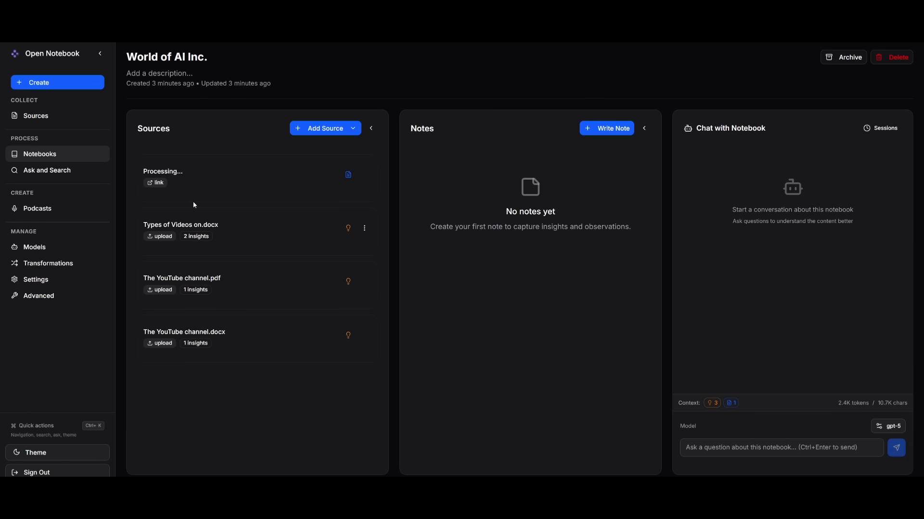
mouse_move(454, 226)
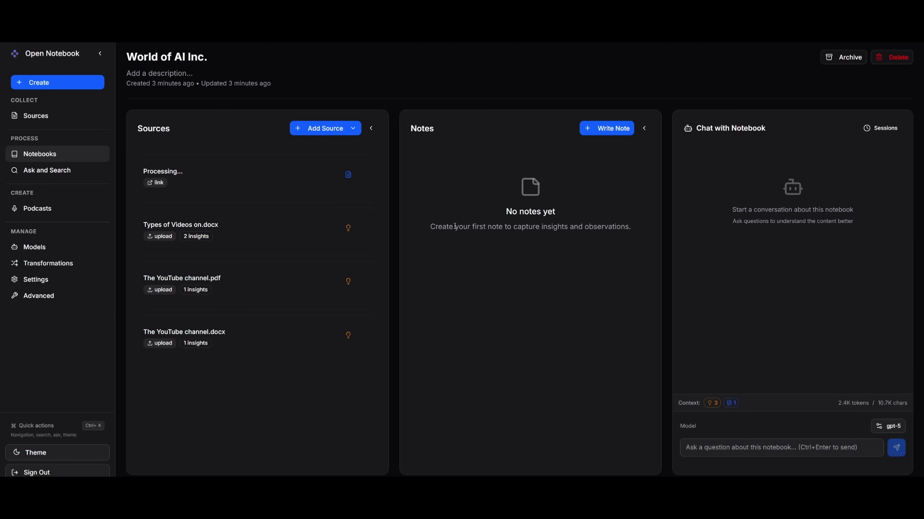
left_click(606, 128)
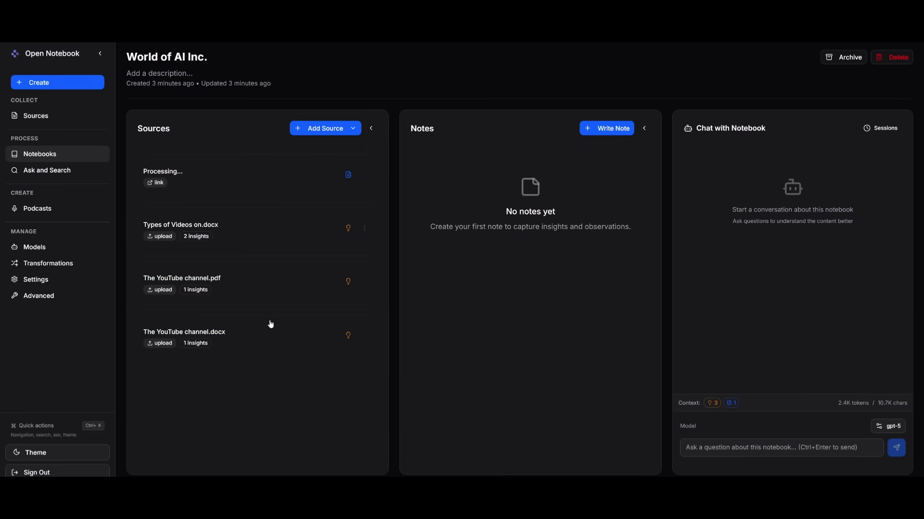
mouse_move(40, 213)
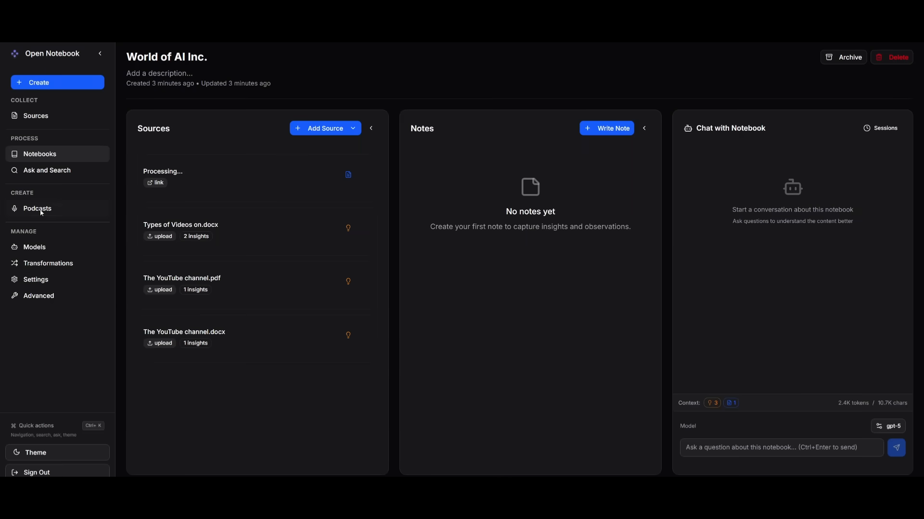
Generate a podcast episode named 'World of ai' with the tech_discussion profile.
left_click(37, 208)
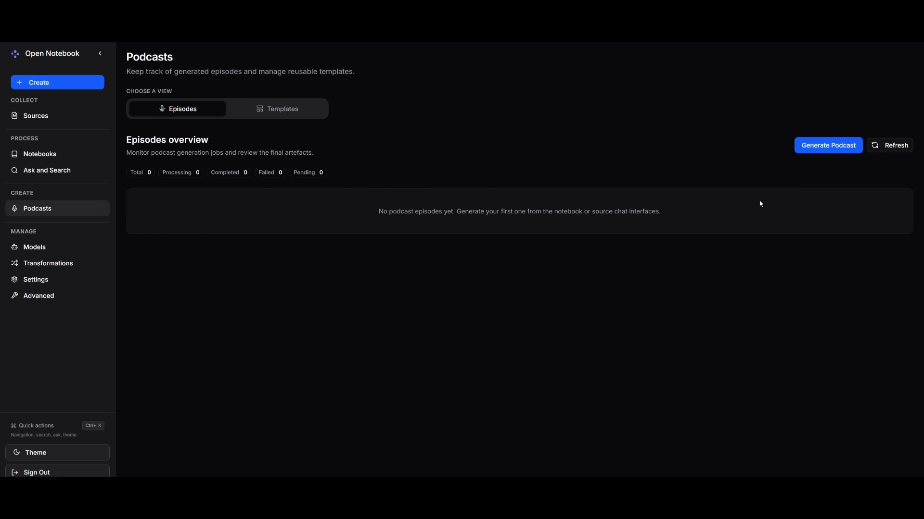
left_click(827, 145)
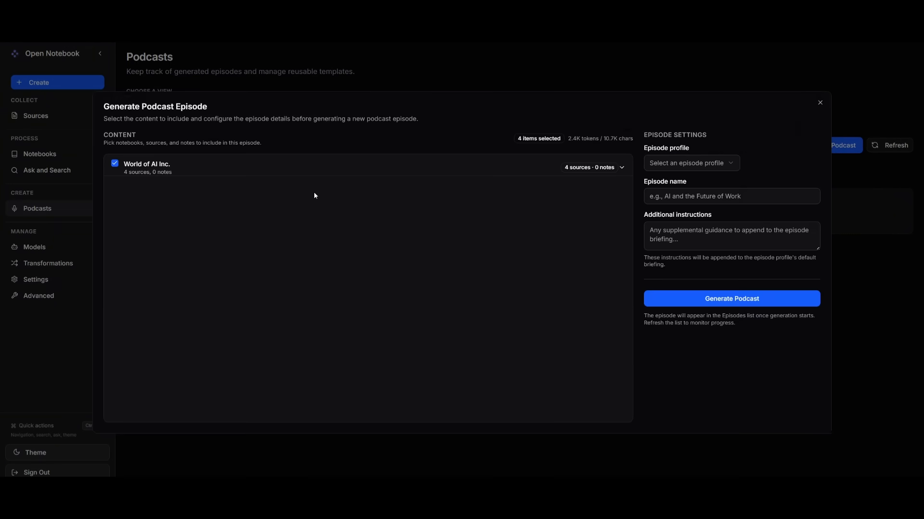
mouse_move(206, 179)
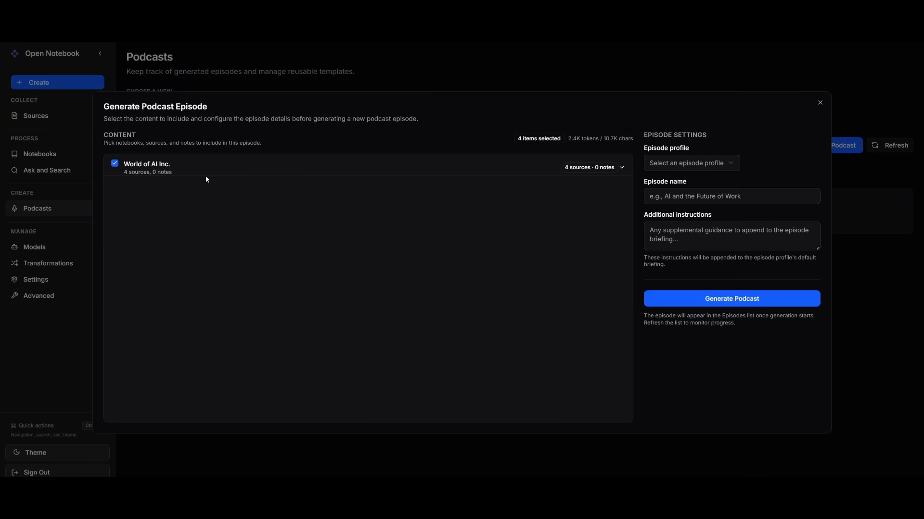
left_click(691, 163)
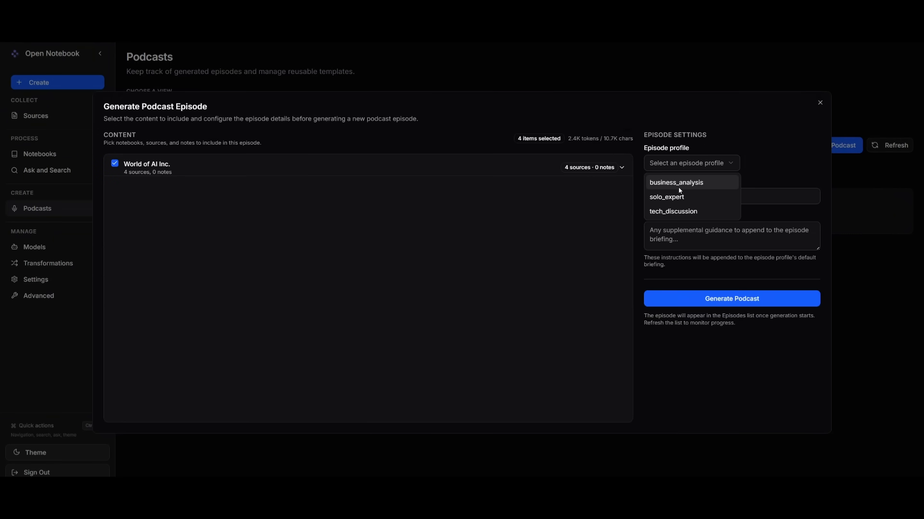
left_click(673, 210)
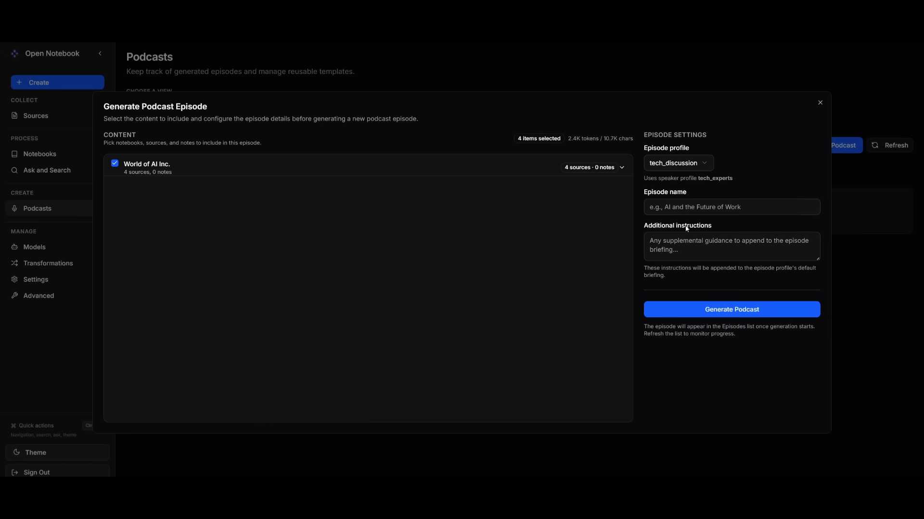
type("World of ai")
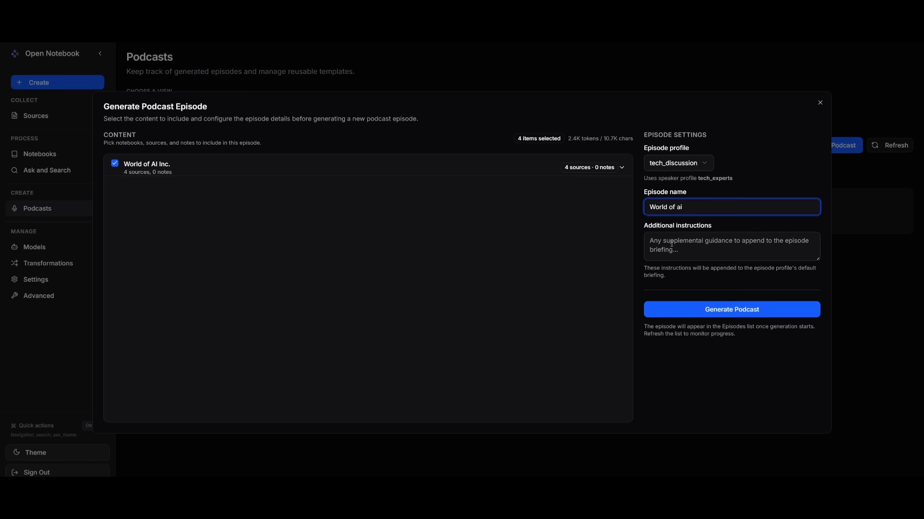
left_click(730, 246)
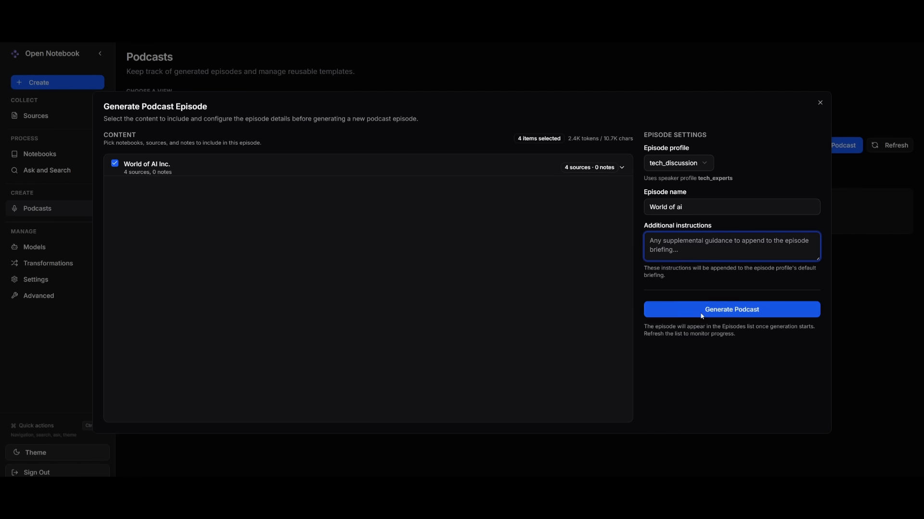
left_click(730, 309)
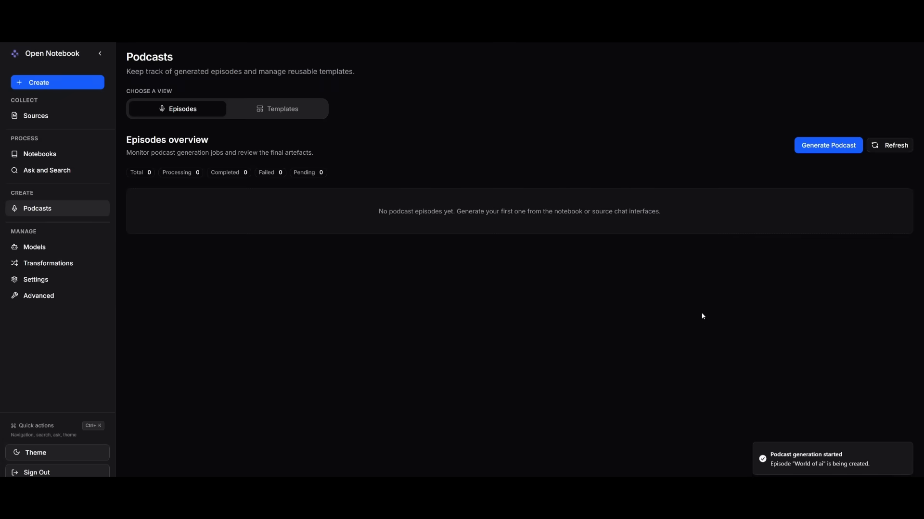
mouse_move(440, 253)
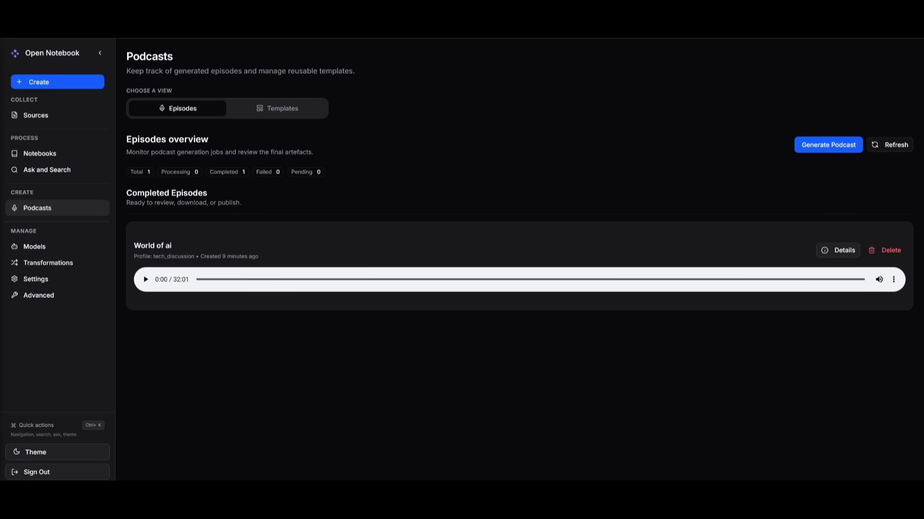
mouse_move(194, 248)
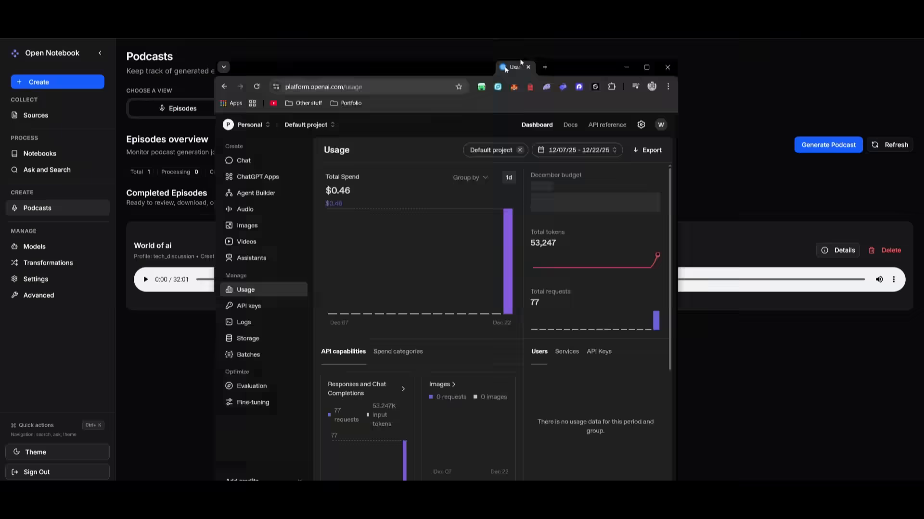
Maximize the OpenAI usage dashboard showing $0.46 spent across 77 requests.
left_click(646, 67)
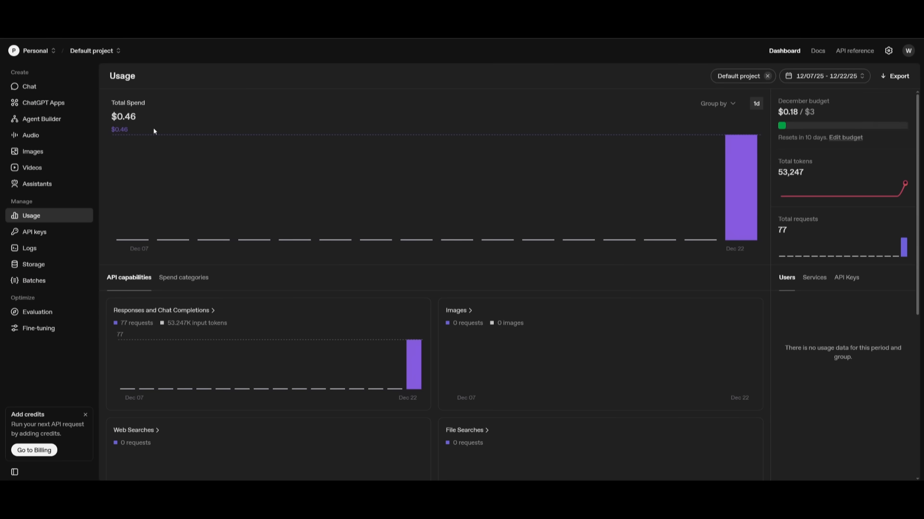
mouse_move(607, 155)
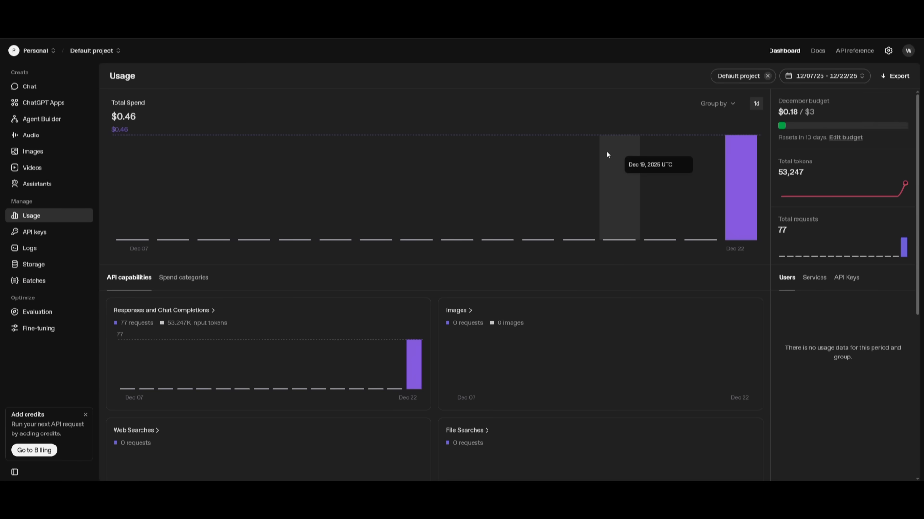
mouse_move(596, 155)
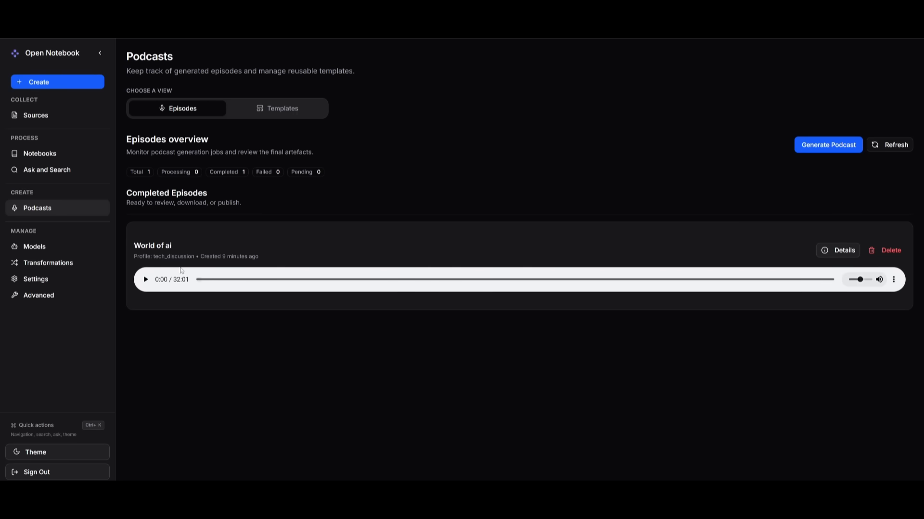
Play the World of ai episode, skip ahead past 4:00, and pause at 6:27.
left_click(144, 279)
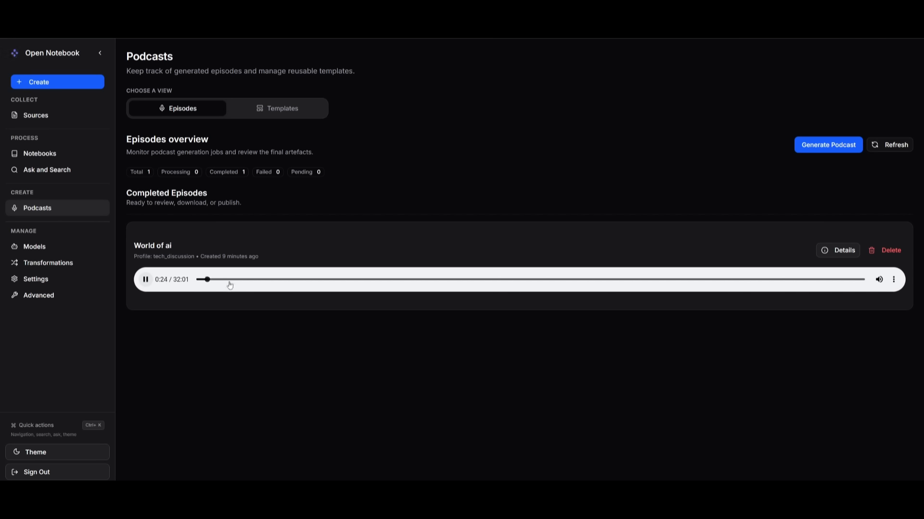
left_click(281, 279)
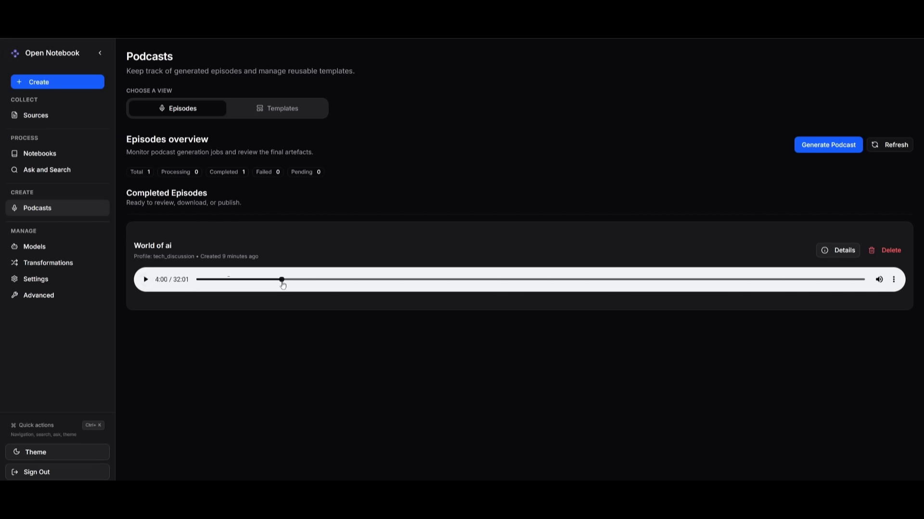
left_click(144, 279)
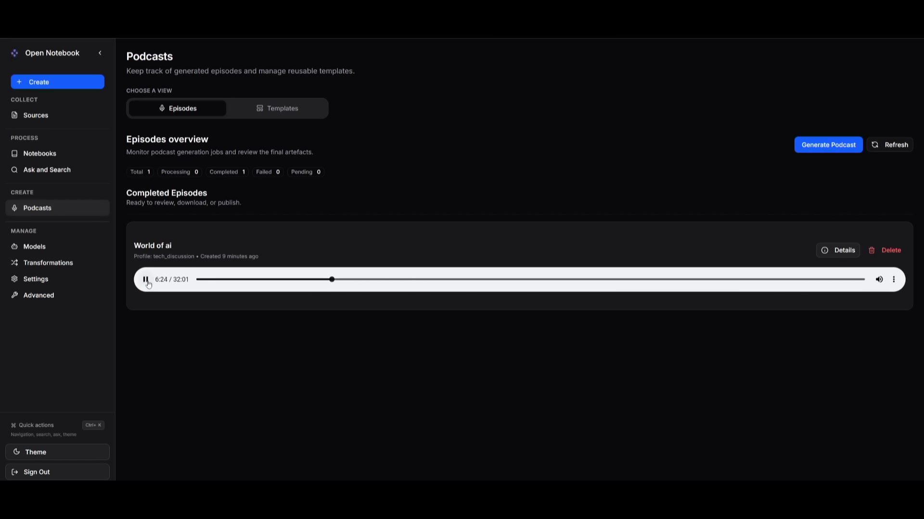
left_click(145, 279)
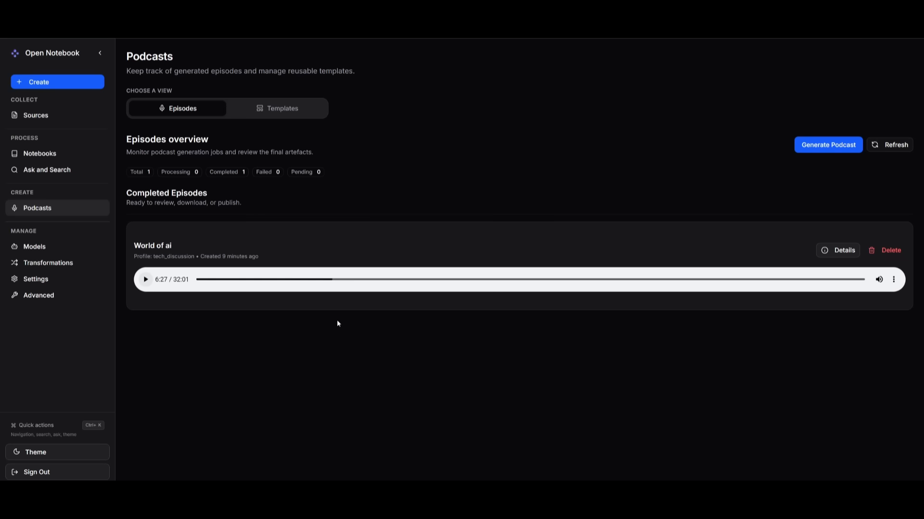
mouse_move(531, 239)
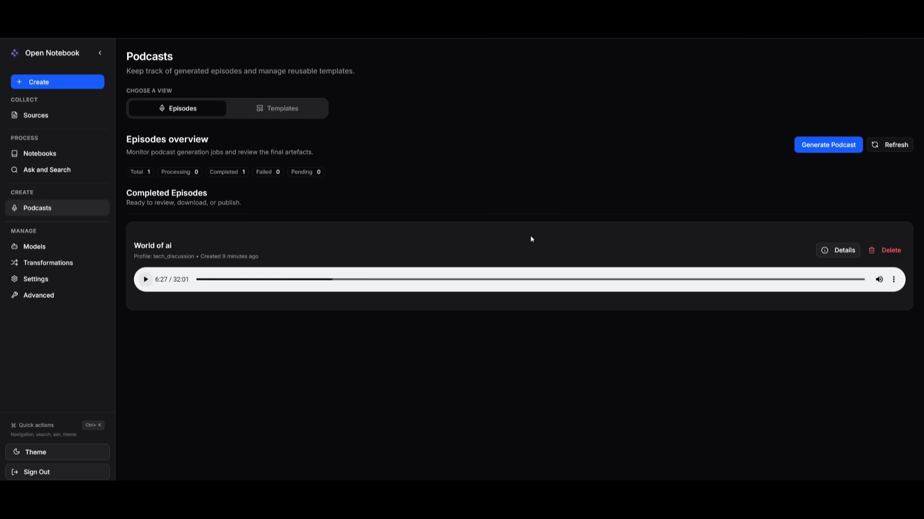
left_click(837, 250)
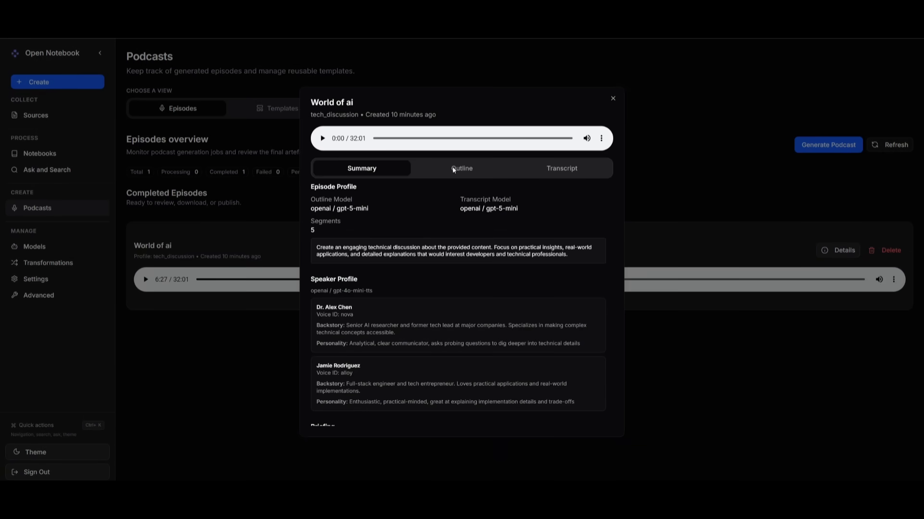
Read through the World of ai episode's Outline, Summary and Transcript tabs.
left_click(461, 169)
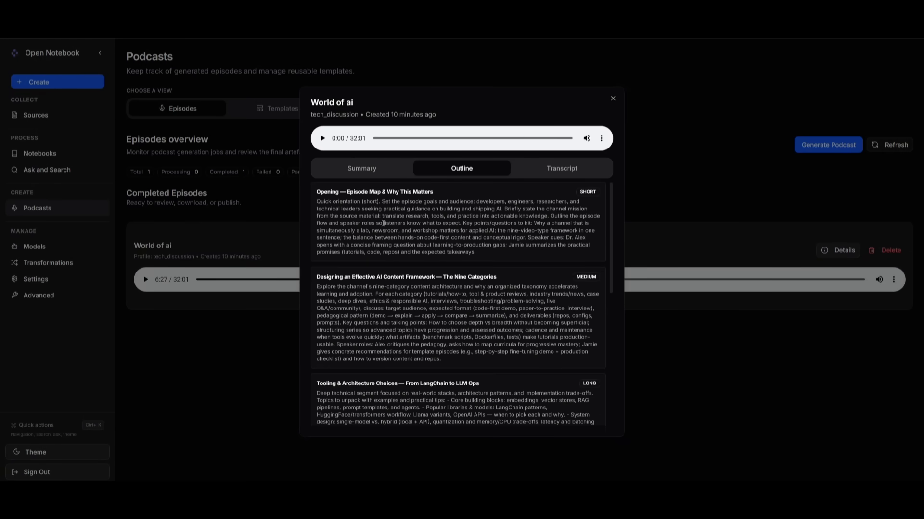
left_click(361, 169)
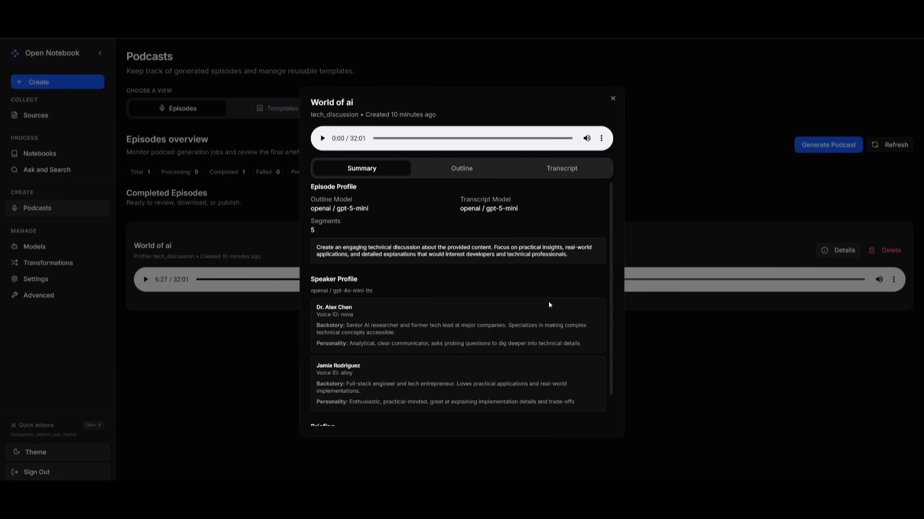
scroll("down", 3)
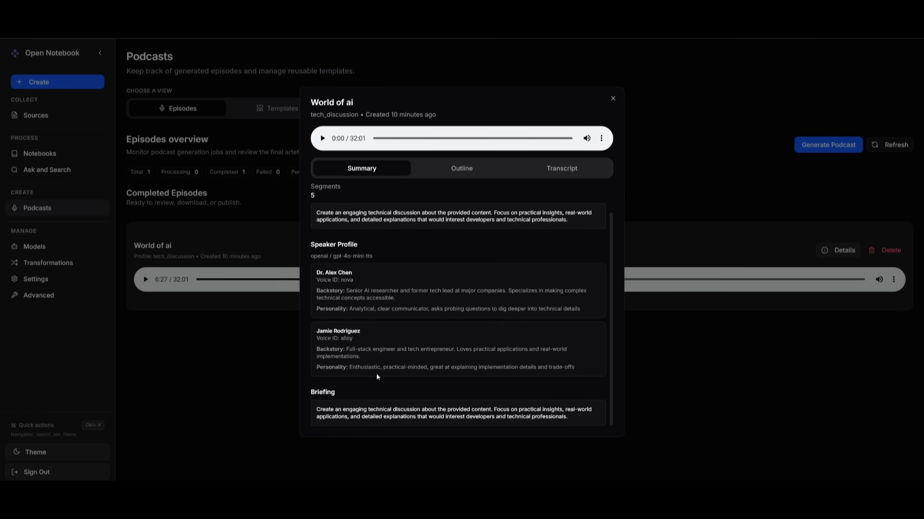
mouse_move(327, 288)
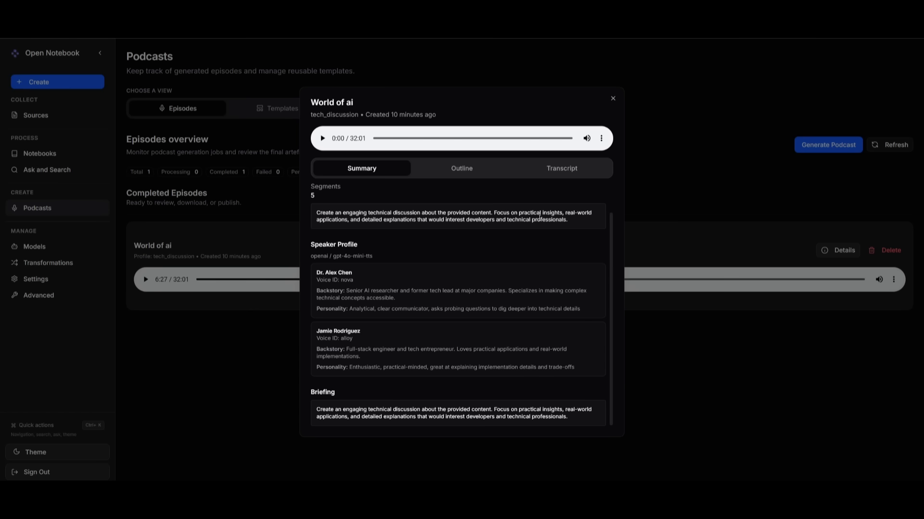
left_click(559, 168)
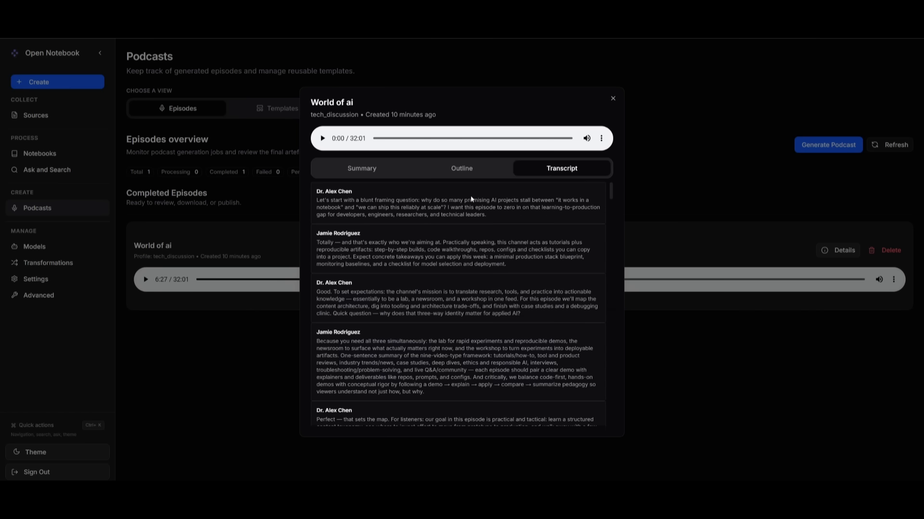
scroll("down", 3)
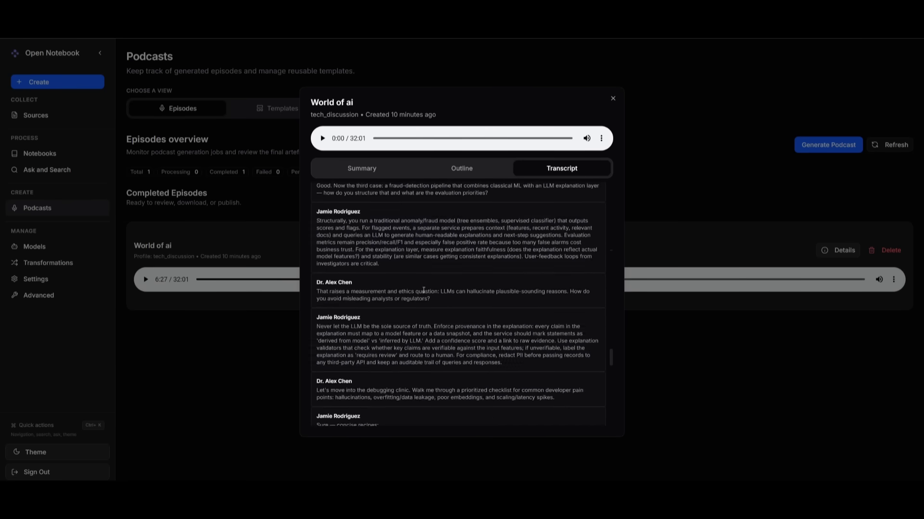
scroll("down", 3)
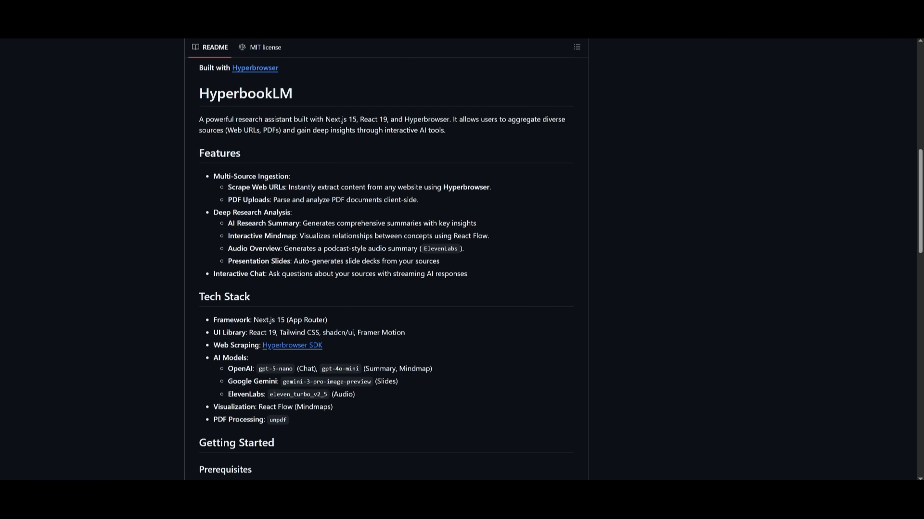
mouse_move(133, 226)
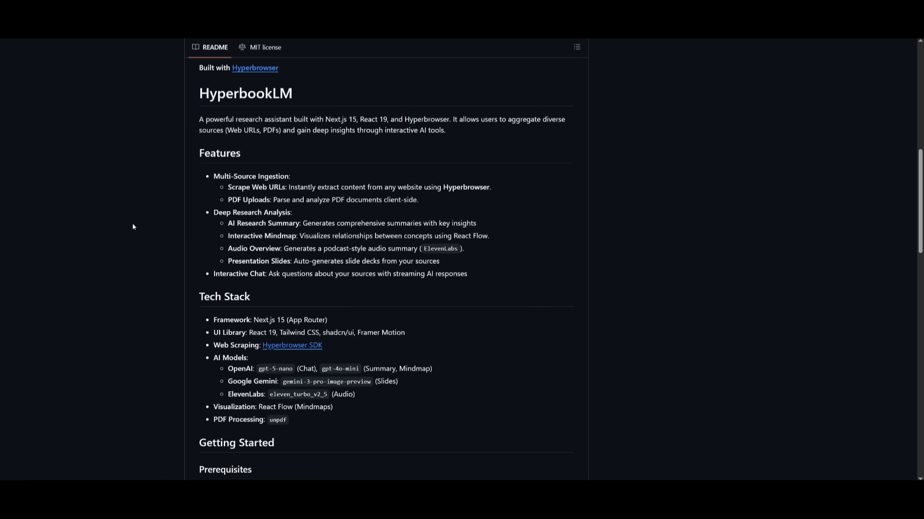
mouse_move(340, 244)
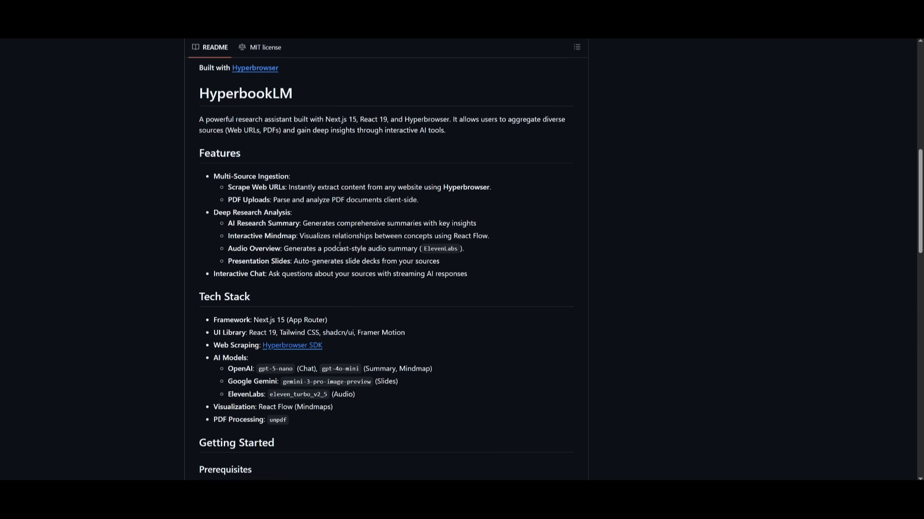
scroll("down", 3)
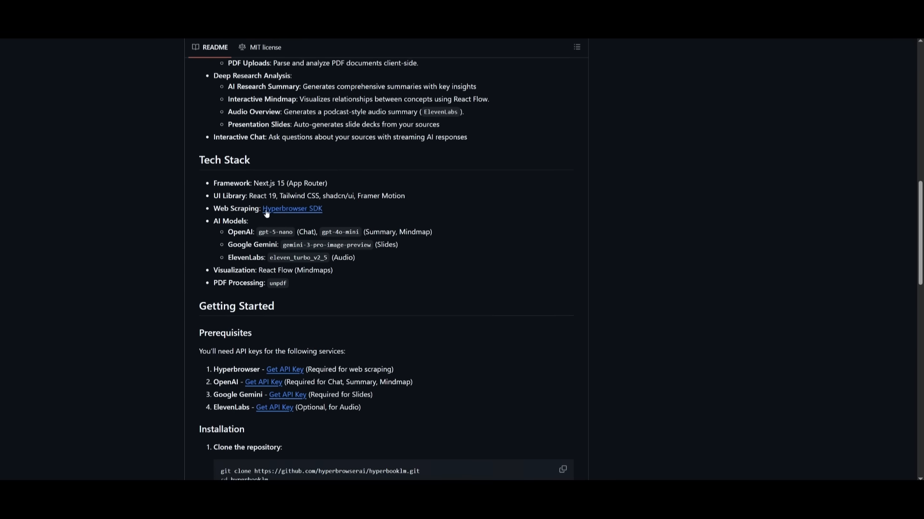
scroll("down", 3)
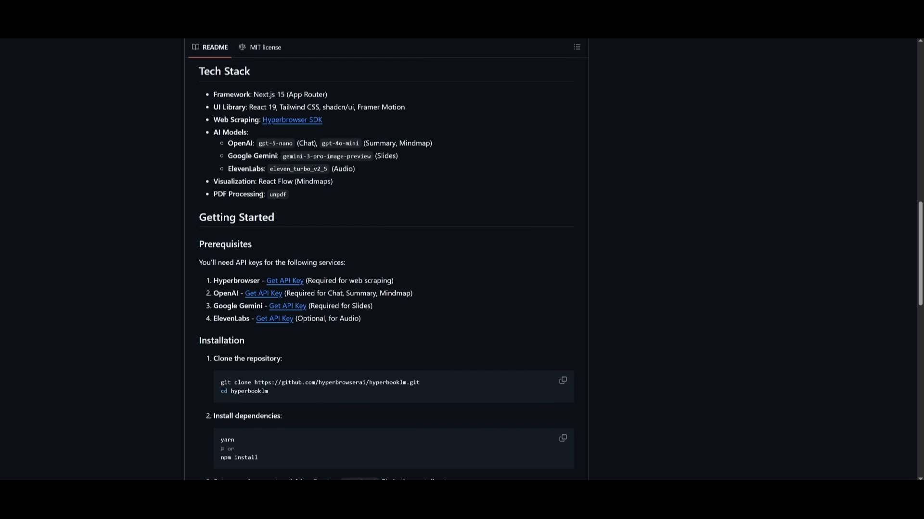
mouse_move(173, 273)
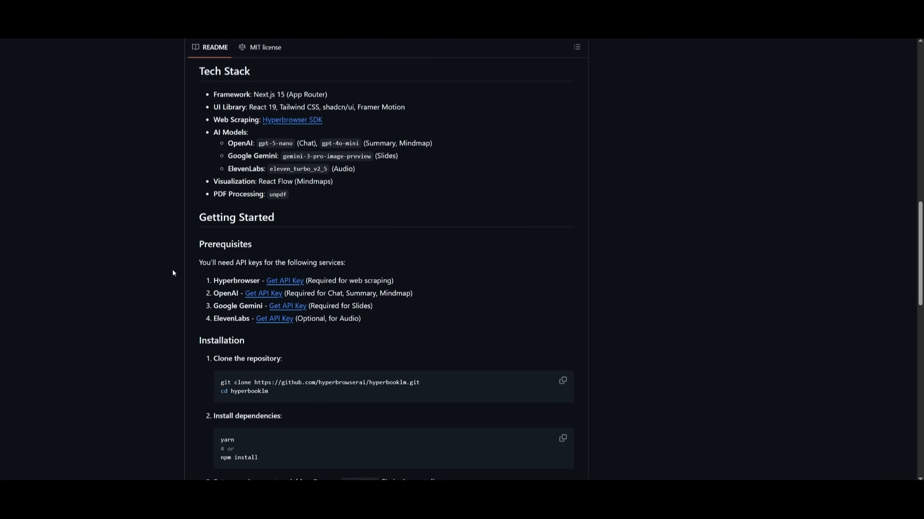
mouse_move(315, 277)
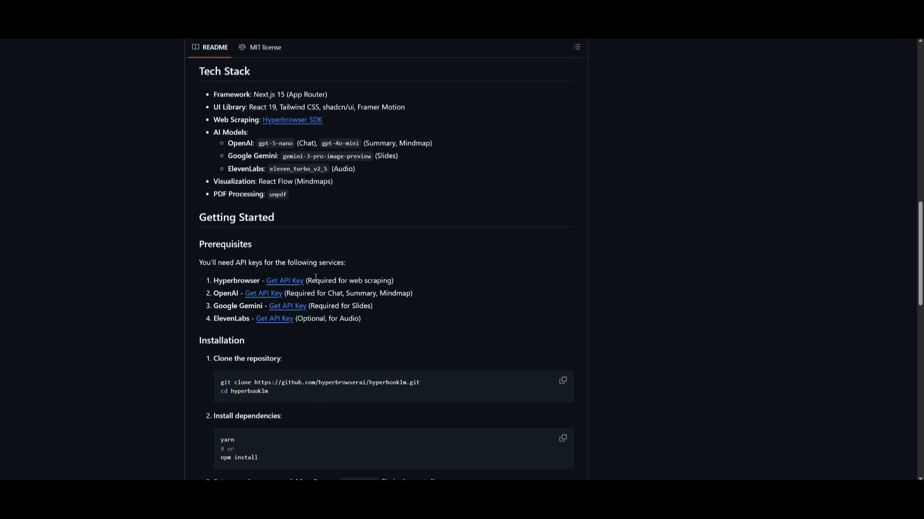
mouse_move(358, 278)
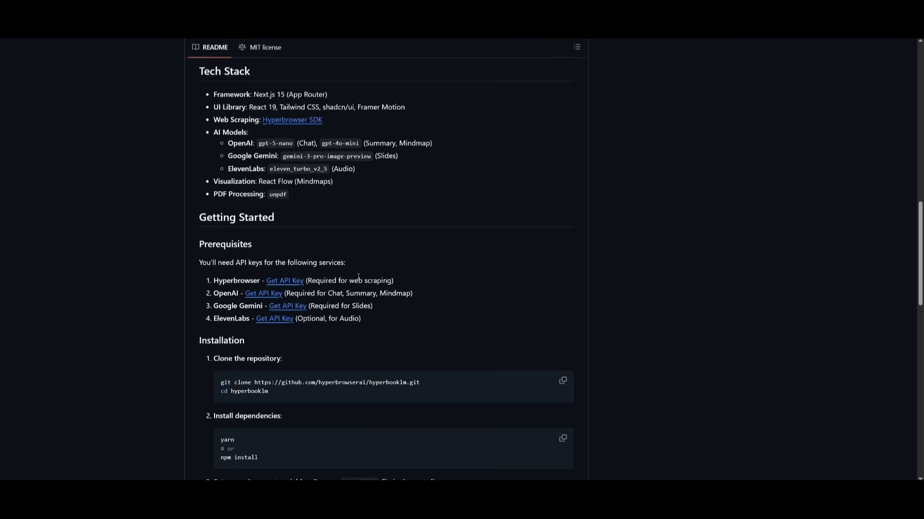
mouse_move(212, 318)
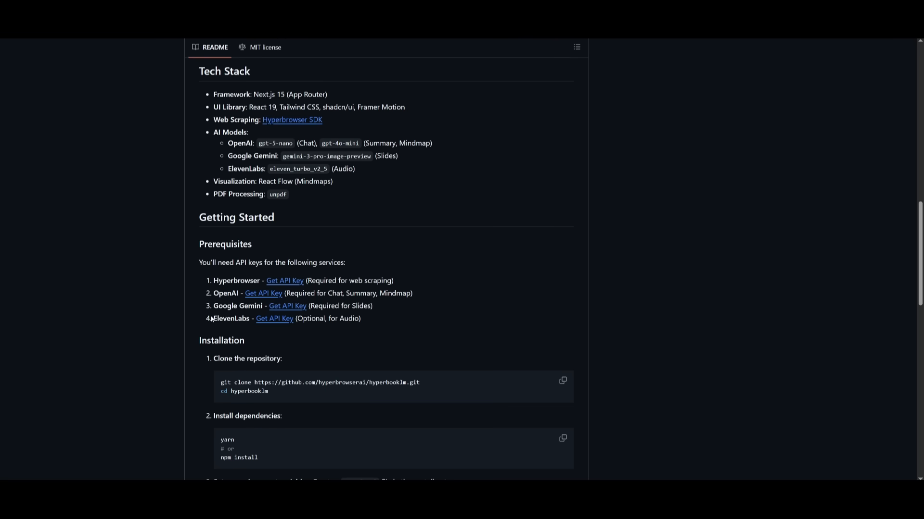
scroll("down", 3)
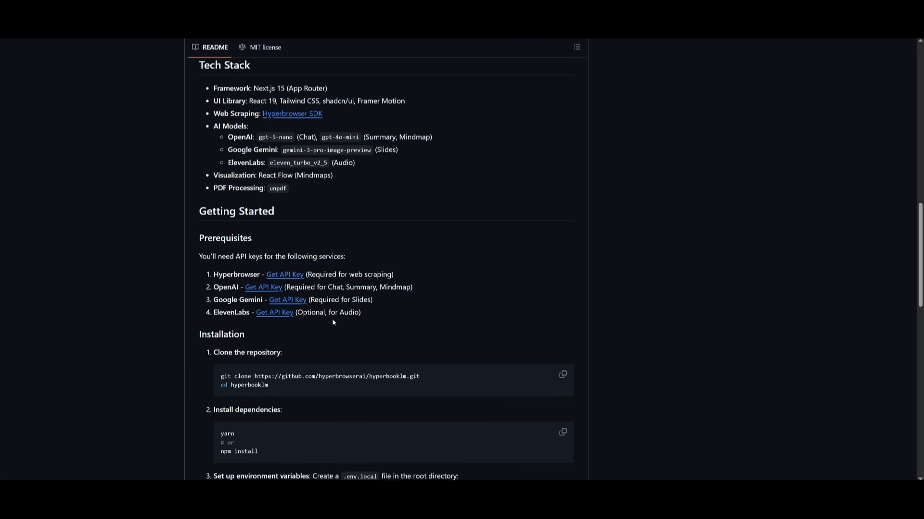
scroll("down", 3)
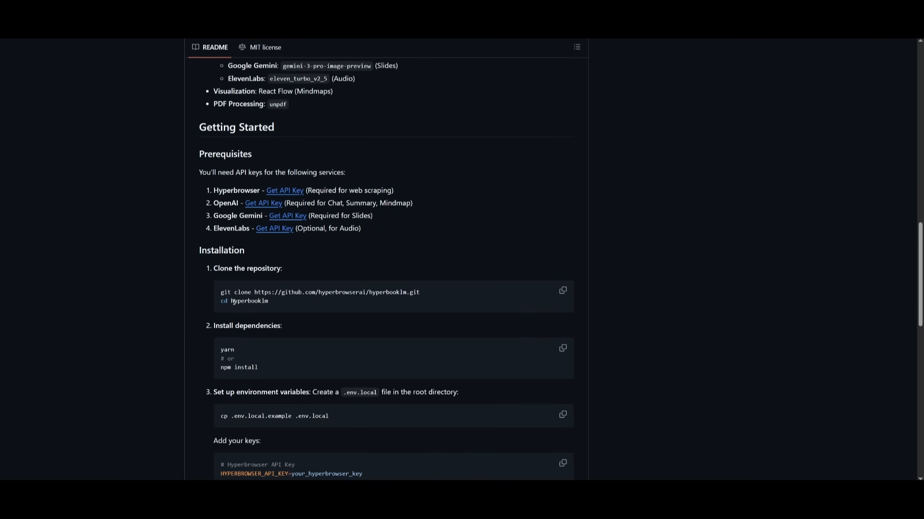
scroll("down", 3)
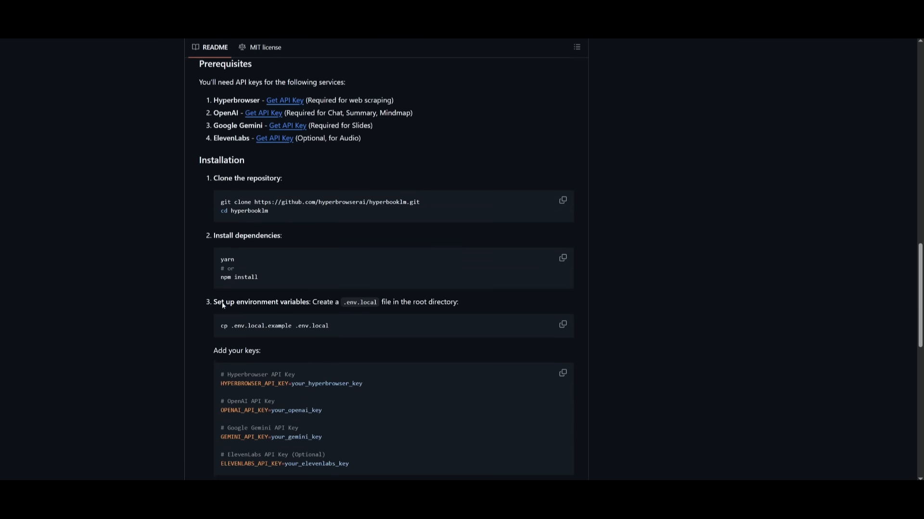
mouse_move(246, 314)
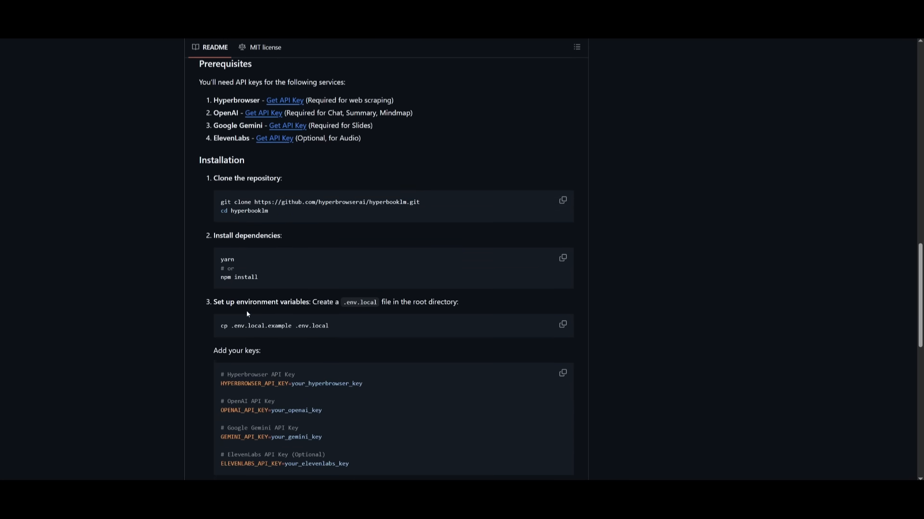
scroll("down", 3)
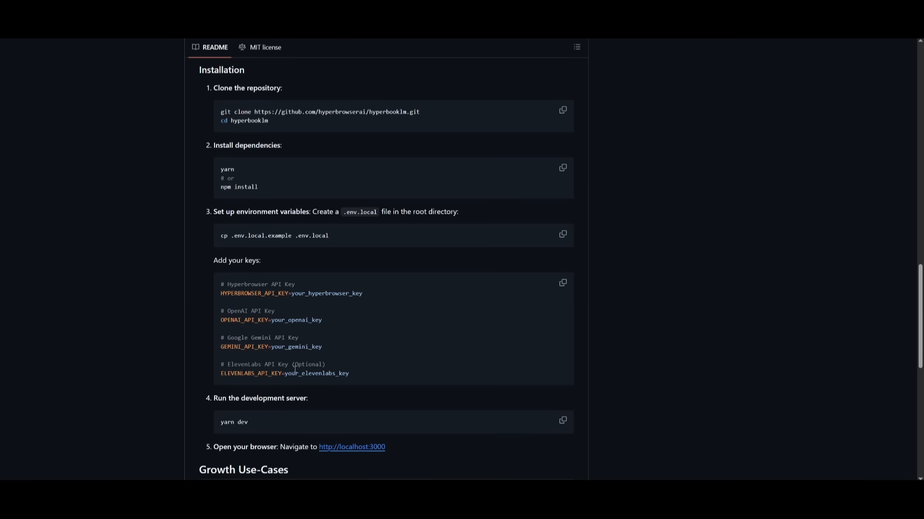
scroll("down", 3)
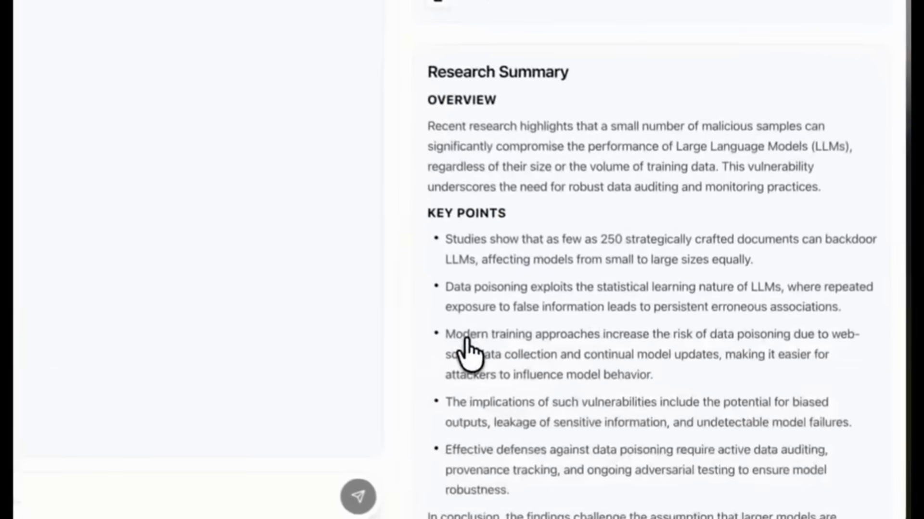
scroll("down", 3)
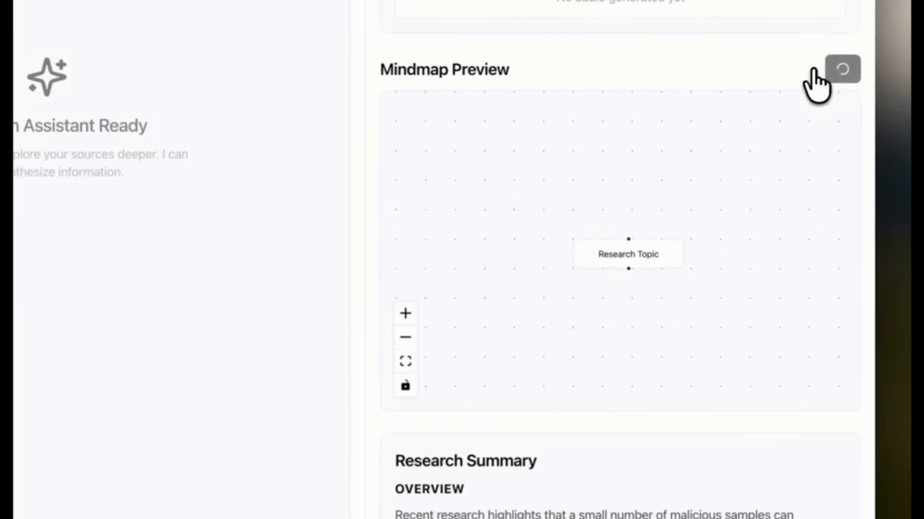
left_click(842, 68)
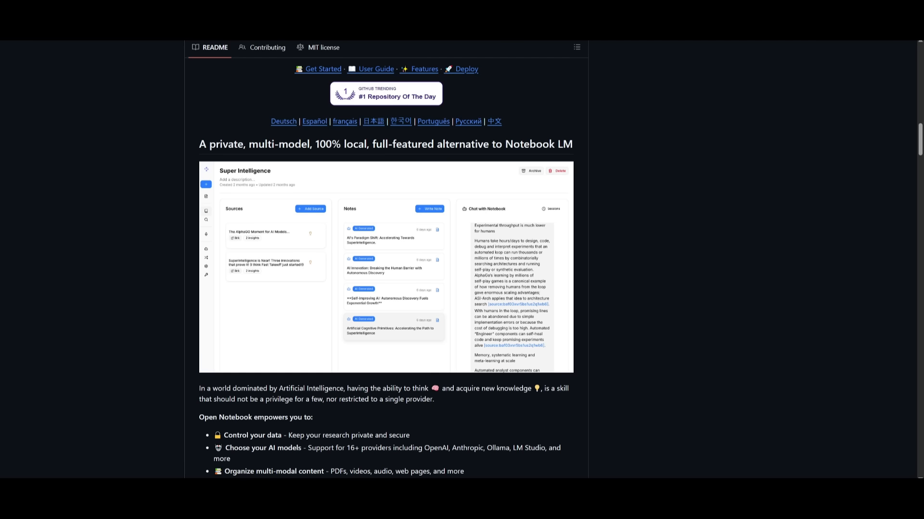
mouse_move(30, 360)
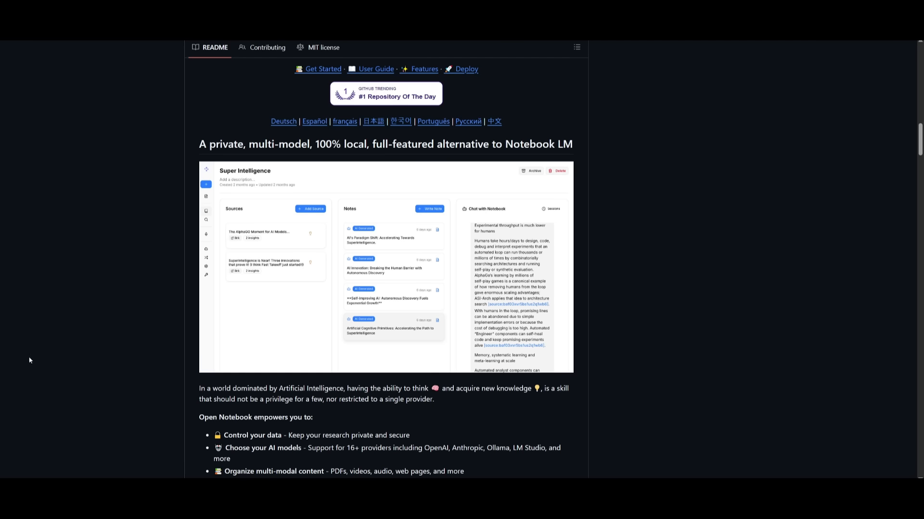
mouse_move(119, 427)
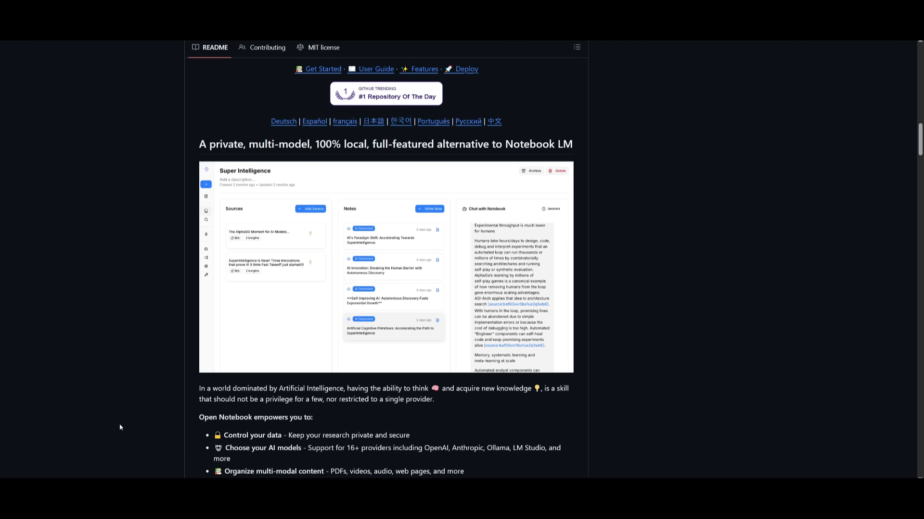
mouse_move(116, 412)
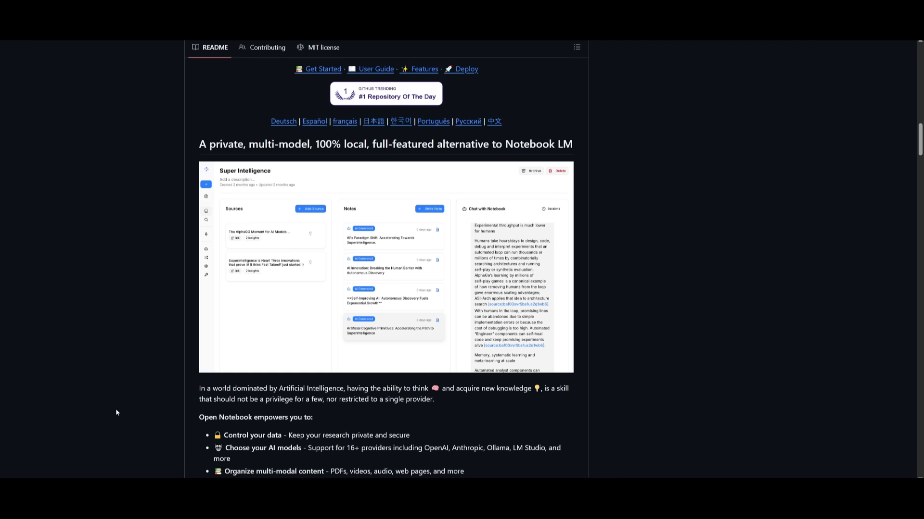
mouse_move(152, 341)
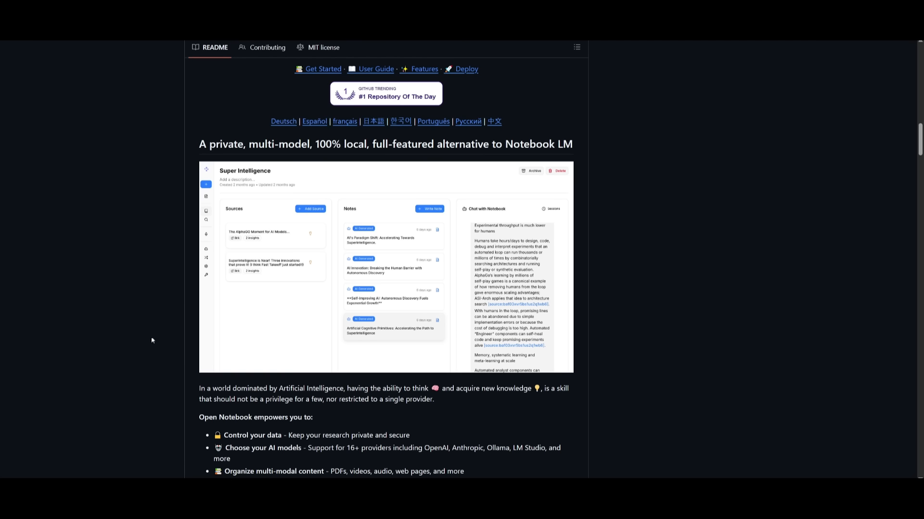
mouse_move(286, 197)
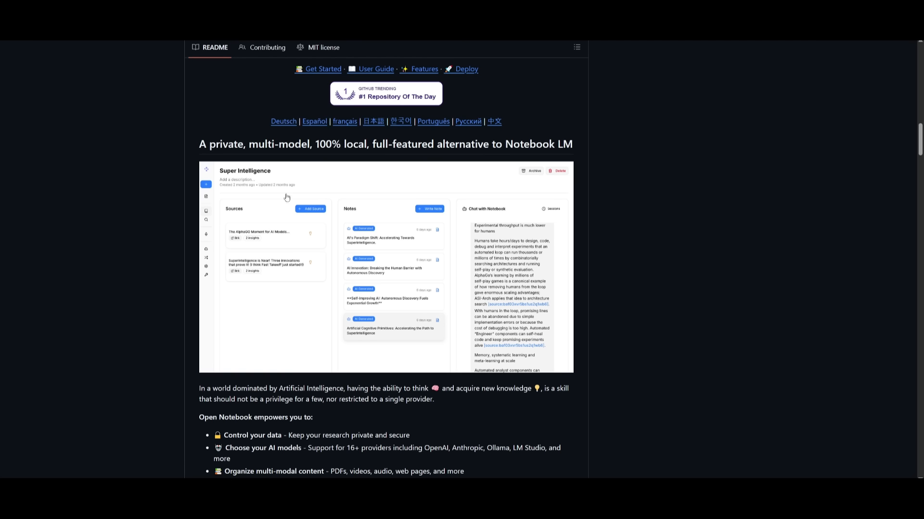
mouse_move(264, 386)
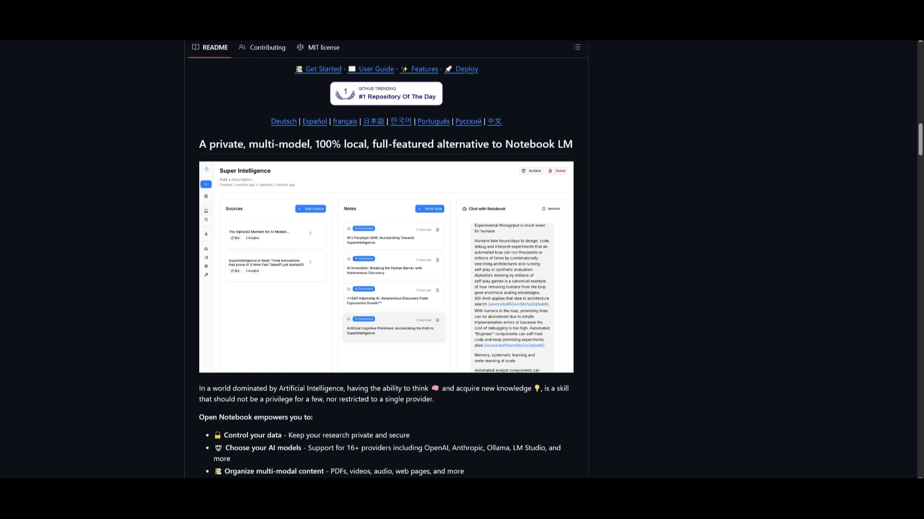
Scroll down through the Open Notebook README on GitHub.
scroll("down", 3)
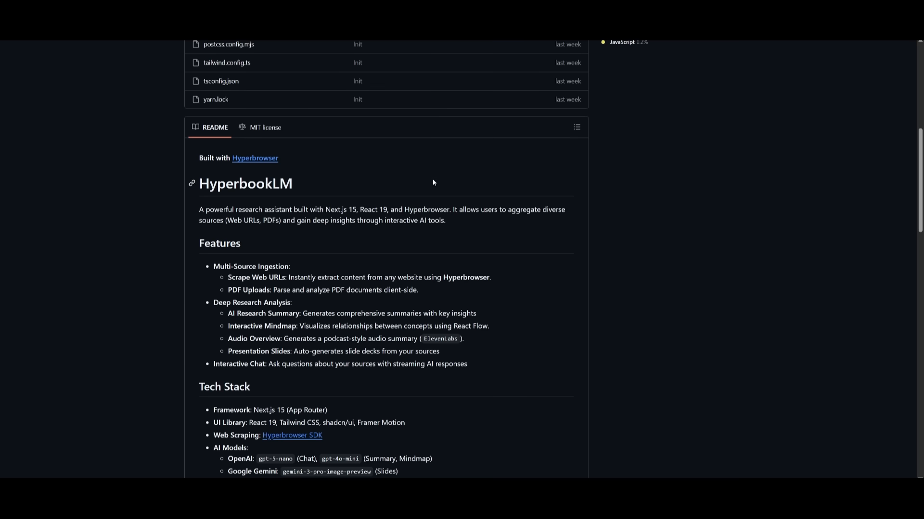
mouse_move(747, 406)
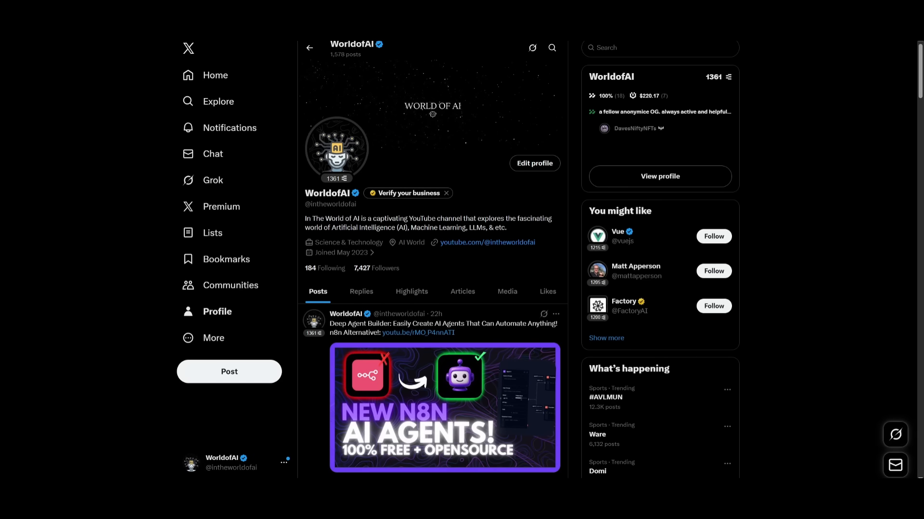
Show WorldofAI's Videos tab and scroll down through the latest uploads.
left_click(487, 242)
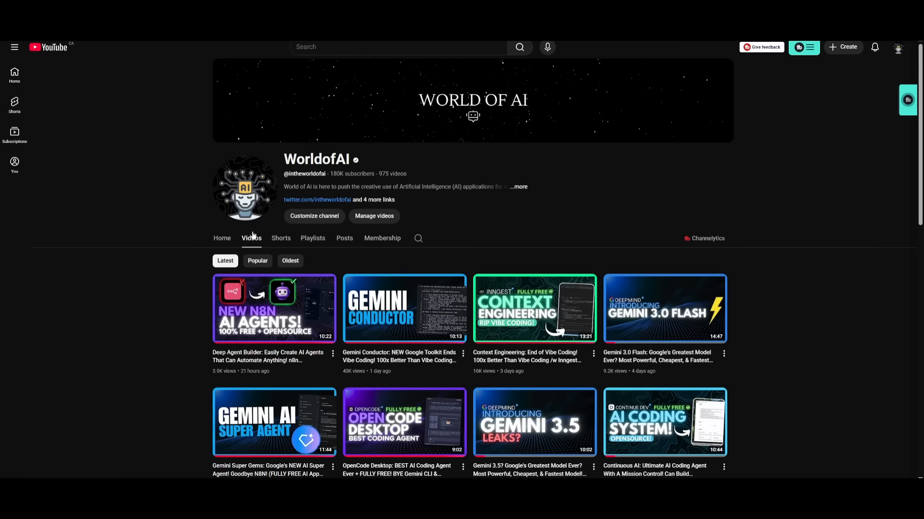
scroll("down", 3)
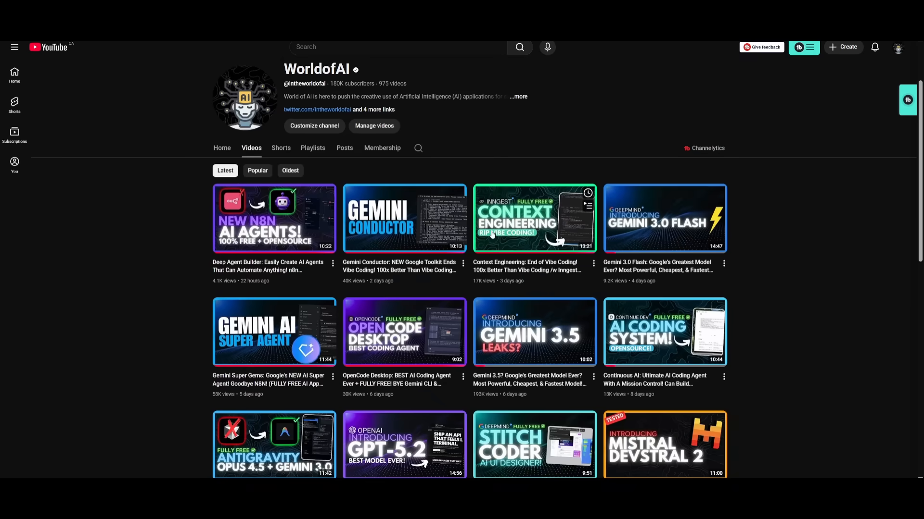
scroll("down", 3)
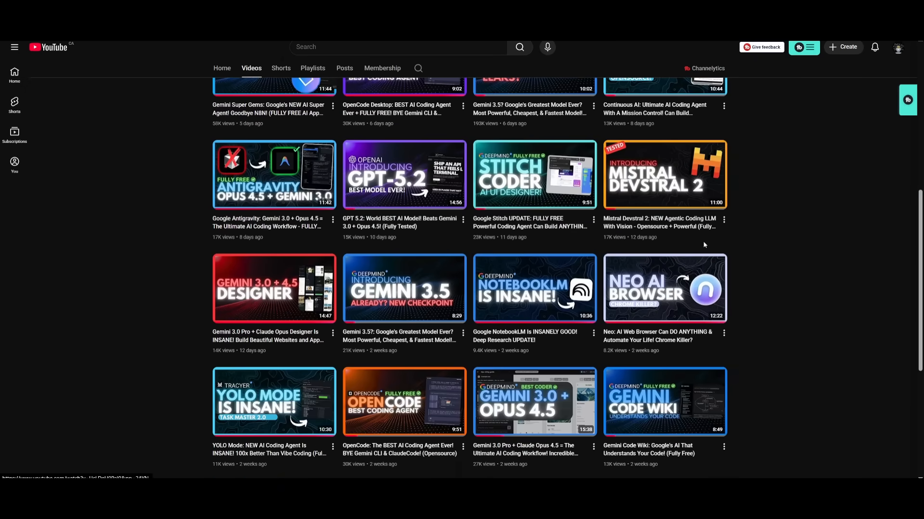
mouse_move(689, 247)
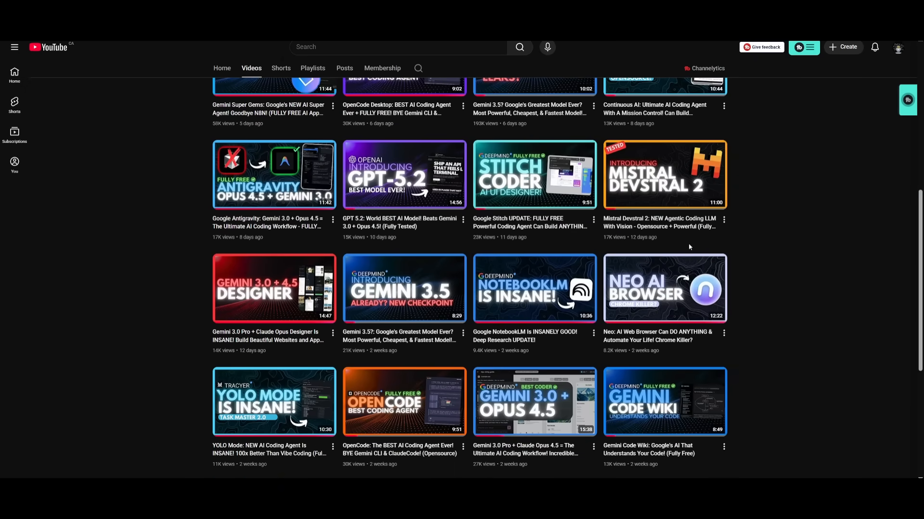
scroll("down", 3)
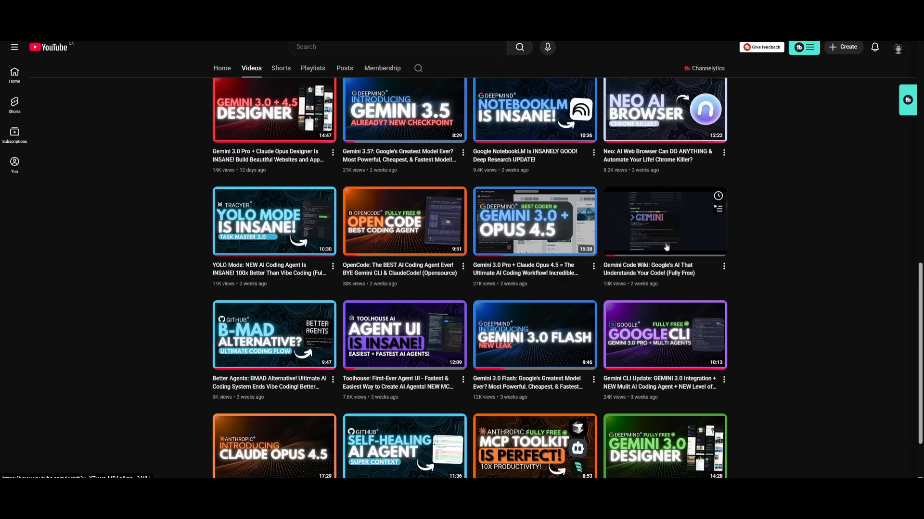
scroll("down", 3)
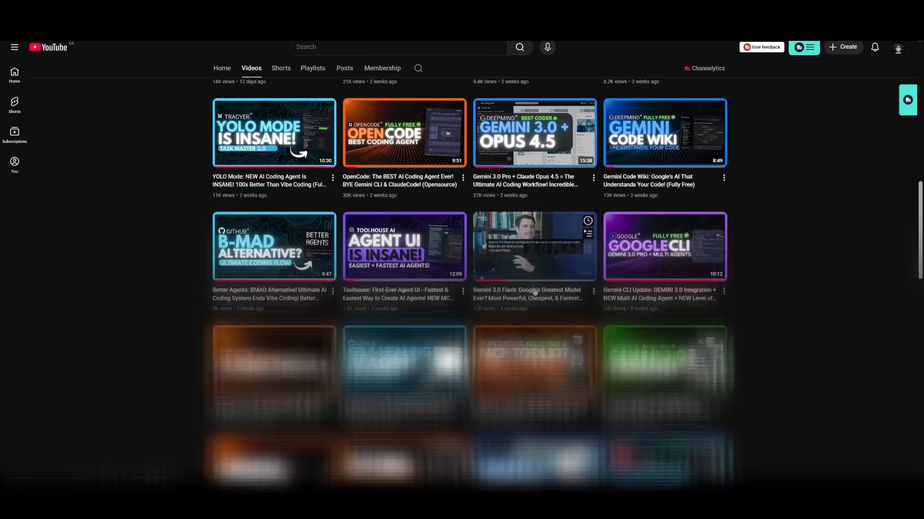
scroll("down", 3)
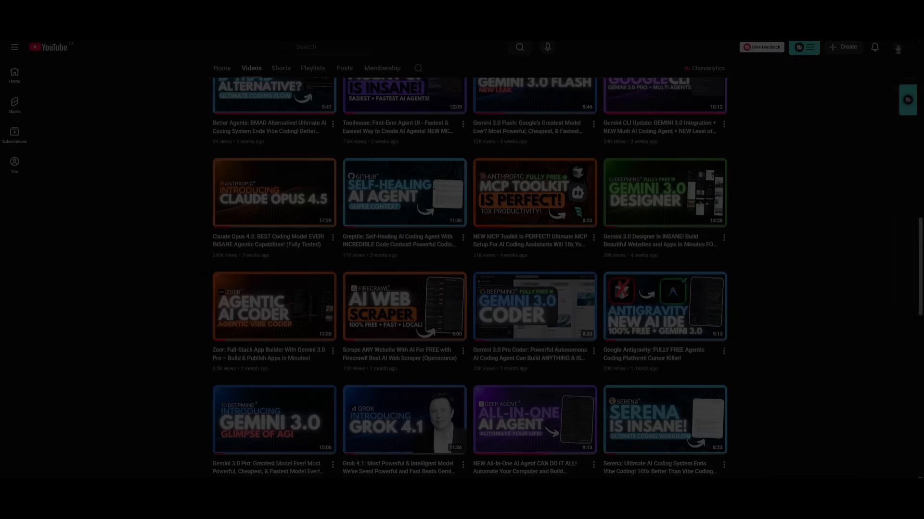